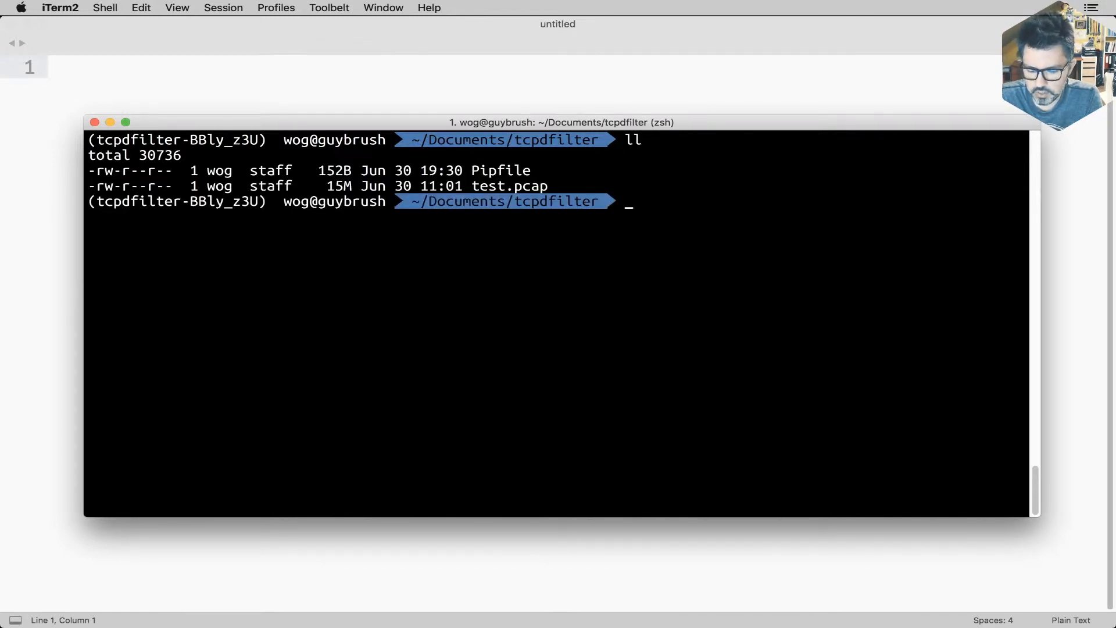
Step: Clear the tcpdfilter terminal and switch over to the web browser
{"action": "double_click", "coordinate": [485, 186]}
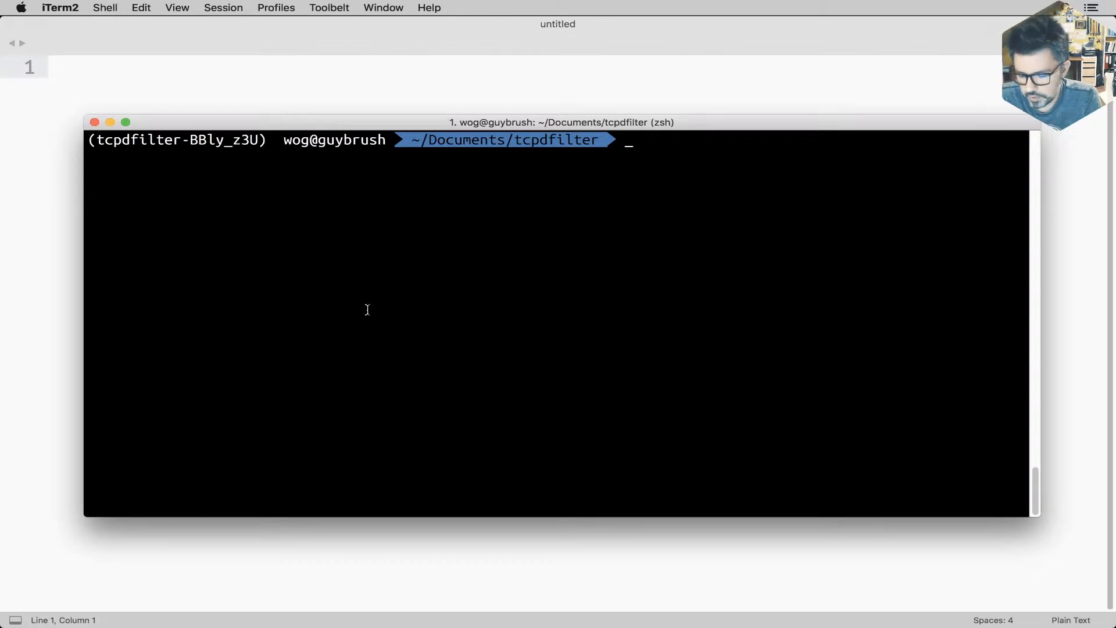
{"action": "key", "text": "cmd+space"}
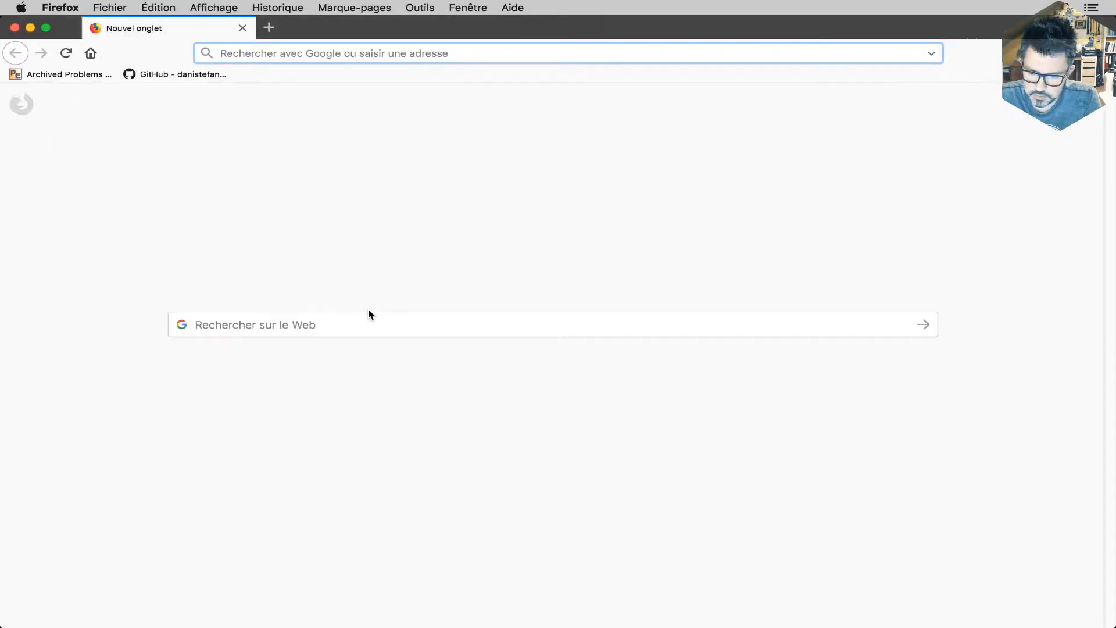
Step: Search 'read pcap files', open the Scapy tutorial and select its rdpcap example code
{"action": "type", "text": "r"}
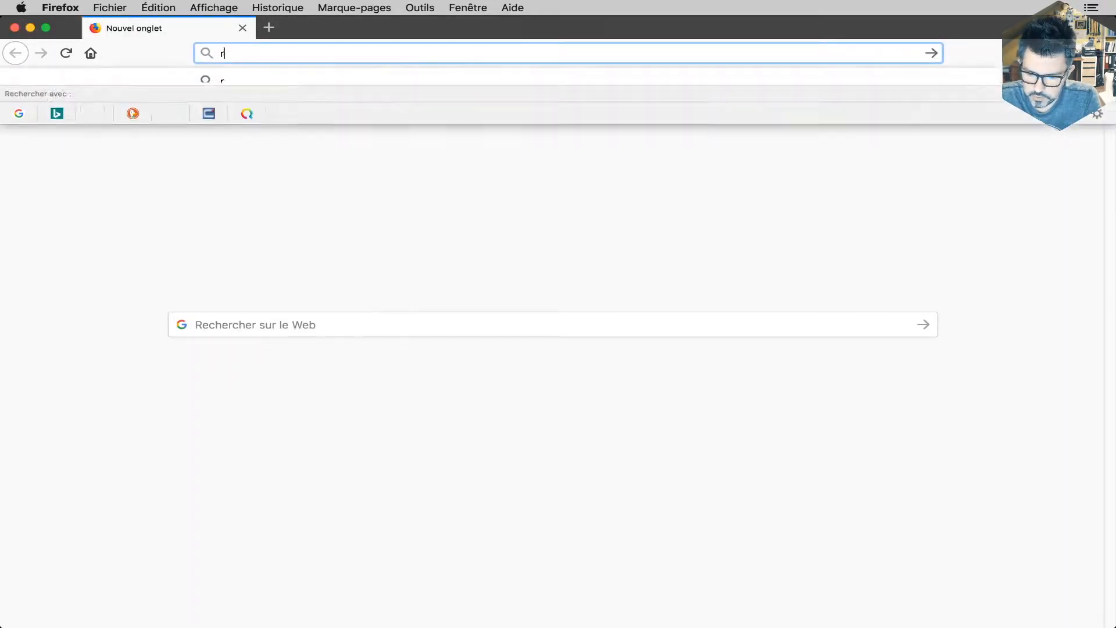
{"action": "type", "text": "ead pcap files"}
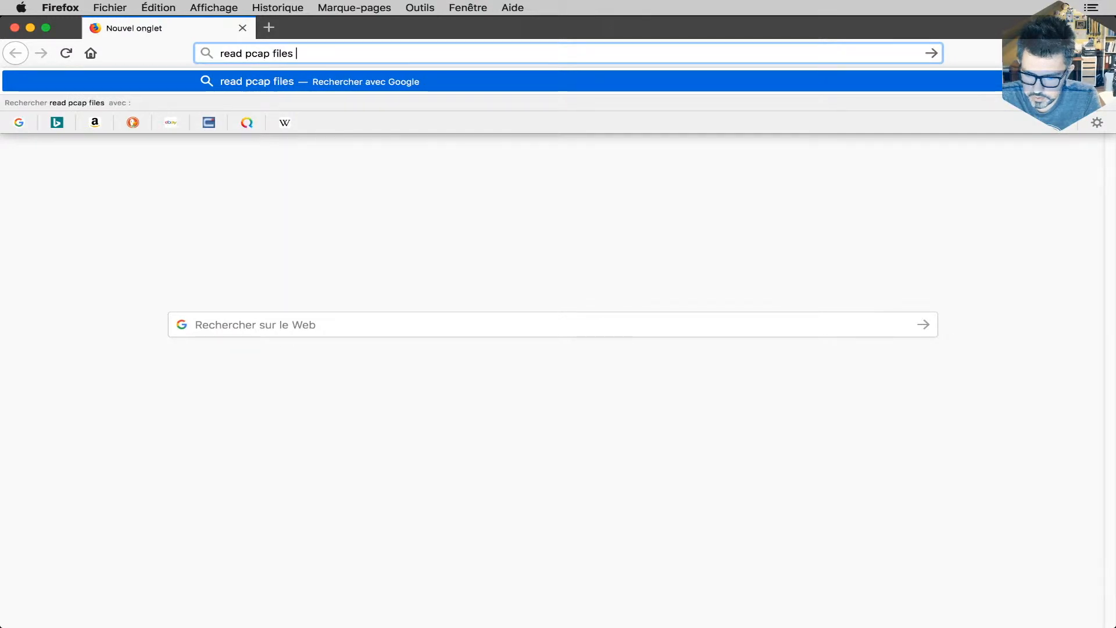
{"action": "key", "text": "Return"}
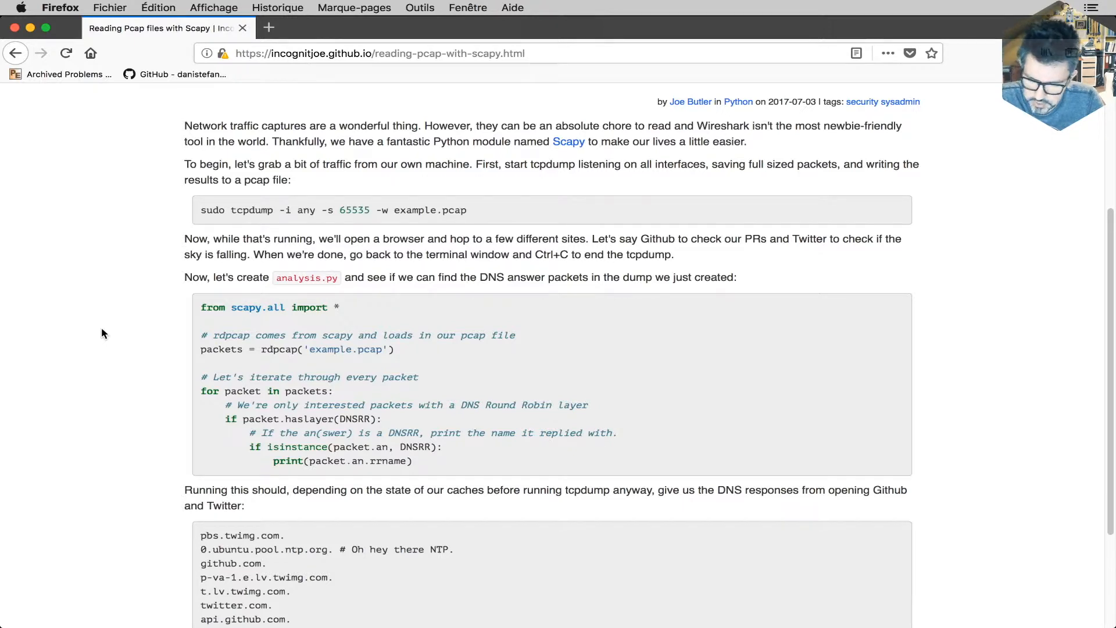
{"action": "mouse_move", "coordinate": [203, 311]}
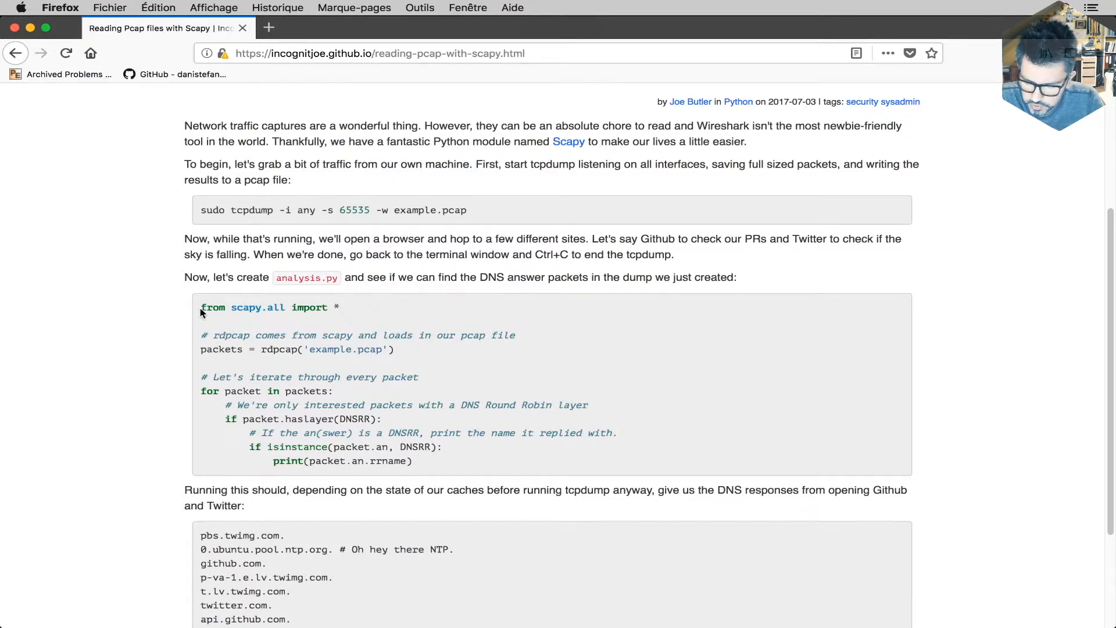
{"action": "mouse_move", "coordinate": [276, 349]}
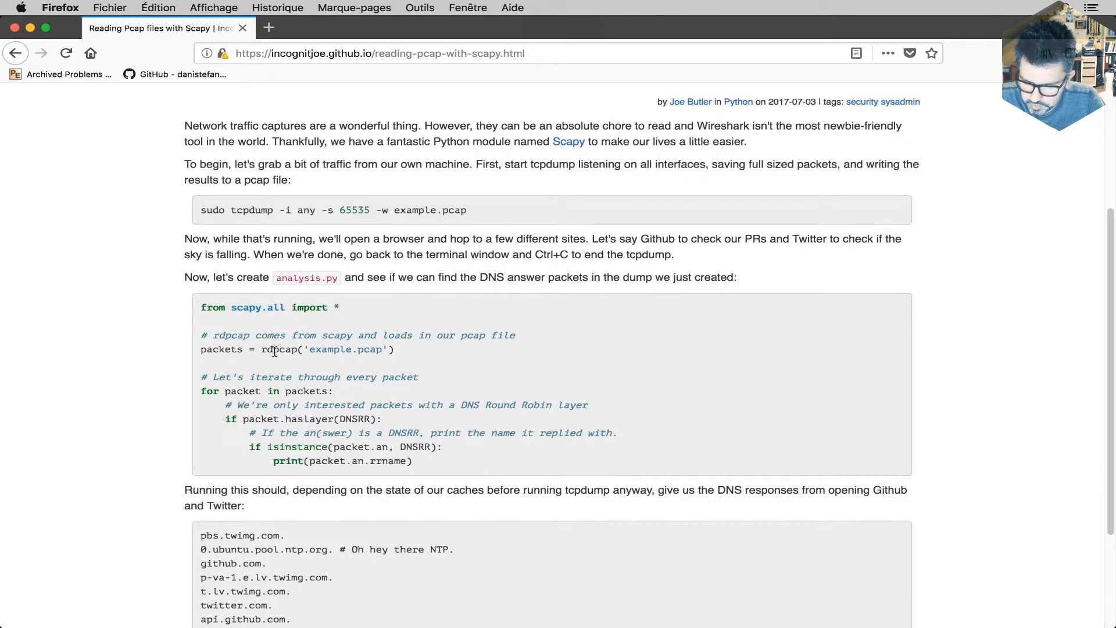
{"action": "double_click", "coordinate": [279, 349]}
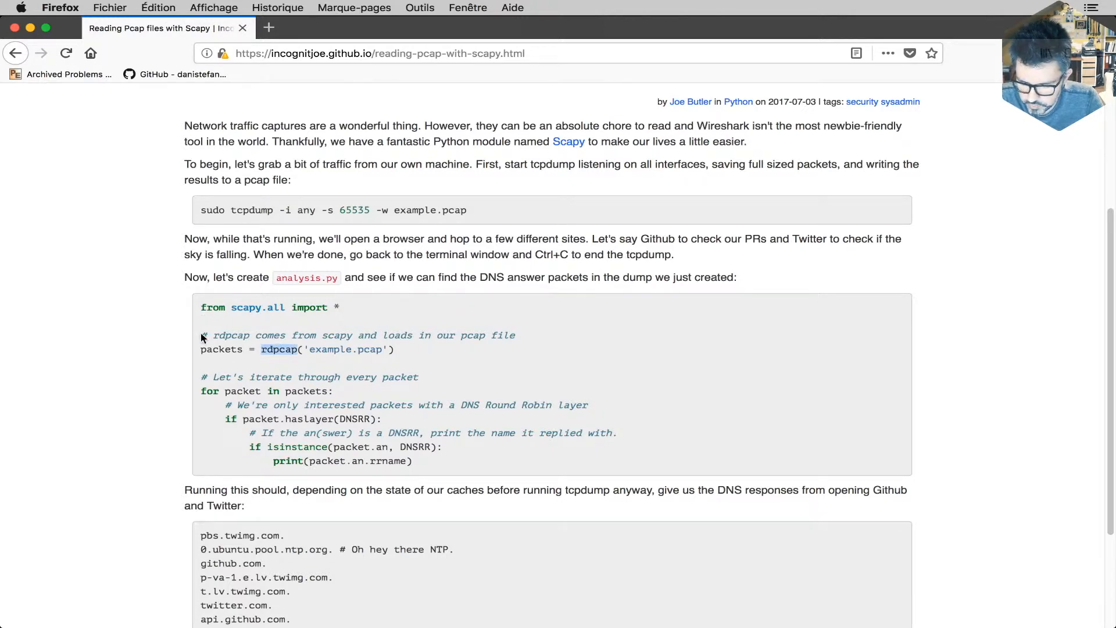
{"action": "mouse_move", "coordinate": [338, 397]}
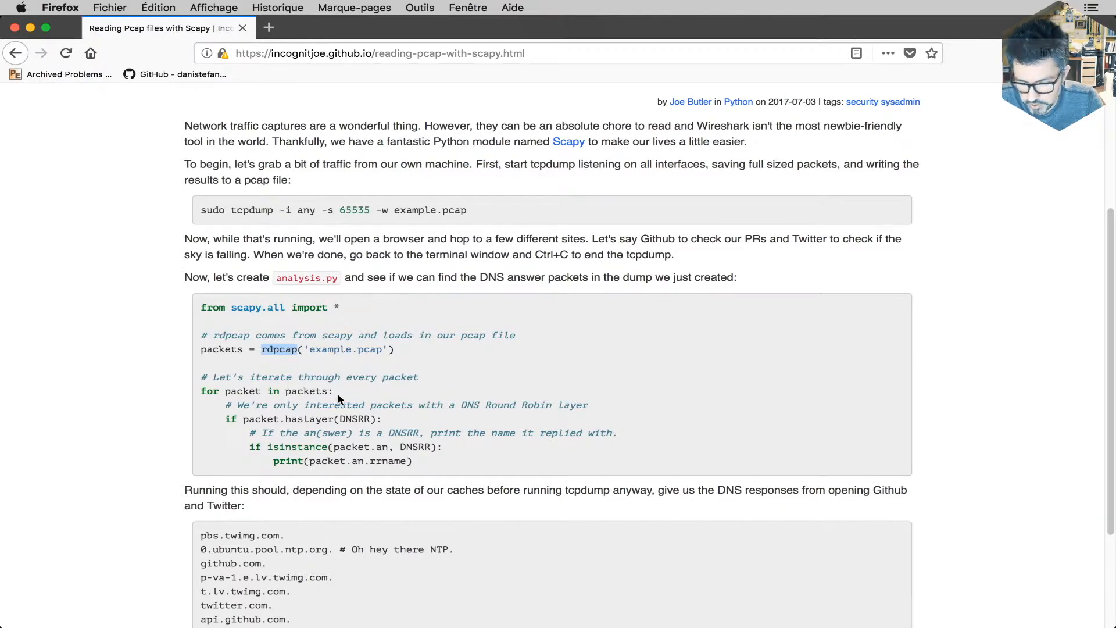
{"action": "mouse_move", "coordinate": [350, 320]}
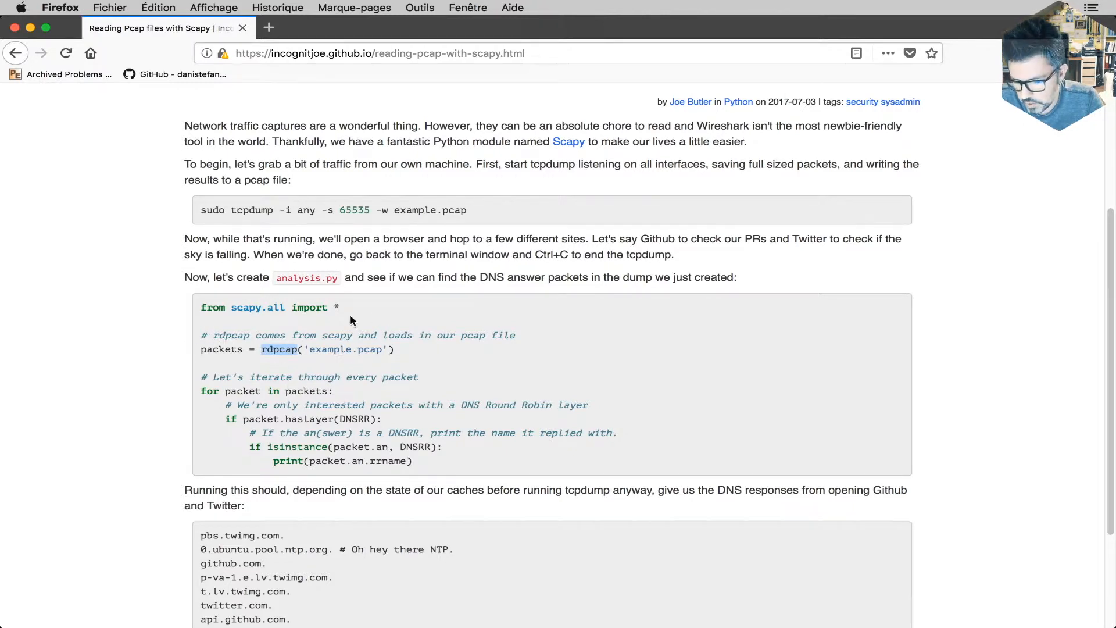
{"action": "mouse_move", "coordinate": [227, 375]}
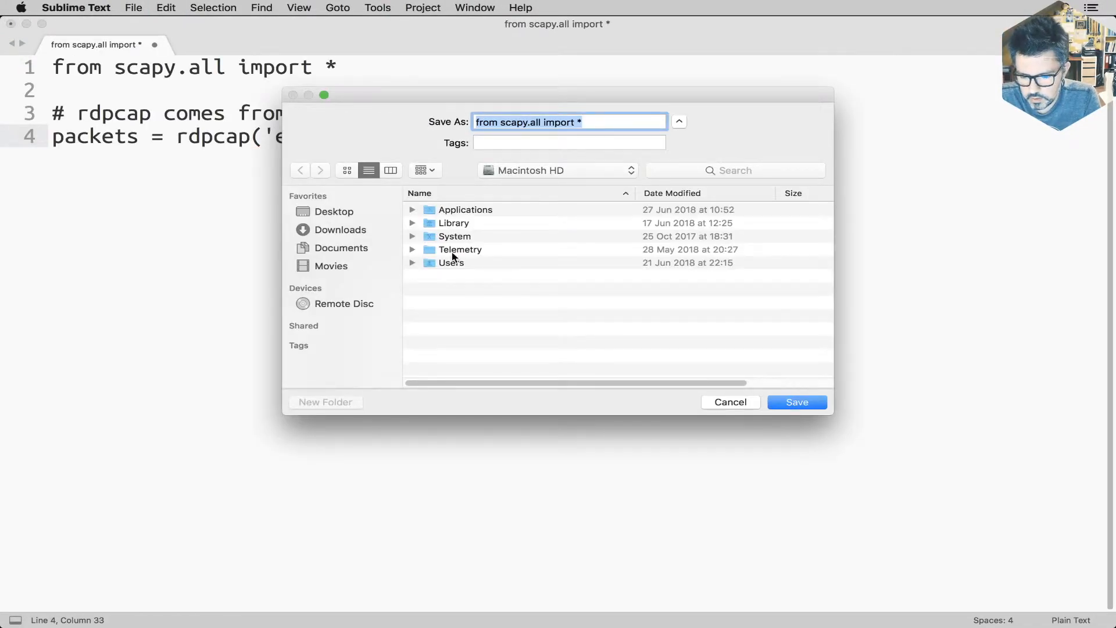
Step: Save the pasted Scapy snippet as exploration.py in Documents > tcpdfilter
{"action": "left_click", "coordinate": [340, 247]}
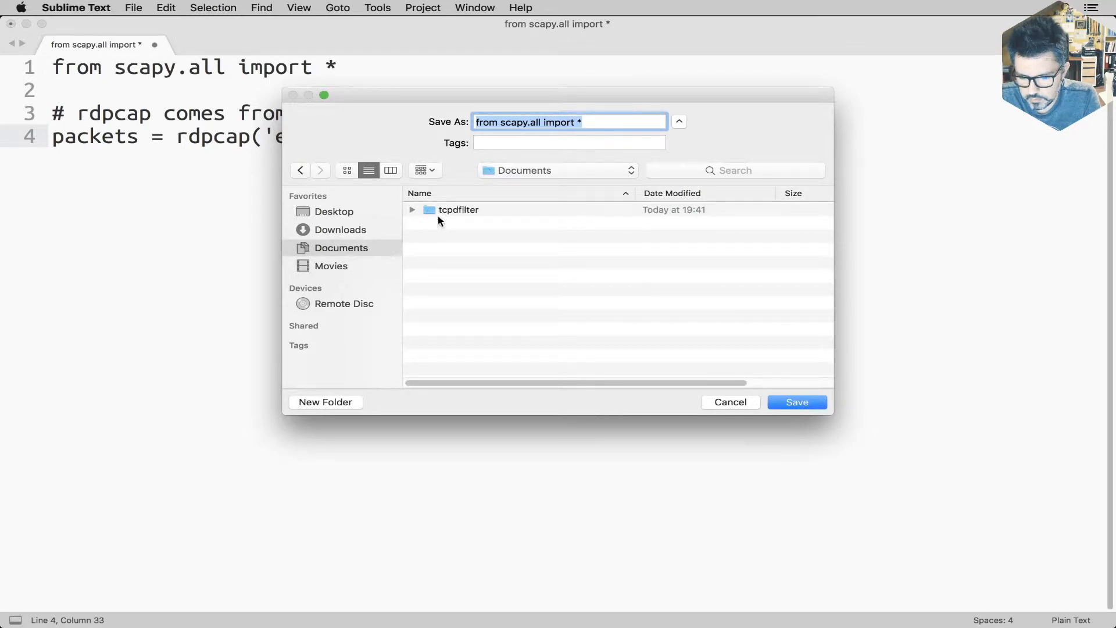
{"action": "double_click", "coordinate": [459, 210]}
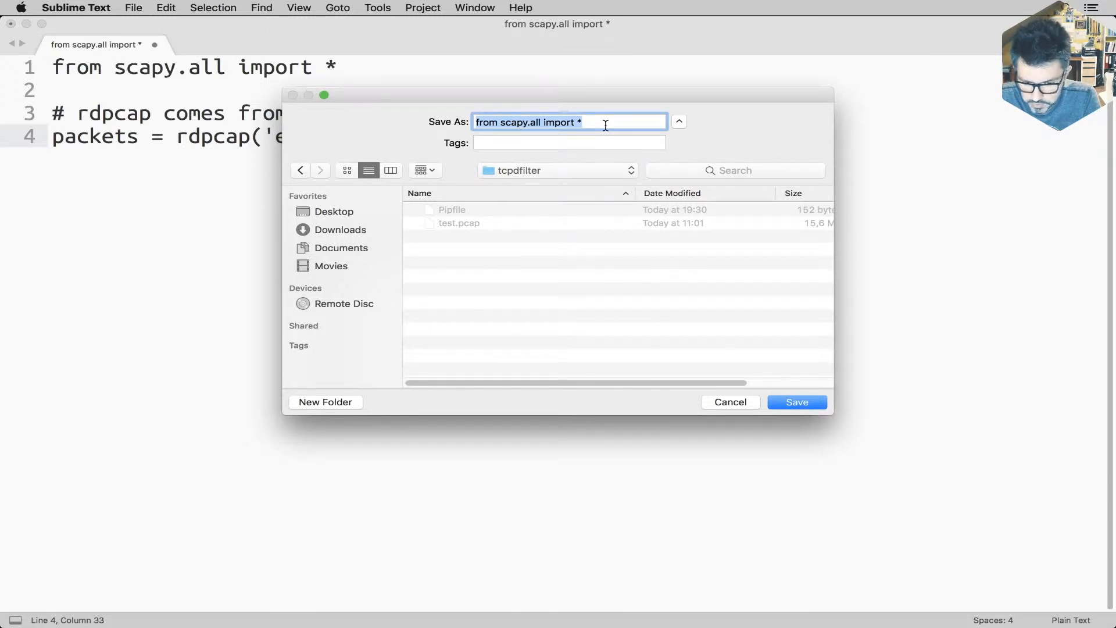
{"action": "type", "text": "exploration."}
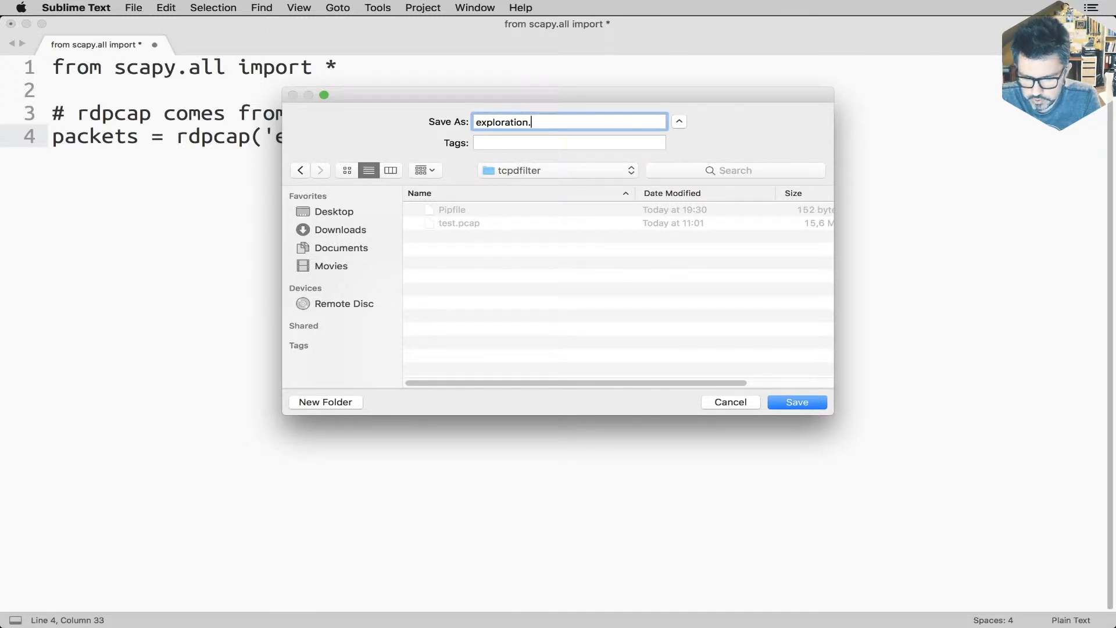
{"action": "left_click", "coordinate": [796, 401]}
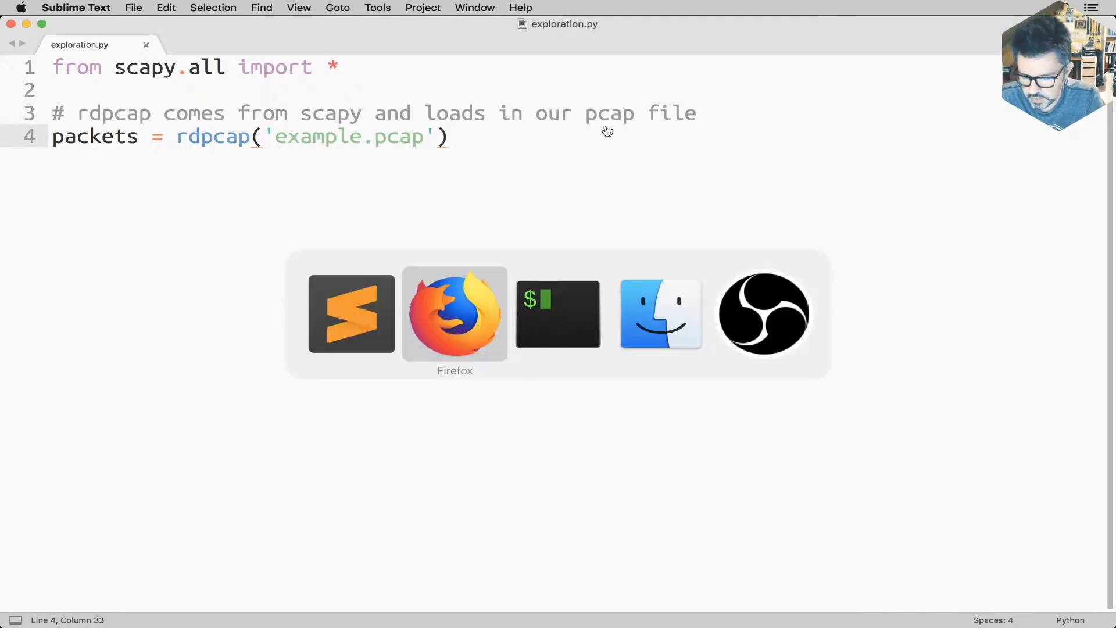
Step: Run 'pipenv install scapy ipython' in the tcpdfilter environment
{"action": "left_click", "coordinate": [558, 312]}
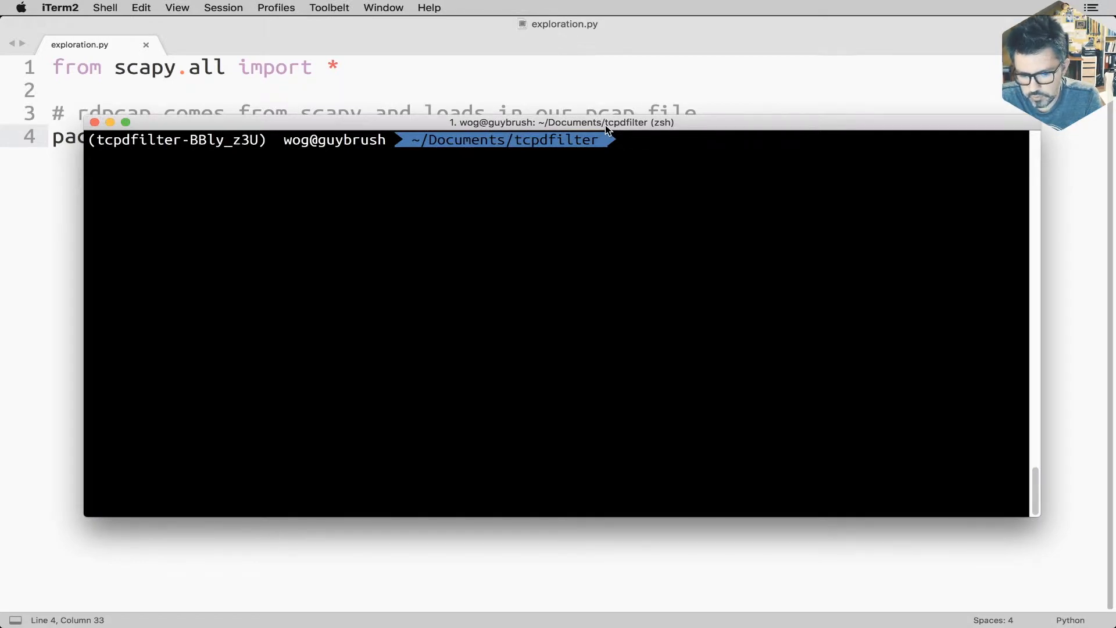
{"action": "type", "text": "pipenv"}
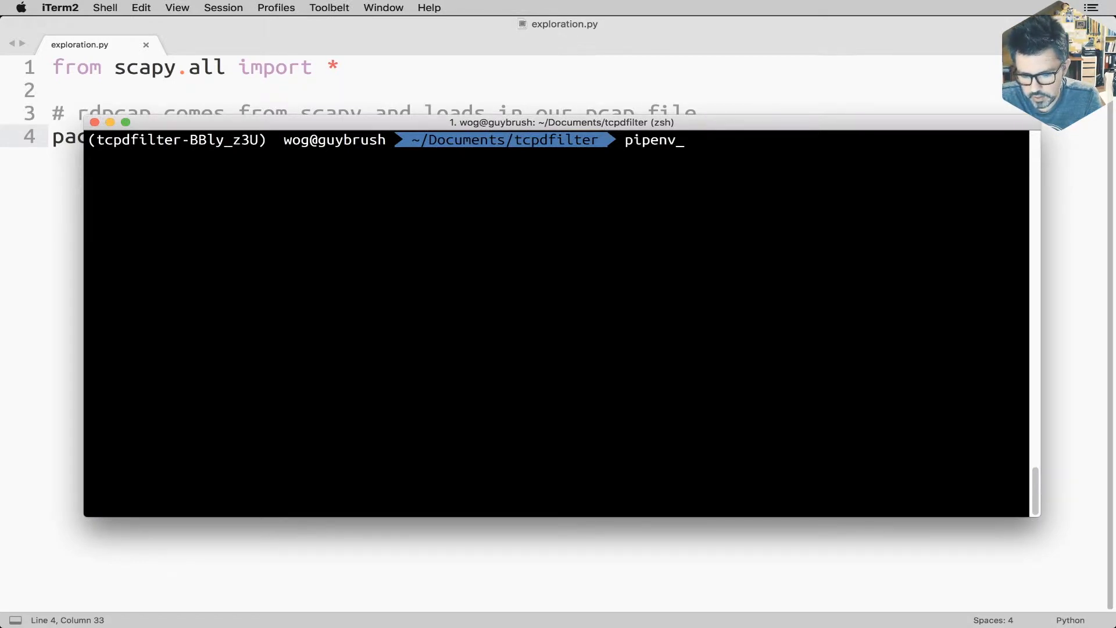
{"action": "type", "text": "install"}
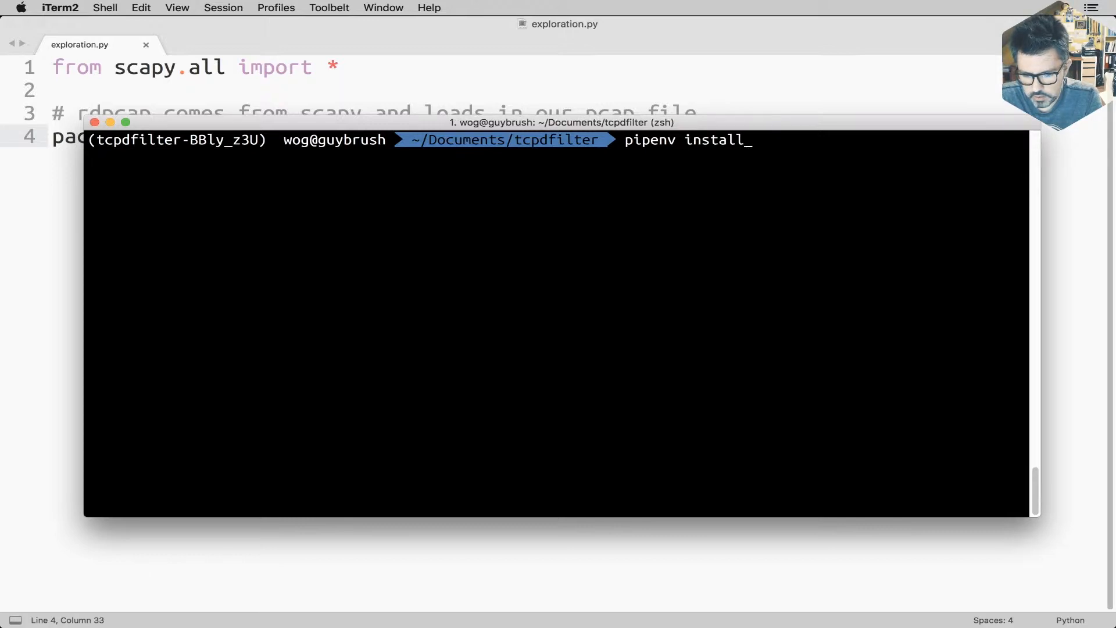
{"action": "type", "text": "scapy"}
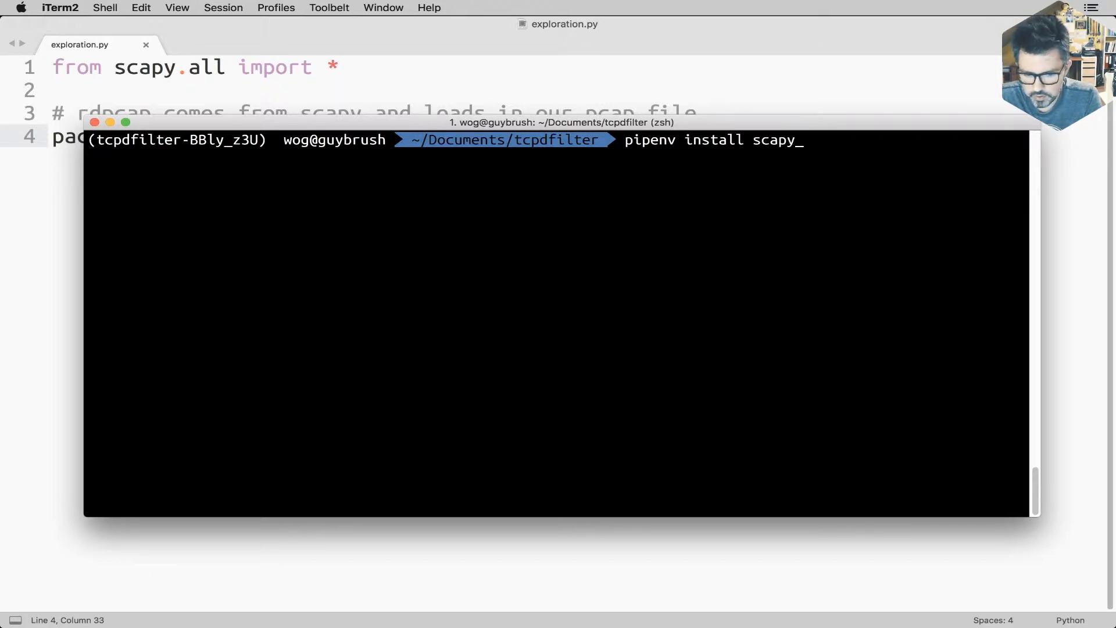
{"action": "type", "text": "ipython"}
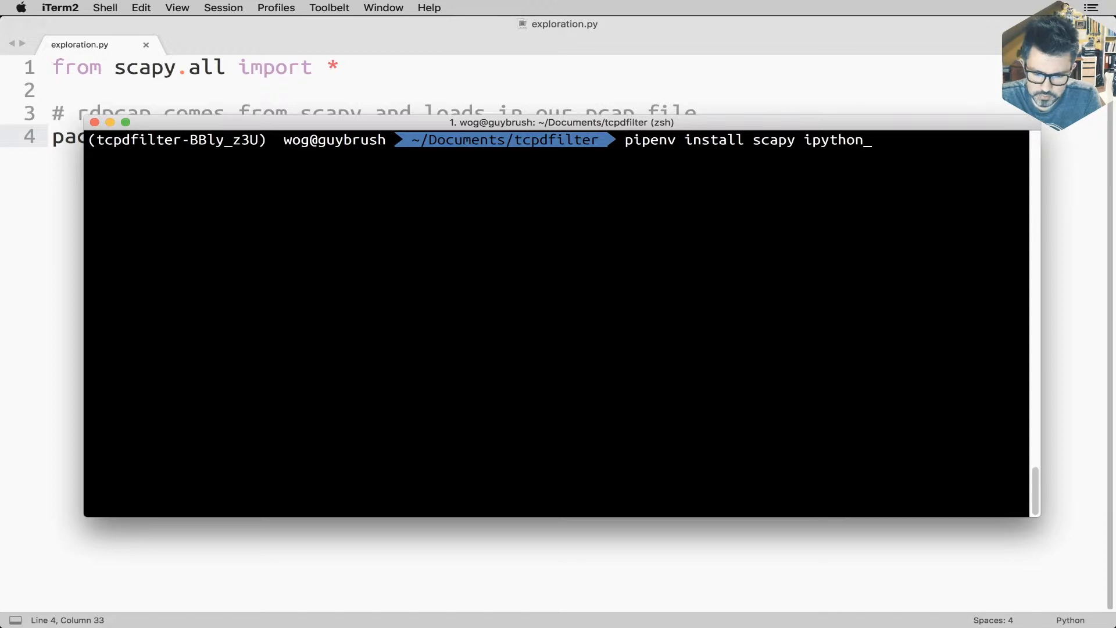
{"action": "key", "text": "Return"}
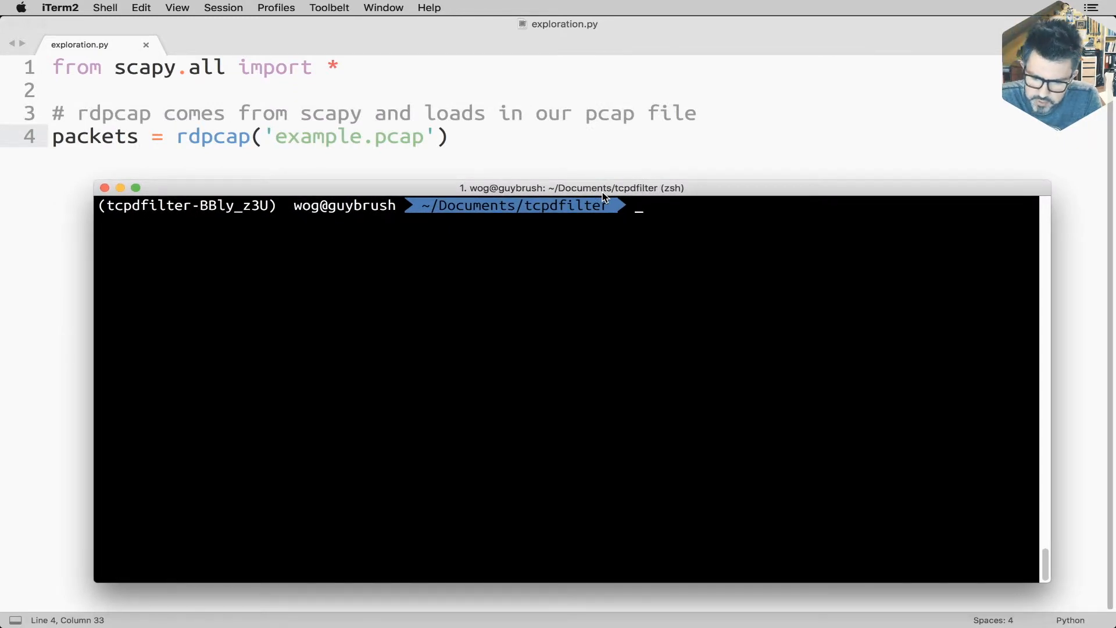
Step: Rename test.pcap with mv, first to a misspelled name, then corrected to example.pcap
{"action": "type", "text": "mv"}
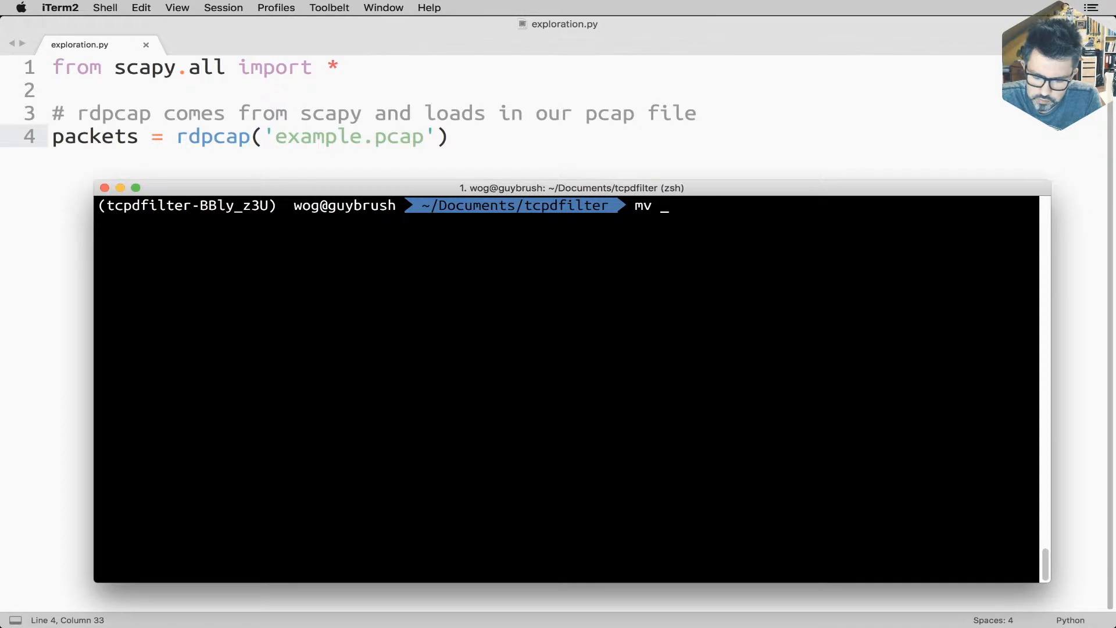
{"action": "type", "text": "test.pcap"}
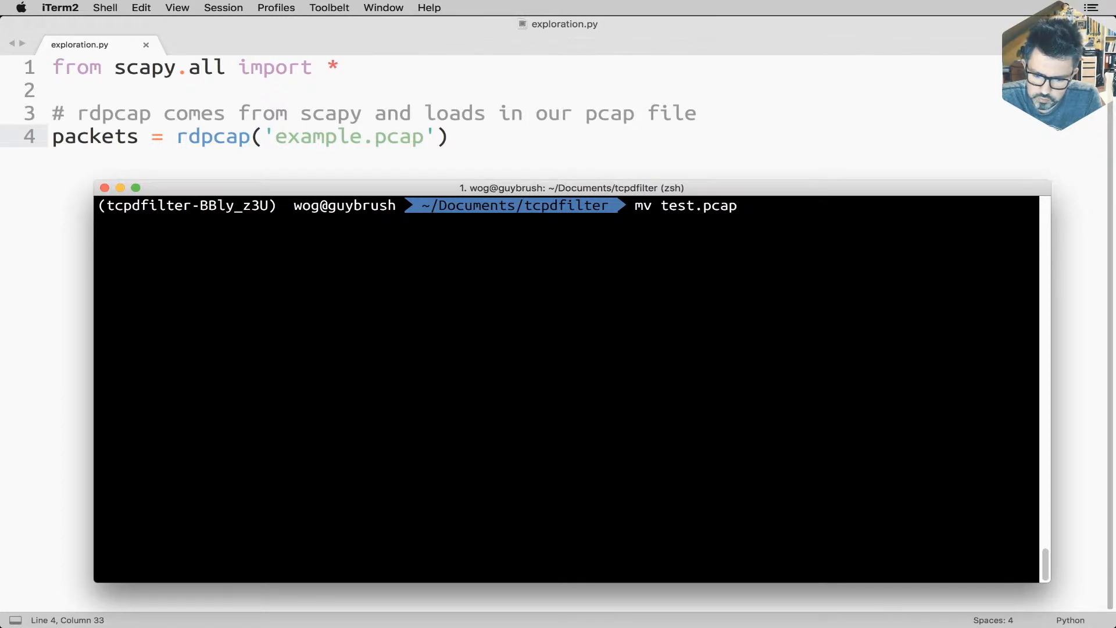
{"action": "type", "text": "exploration"}
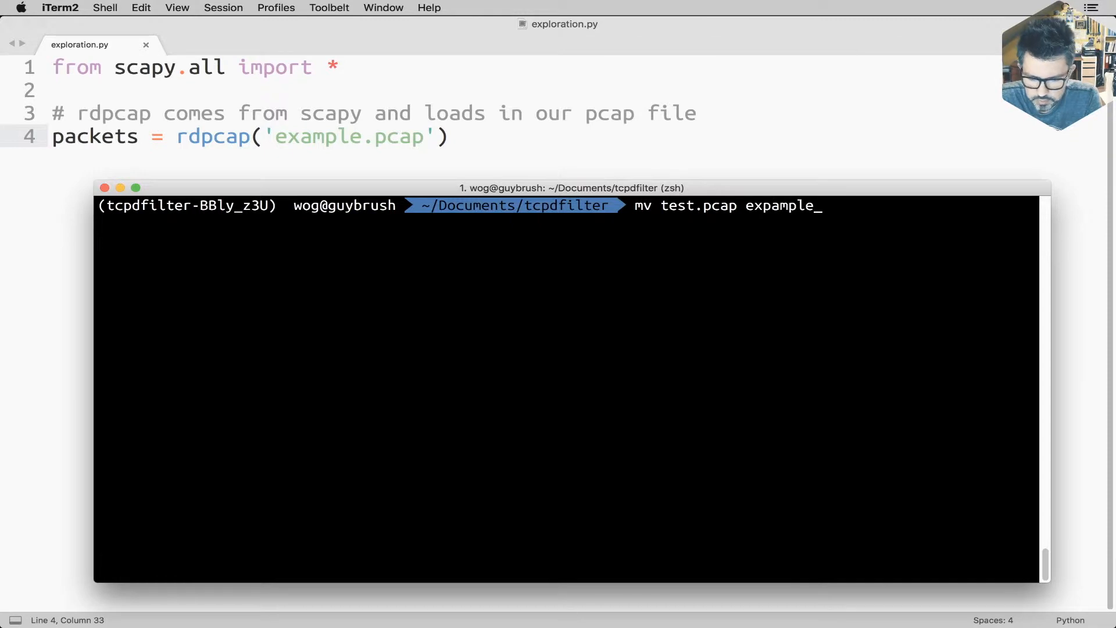
{"action": "key", "text": "Return"}
{"action": "type", "text": "mv ex"}
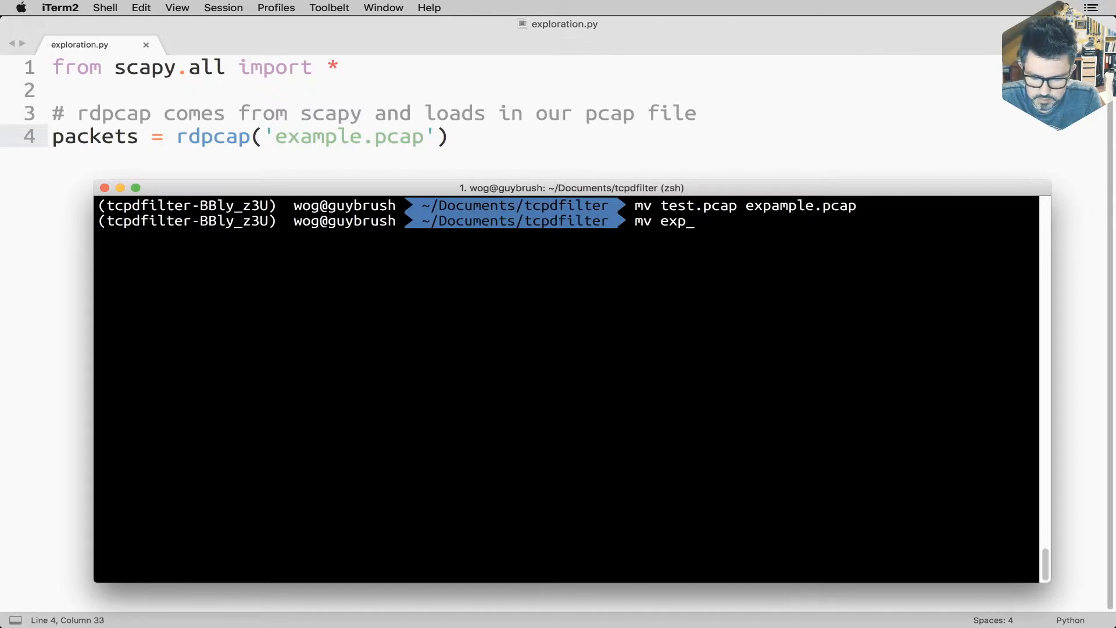
{"action": "type", "text": "pample.pcap"}
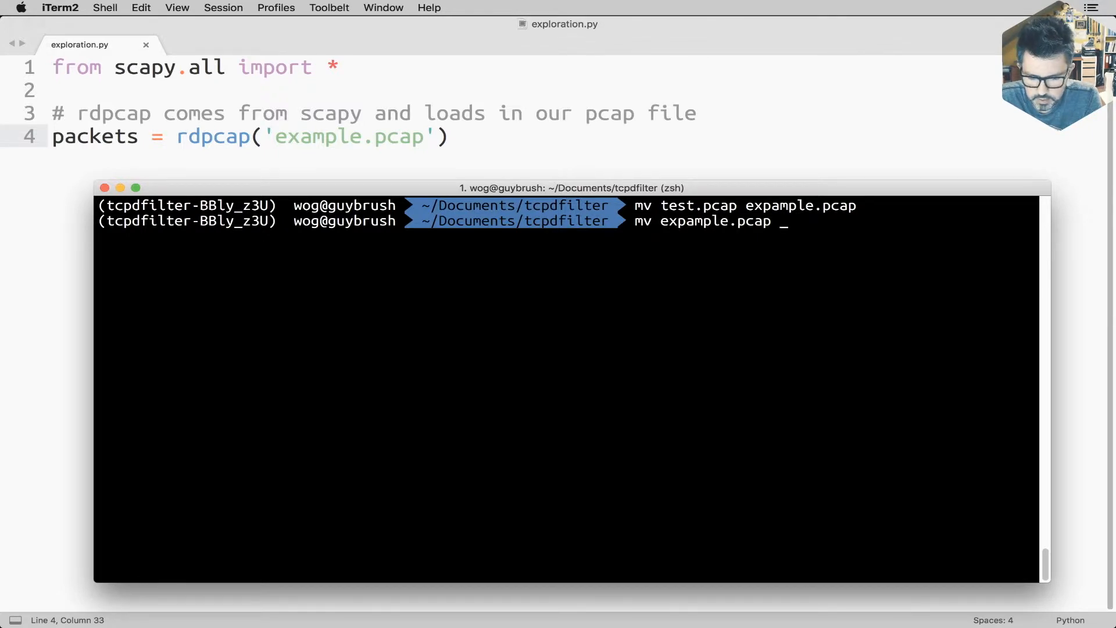
{"action": "type", "text": "example.pcap"}
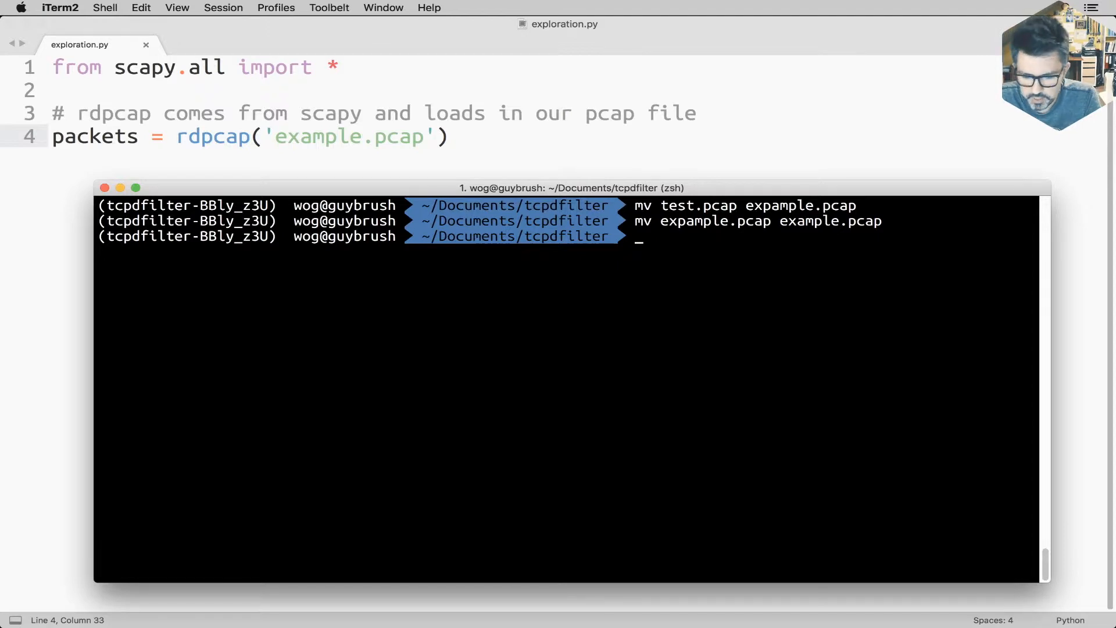
Step: Run exploration.py with ipython, then relaunch it as 'ipython -i exploration.py' for an interactive session
{"action": "type", "text": "ipython"}
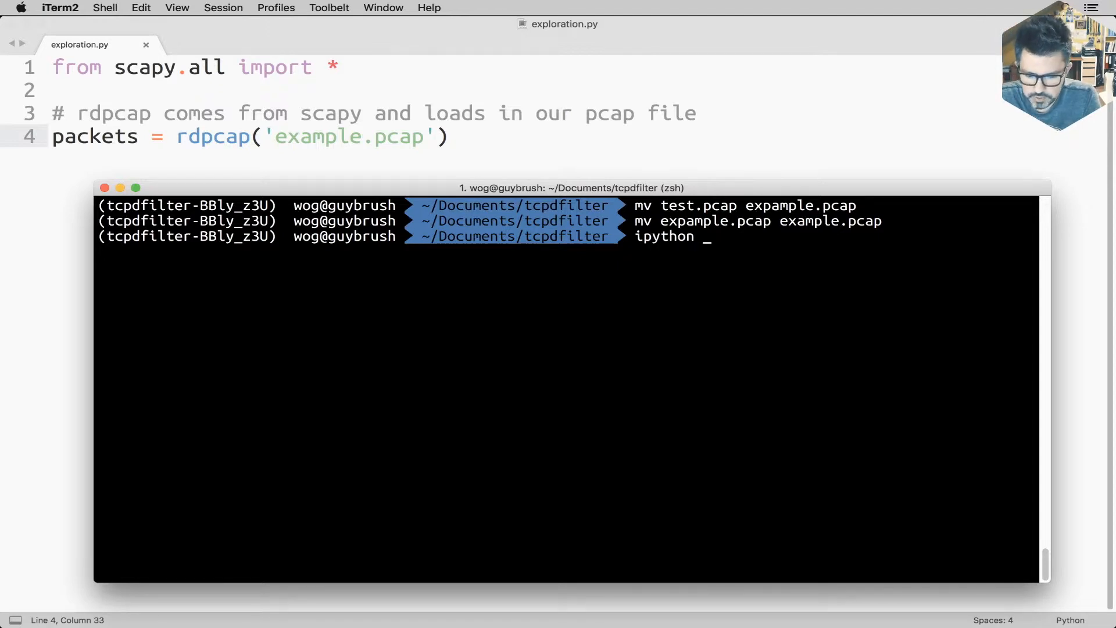
{"action": "type", "text": "exploration.py"}
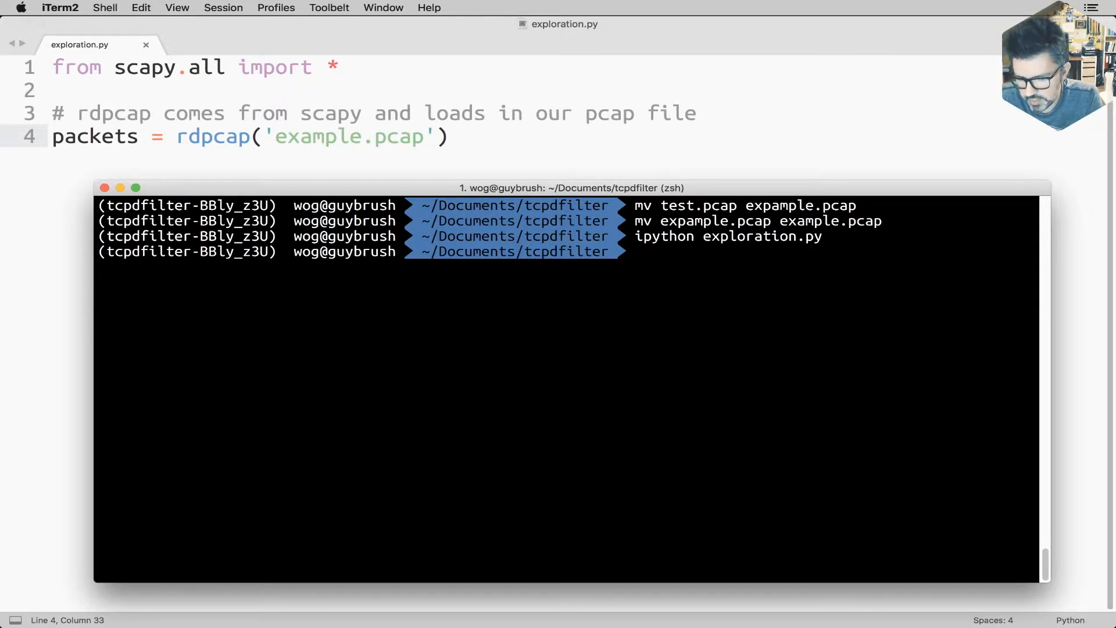
{"action": "type", "text": "ipython exploration.py"}
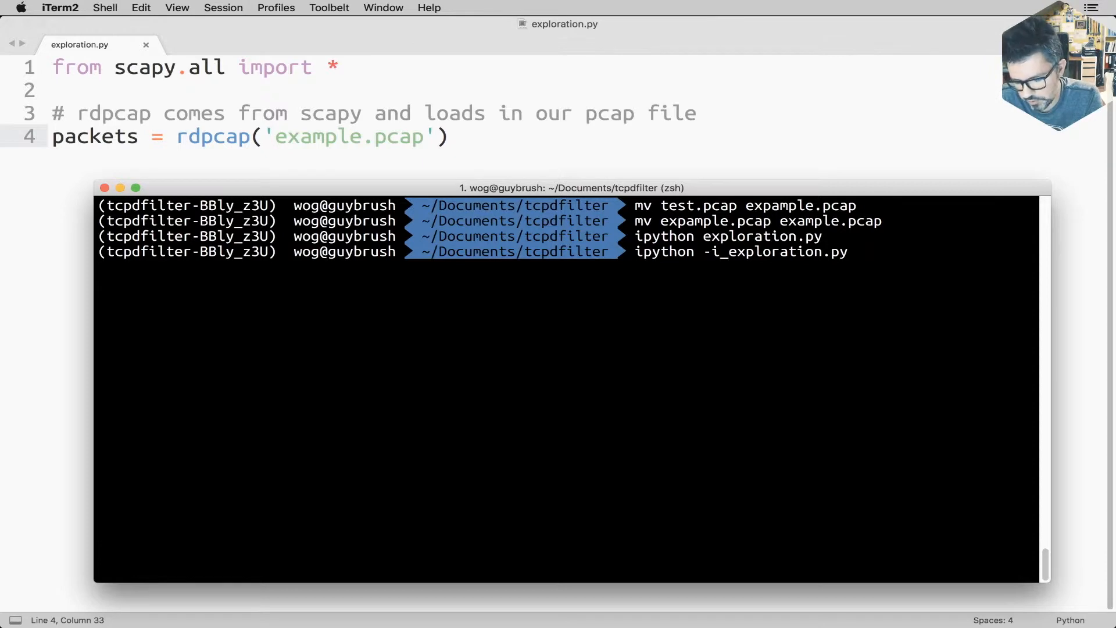
{"action": "key", "text": "Return"}
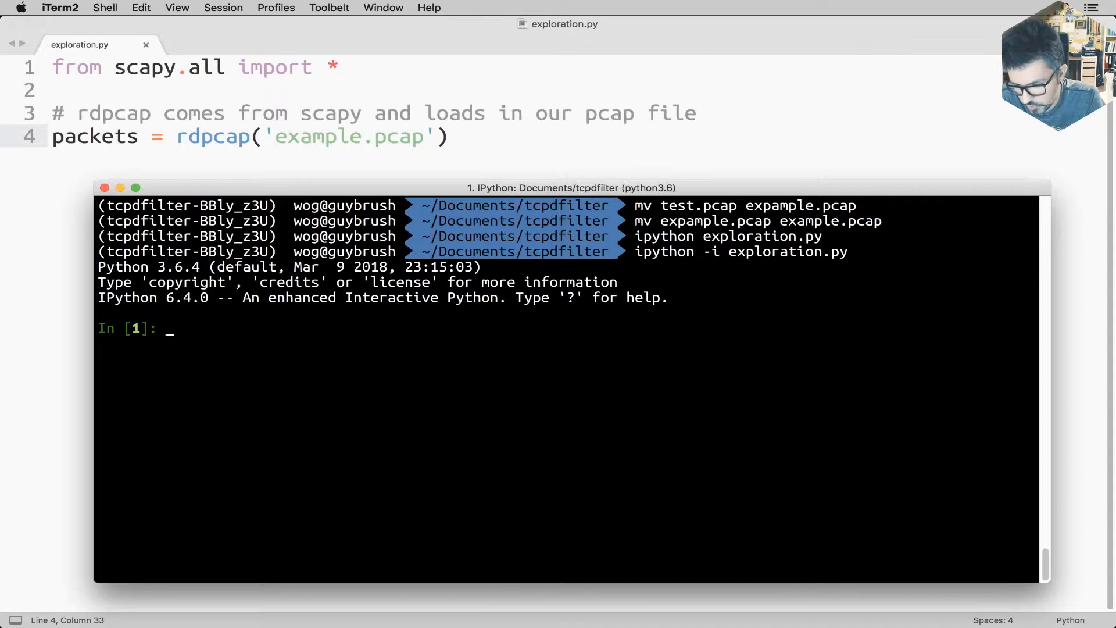
Step: Evaluate packets to print the example.pcap summary: 13355 TCP, 160 UDP, 0 ICMP, 17 other
{"action": "type", "text": "packet"}
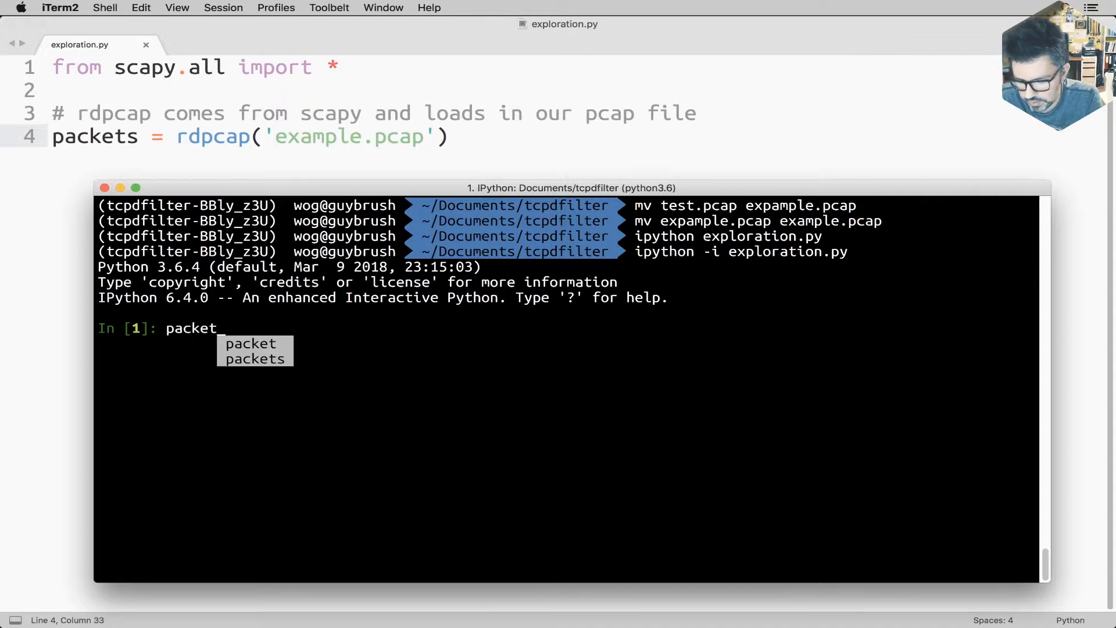
{"action": "type", "text": "s"}
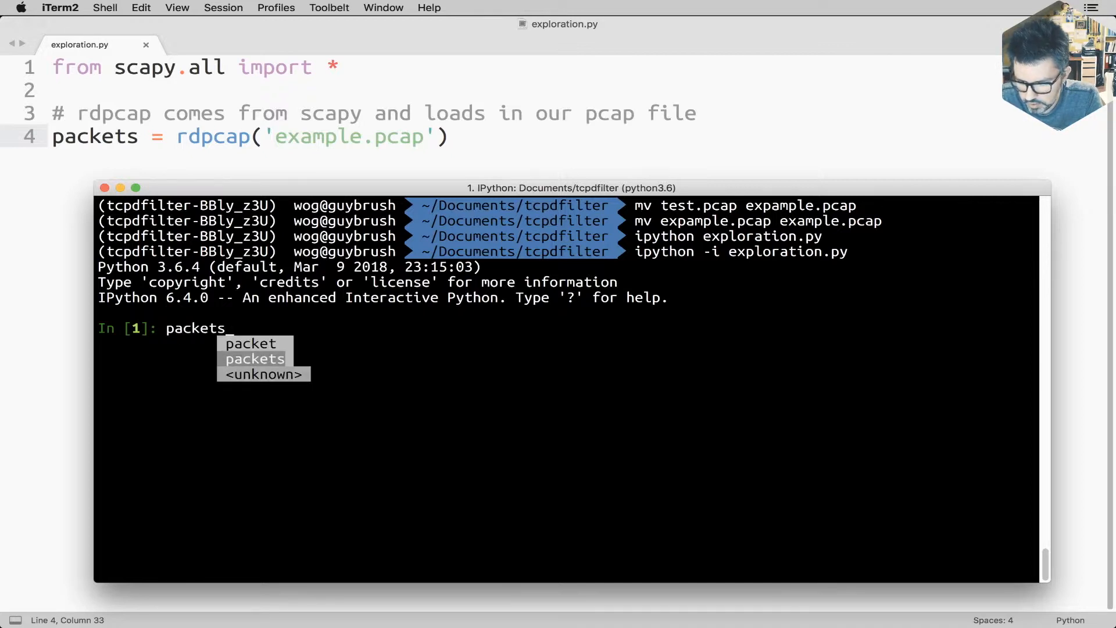
{"action": "key", "text": "Return"}
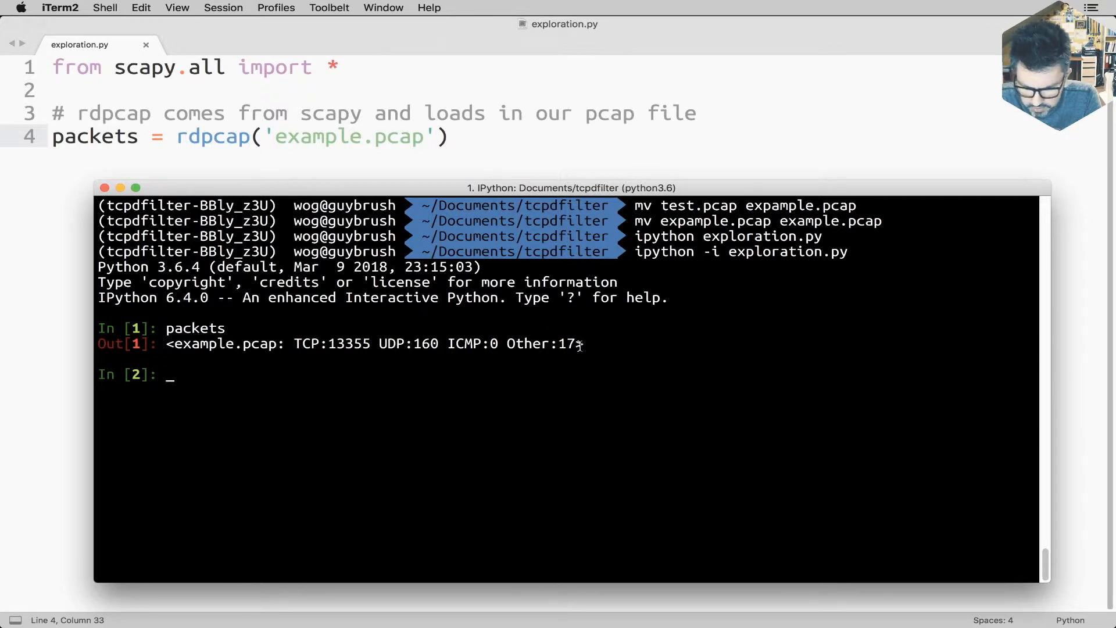
{"action": "mouse_move", "coordinate": [588, 431]}
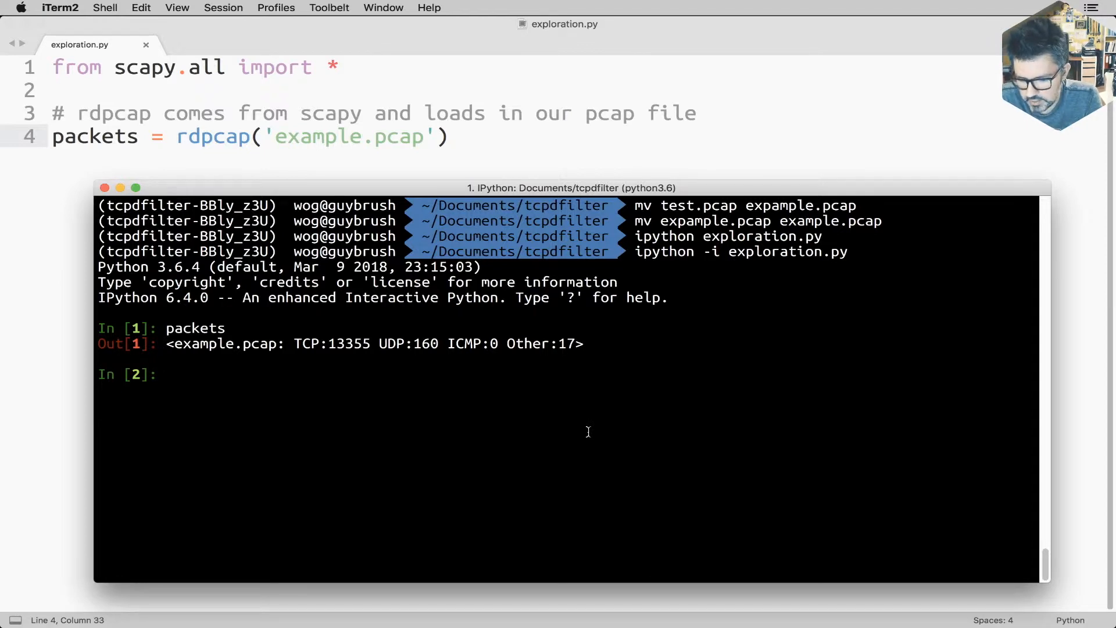
Step: Evaluate packets[0] to print the DNS query for play.google.com and mark source 192.168.1.12
{"action": "type", "text": "packets[]"}
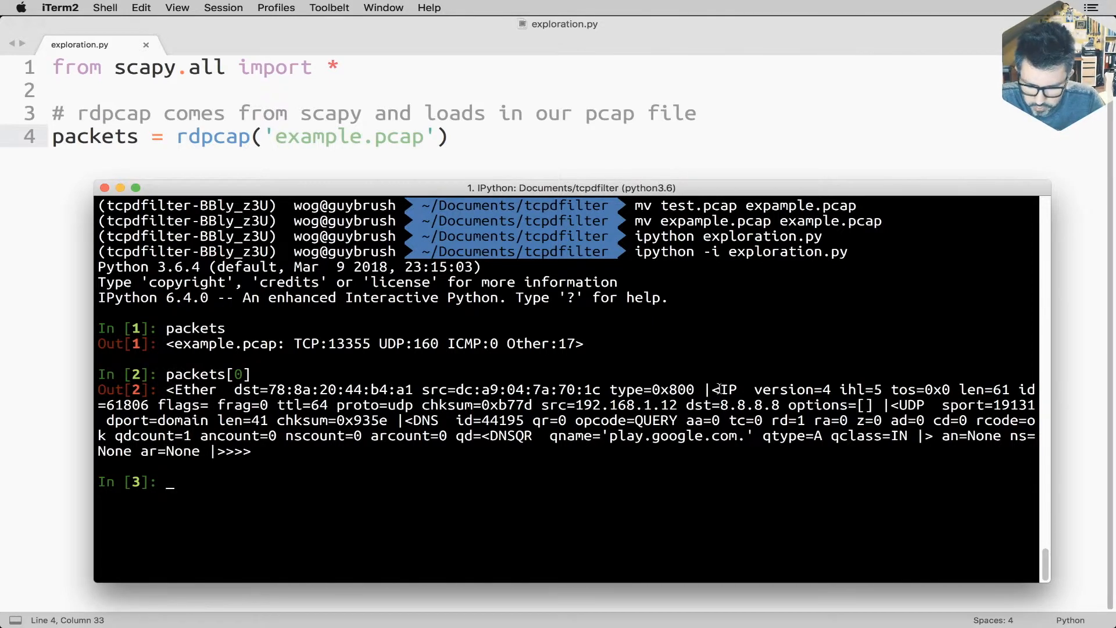
{"action": "mouse_move", "coordinate": [887, 410]}
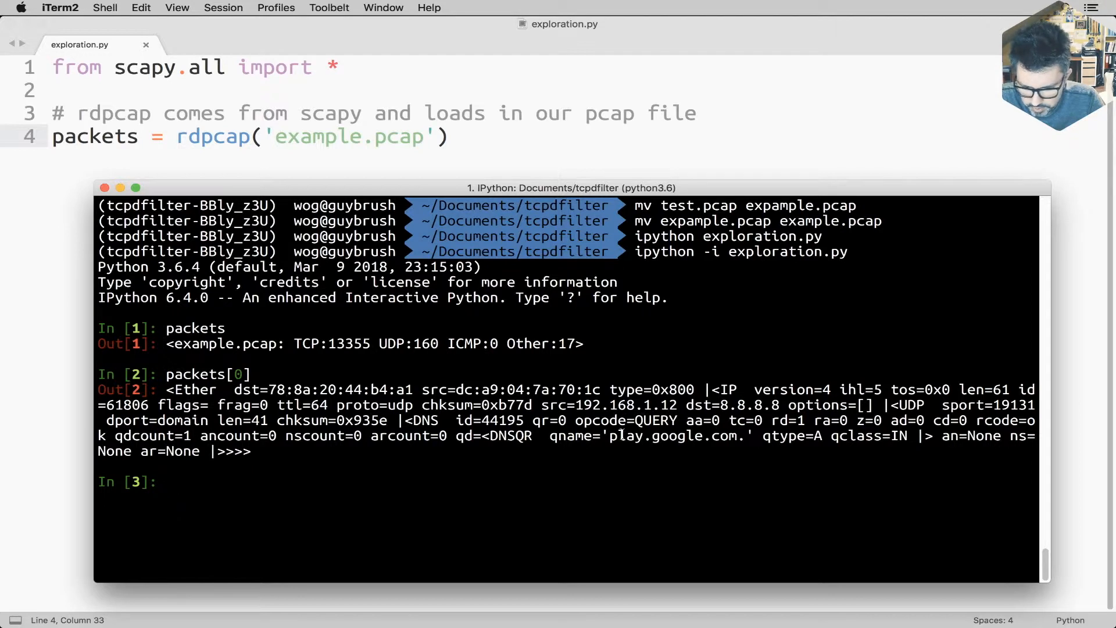
{"action": "double_click", "coordinate": [669, 436]}
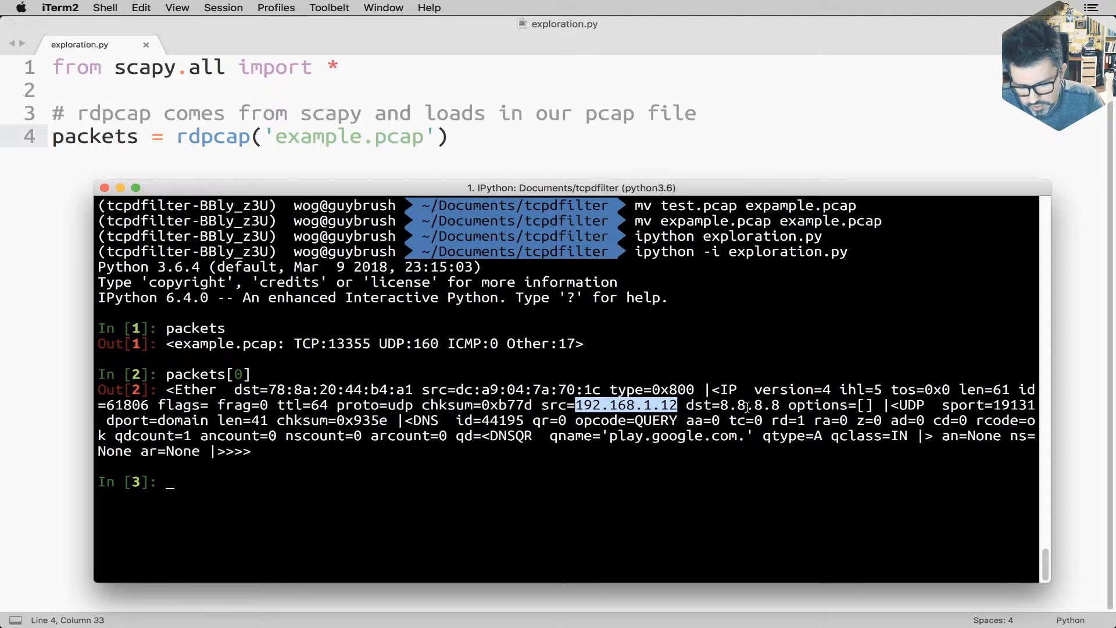
{"action": "mouse_move", "coordinate": [775, 474]}
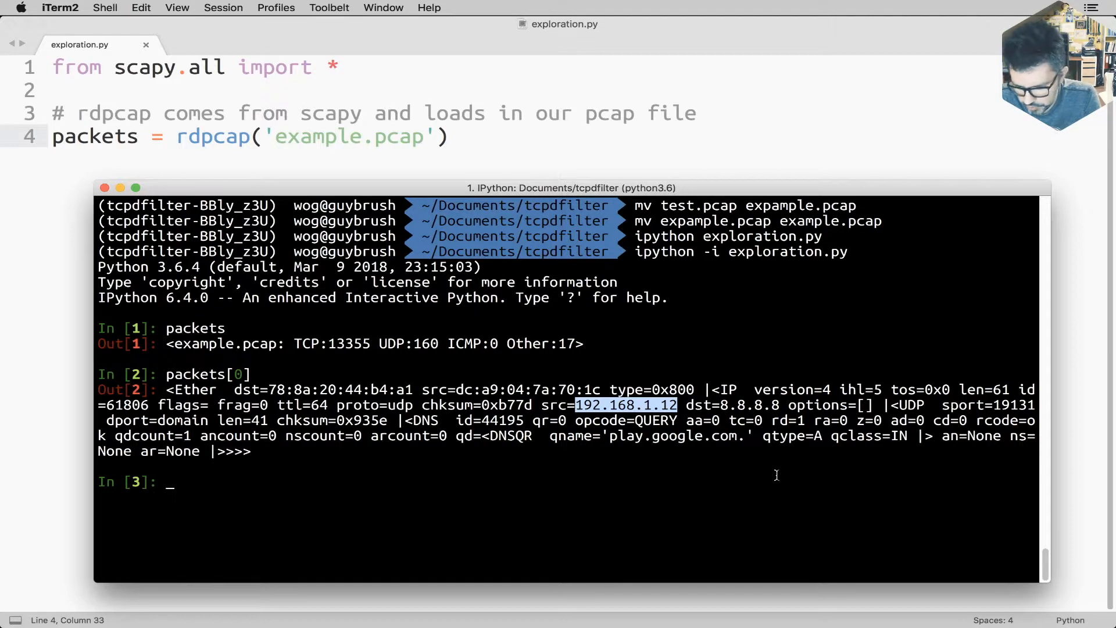
Step: Evaluate packets[0]['IP'], then .src 192.168.1.12, .dst 8.8.8.8 and .dport 53
{"action": "type", "text": "packets[0]['IP"}
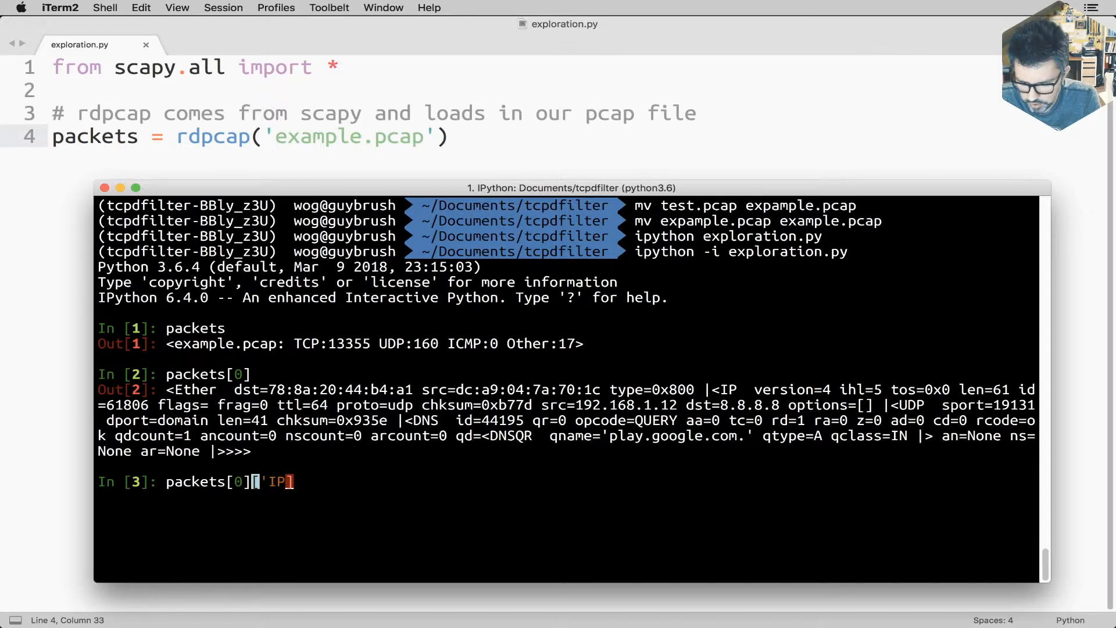
{"action": "key", "text": "Return"}
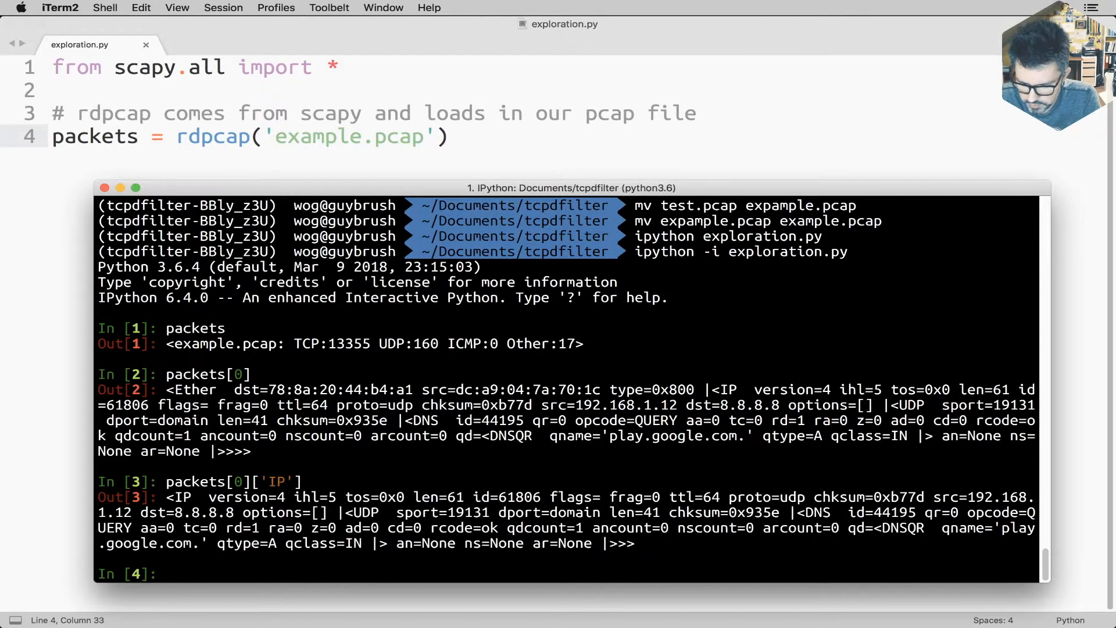
{"action": "type", "text": "packets[0]['IP'].src"}
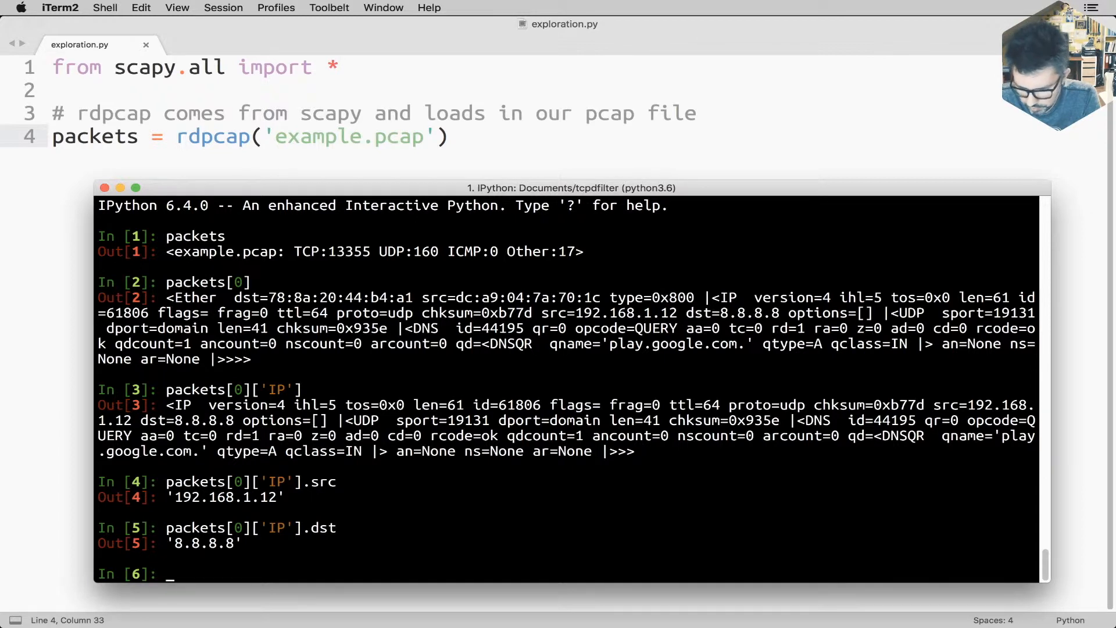
{"action": "type", "text": "packets[0]['IP'].dst"}
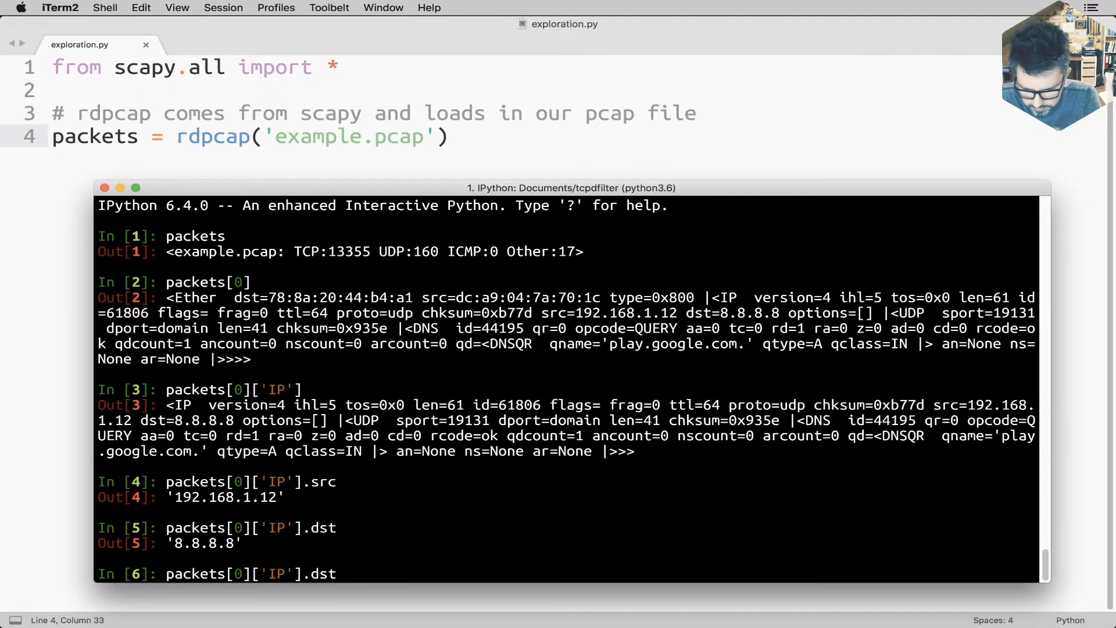
{"action": "key", "text": "backspace"}
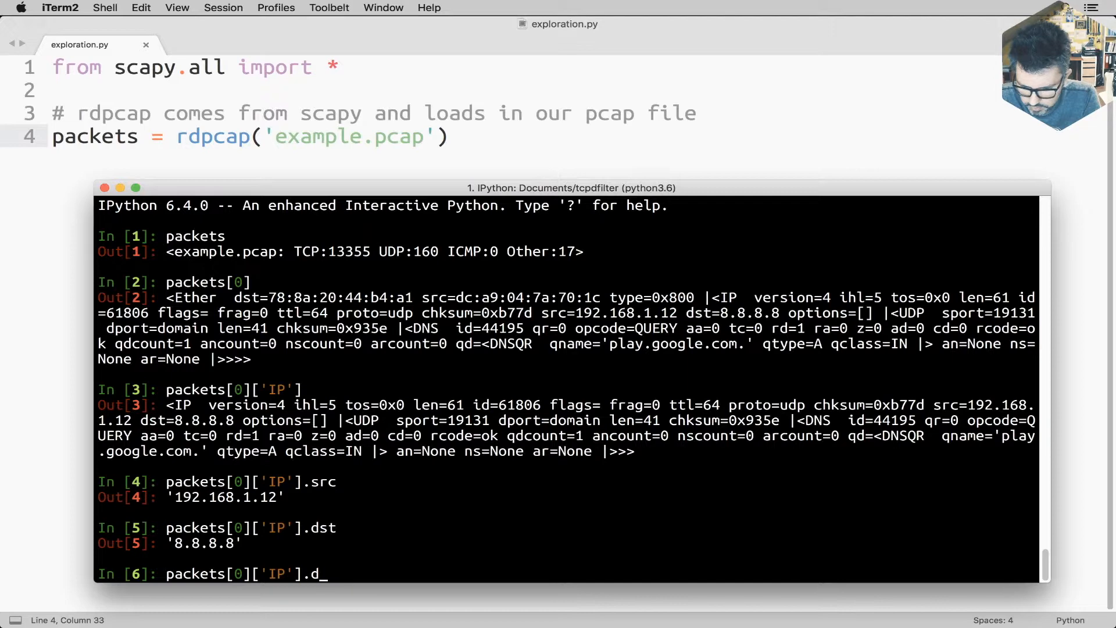
{"action": "type", "text": "port"}
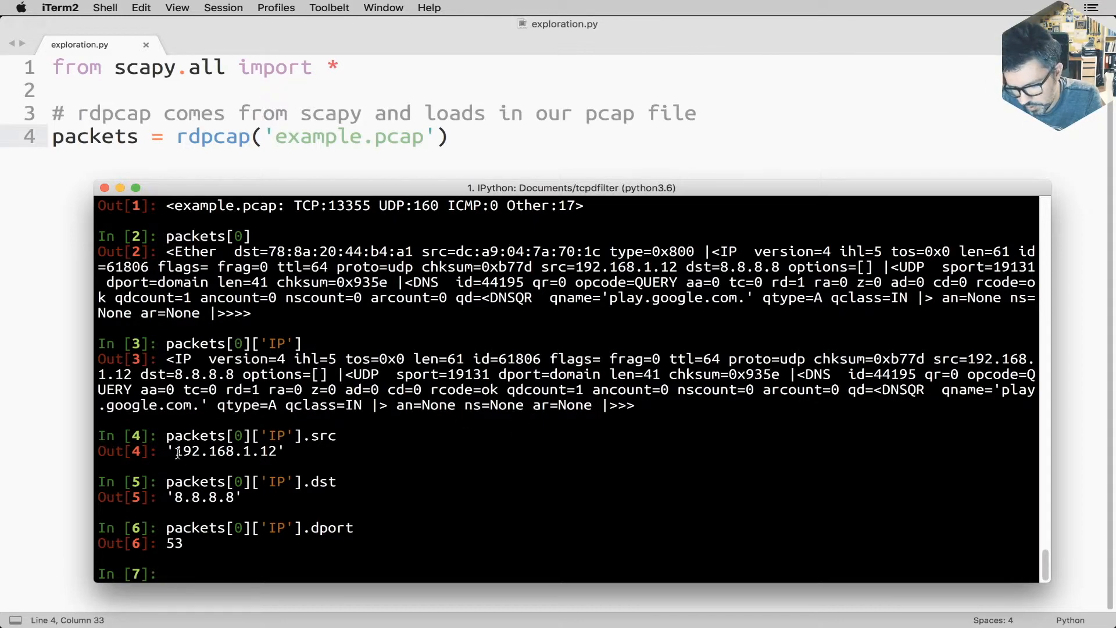
{"action": "double_click", "coordinate": [182, 451]}
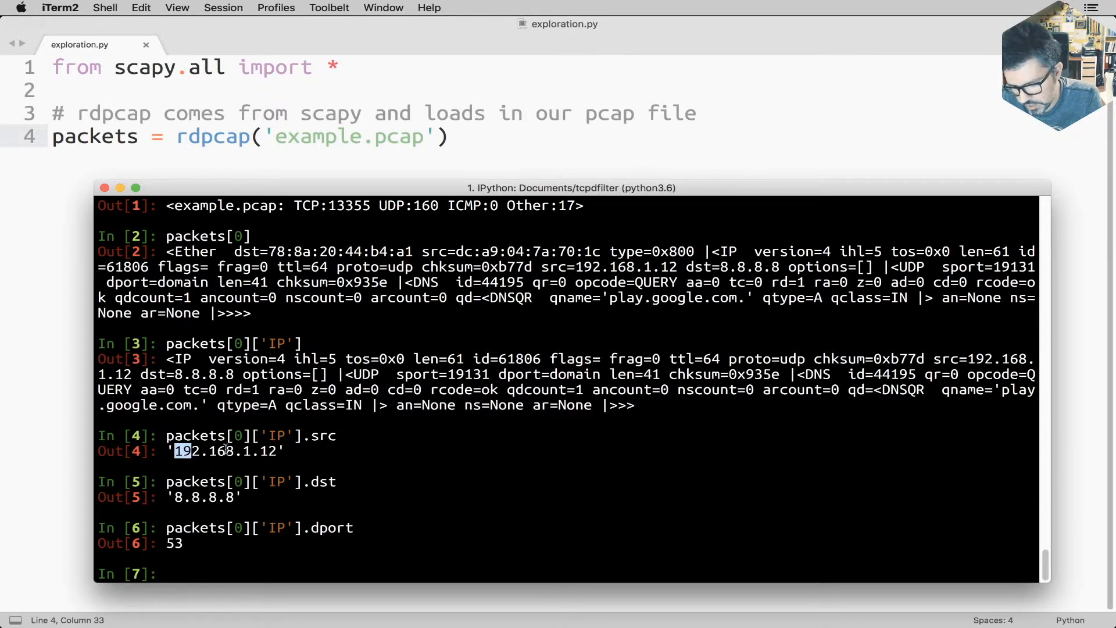
{"action": "mouse_move", "coordinate": [189, 477]}
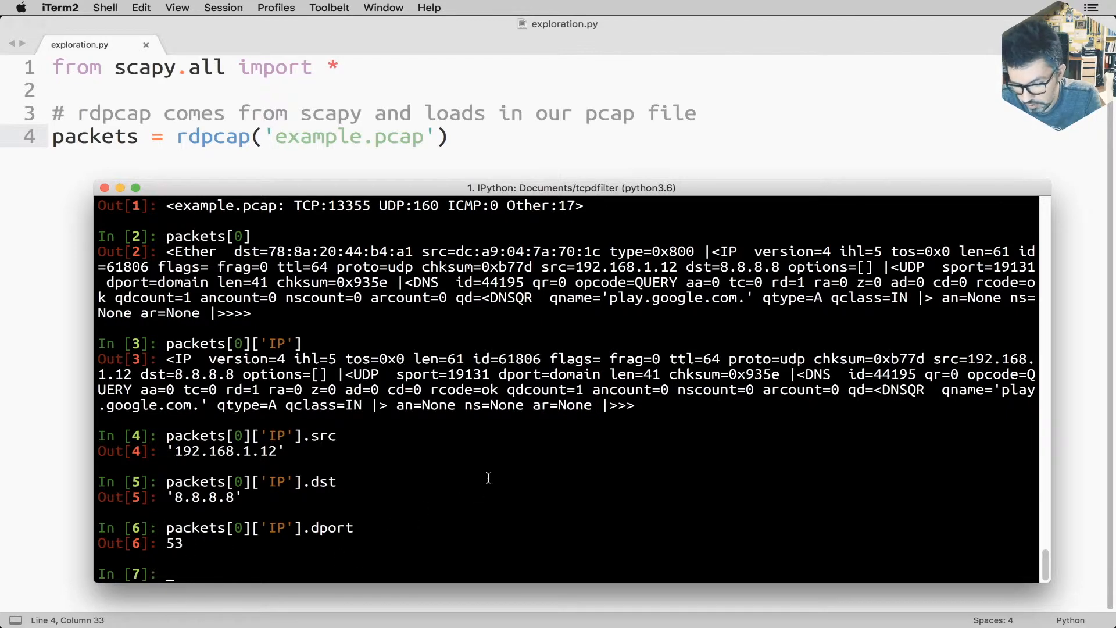
{"action": "mouse_move", "coordinate": [519, 443]}
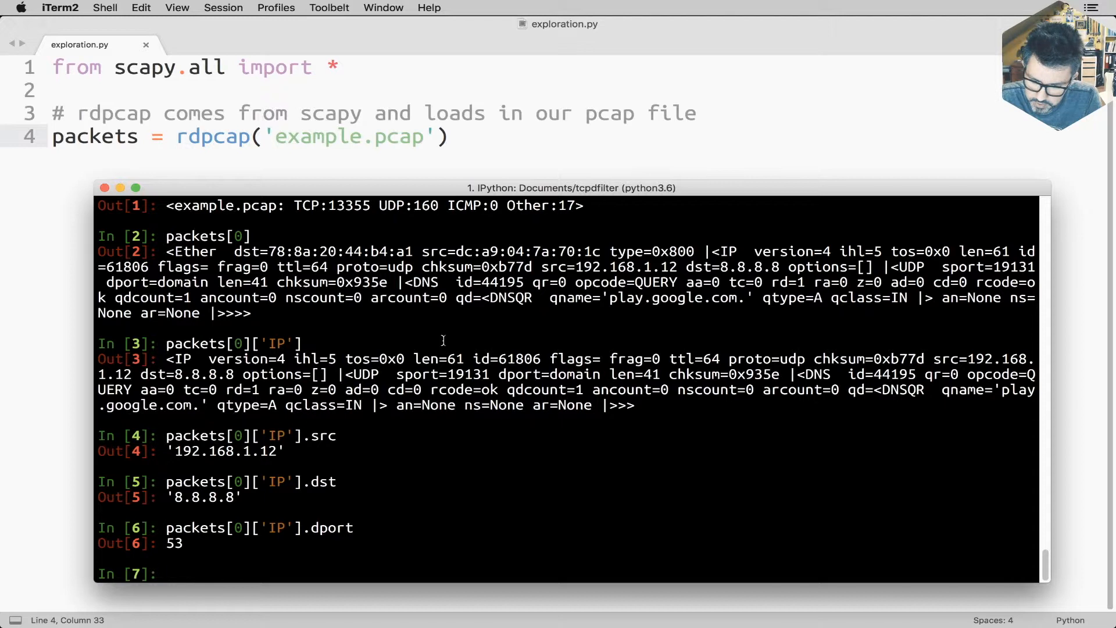
Step: Start a for loop over packets guarded by if 'IP' in packet
{"action": "type", "text": "for"}
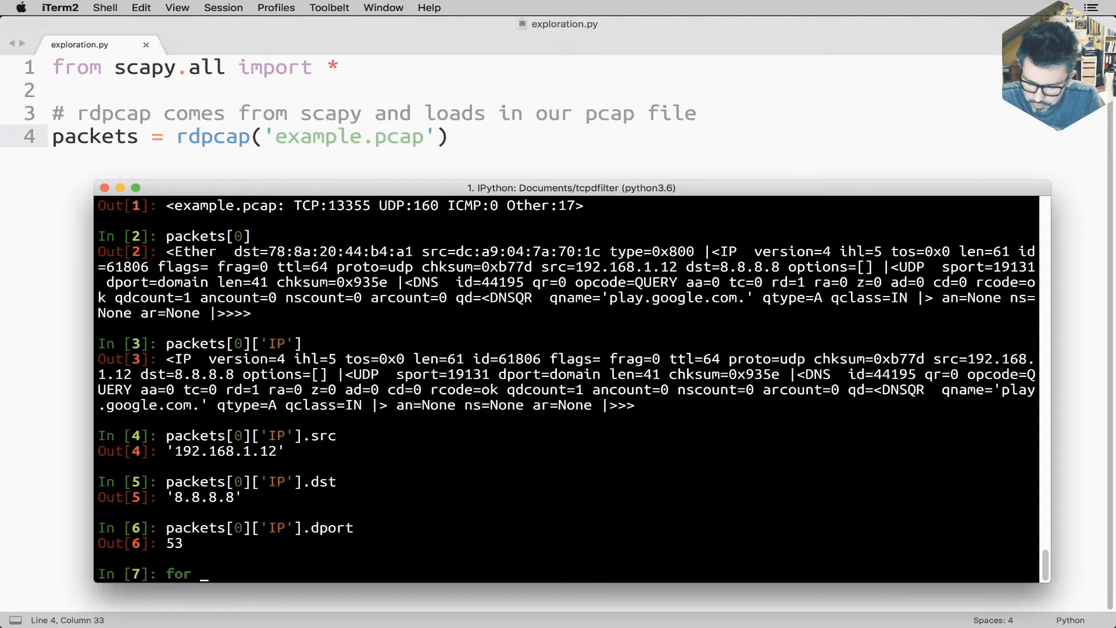
{"action": "type", "text": "packet in packets:"}
{"action": "type", "text": "if '"}
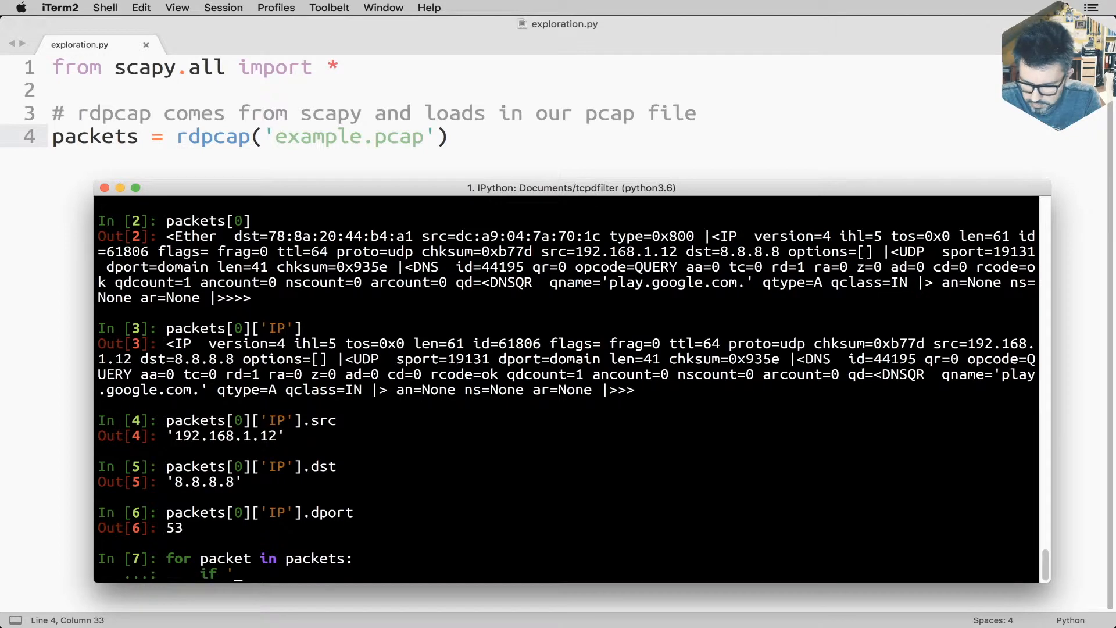
{"action": "type", "text": "IP' in"}
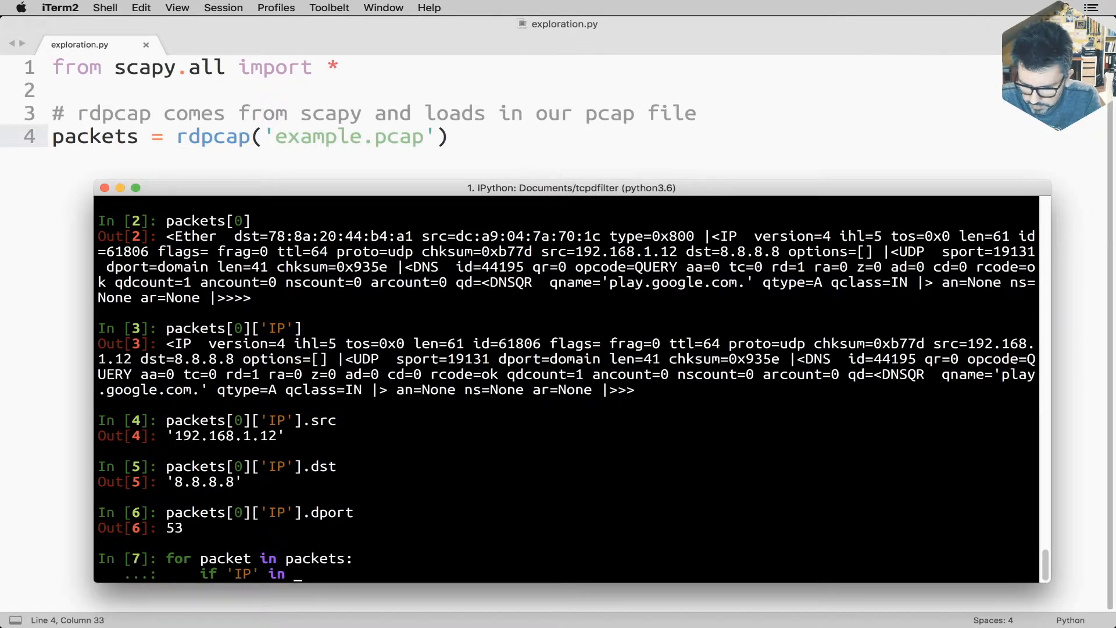
{"action": "type", "text": "packet"}
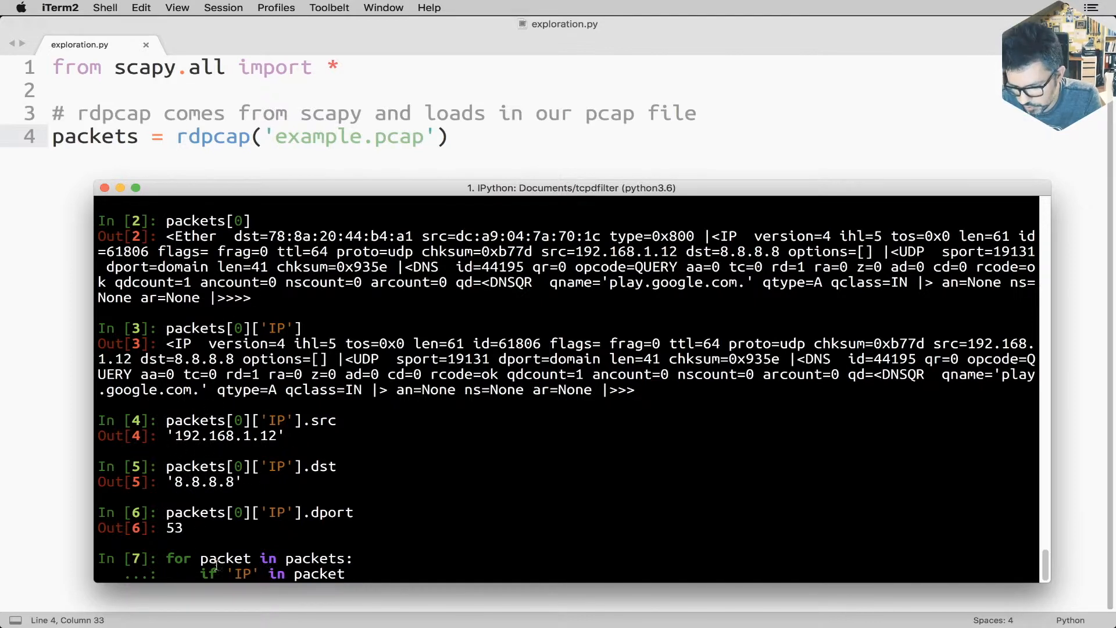
{"action": "mouse_move", "coordinate": [452, 433]}
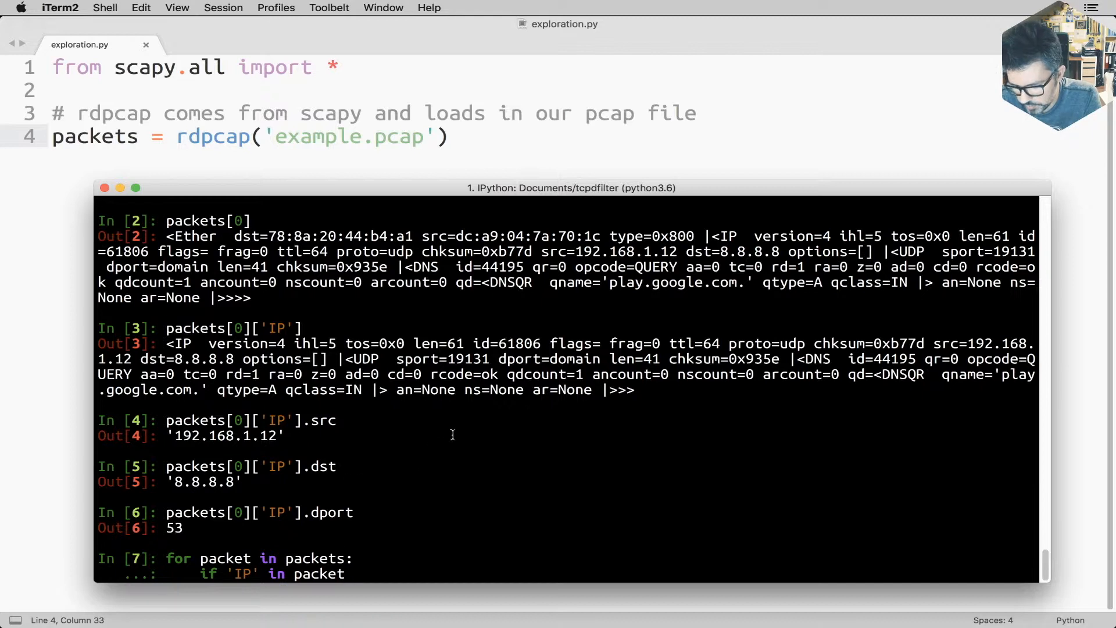
{"action": "mouse_move", "coordinate": [349, 573]}
{"action": "type", "text": "print("}
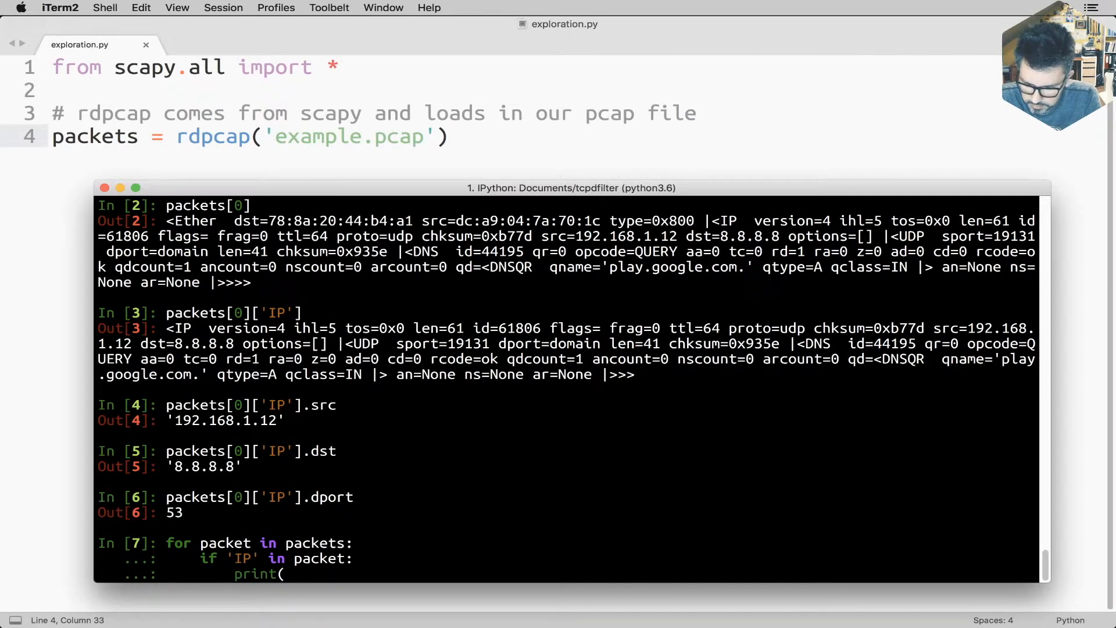
Step: Print packet['IP'].src, .dst and .dport for each IP packet inside the loop
{"action": "type", "text": "packet['IP']"}
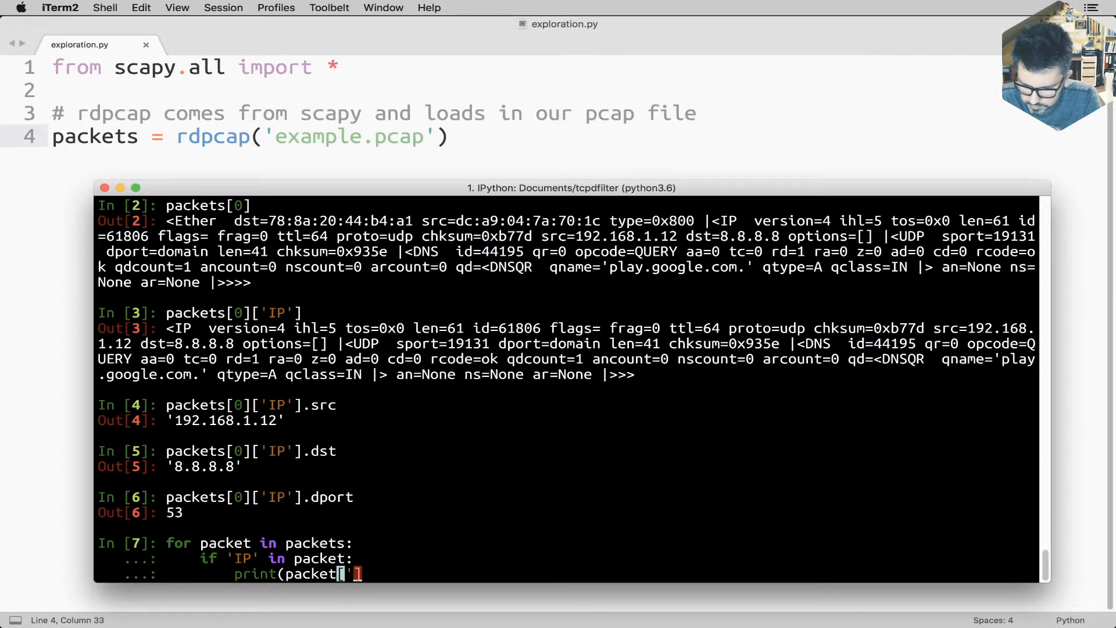
{"action": "type", "text": "'IP'].s"}
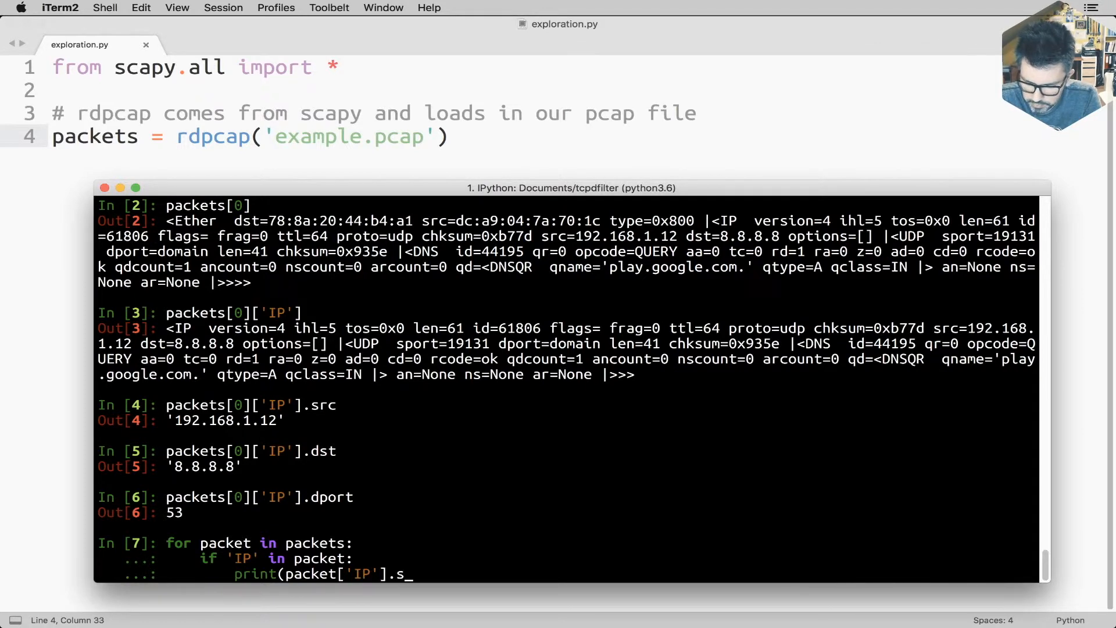
{"action": "type", "text": "rc,"}
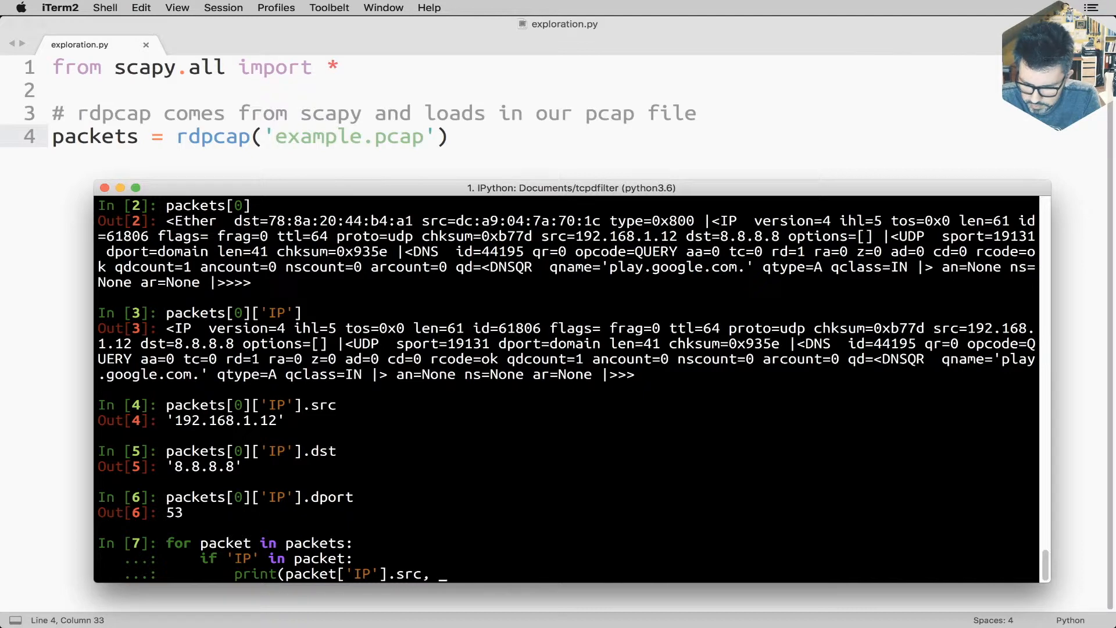
{"action": "type", "text": "packet['IP']."}
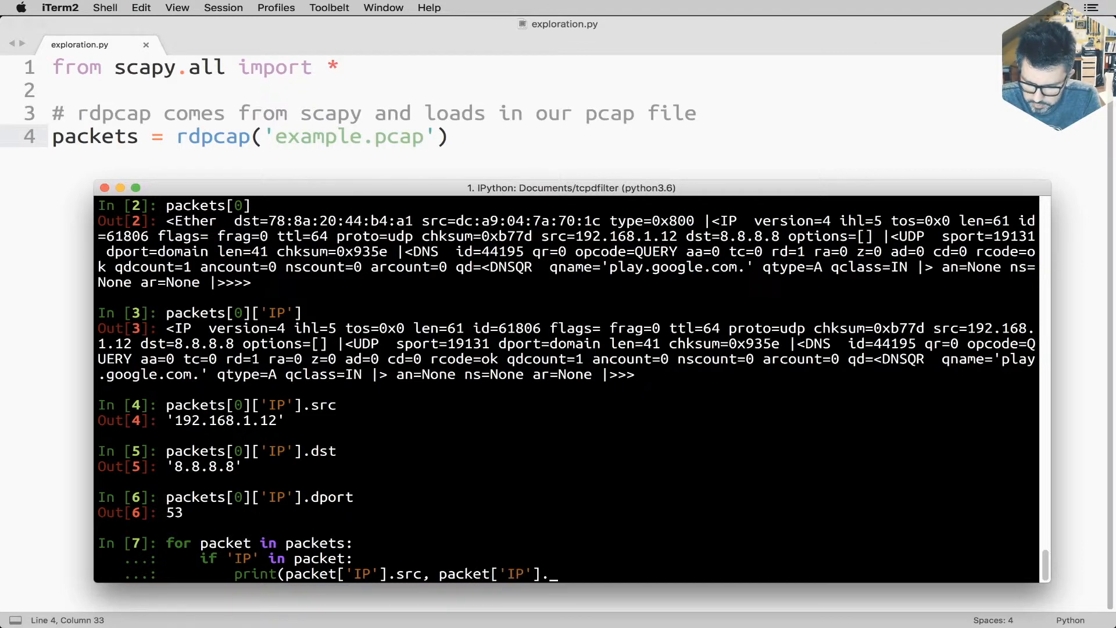
{"action": "type", "text": "dst"}
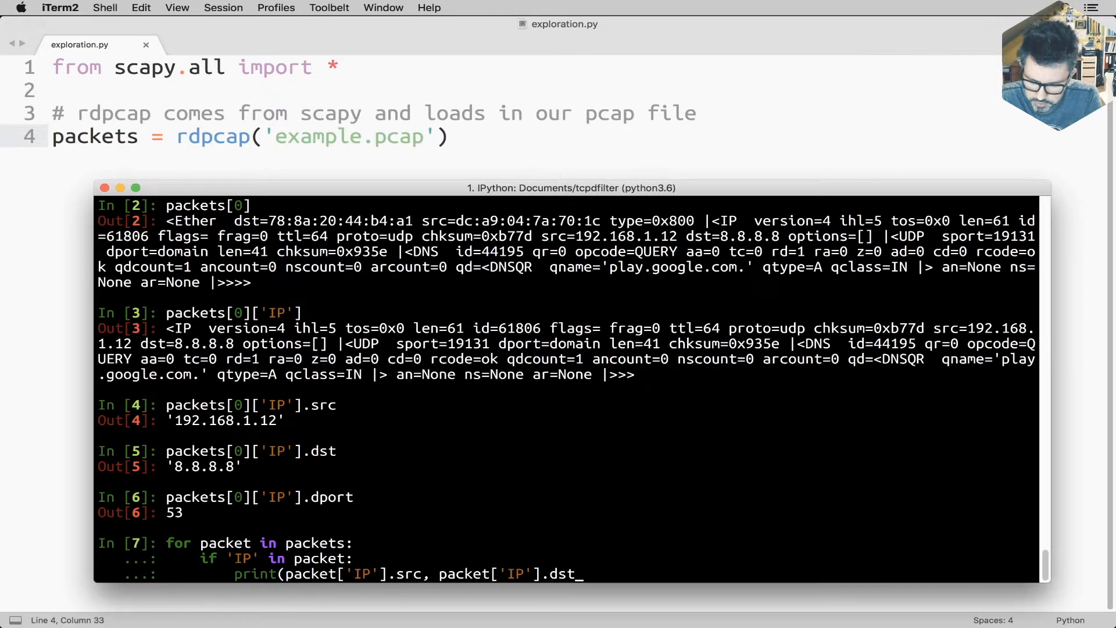
{"action": "type", "text": ", packet"}
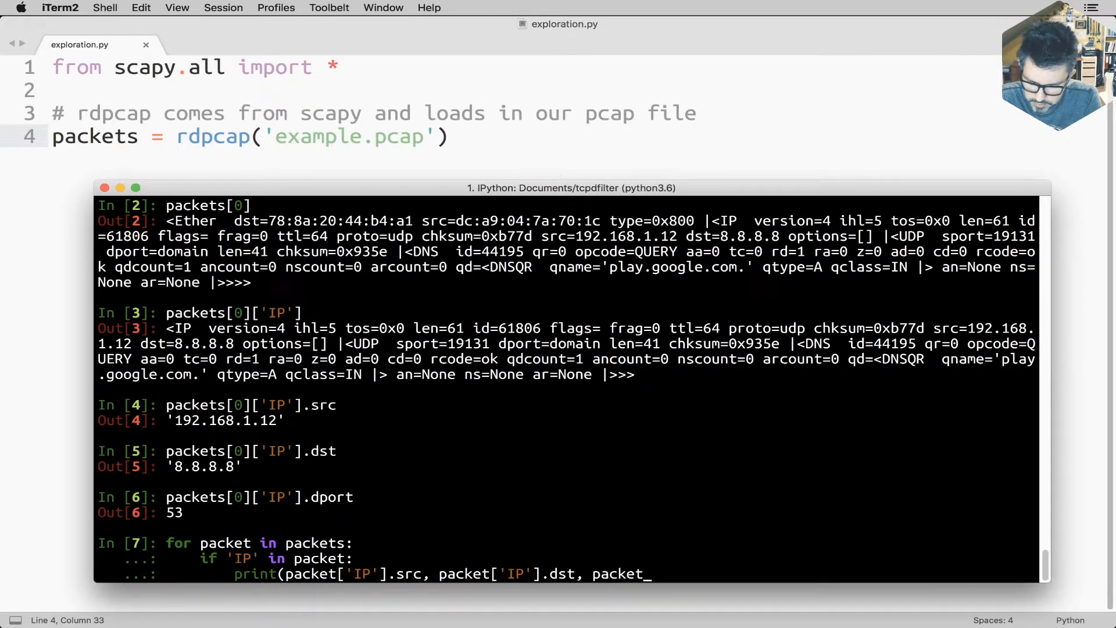
{"action": "type", "text": "['IP']"}
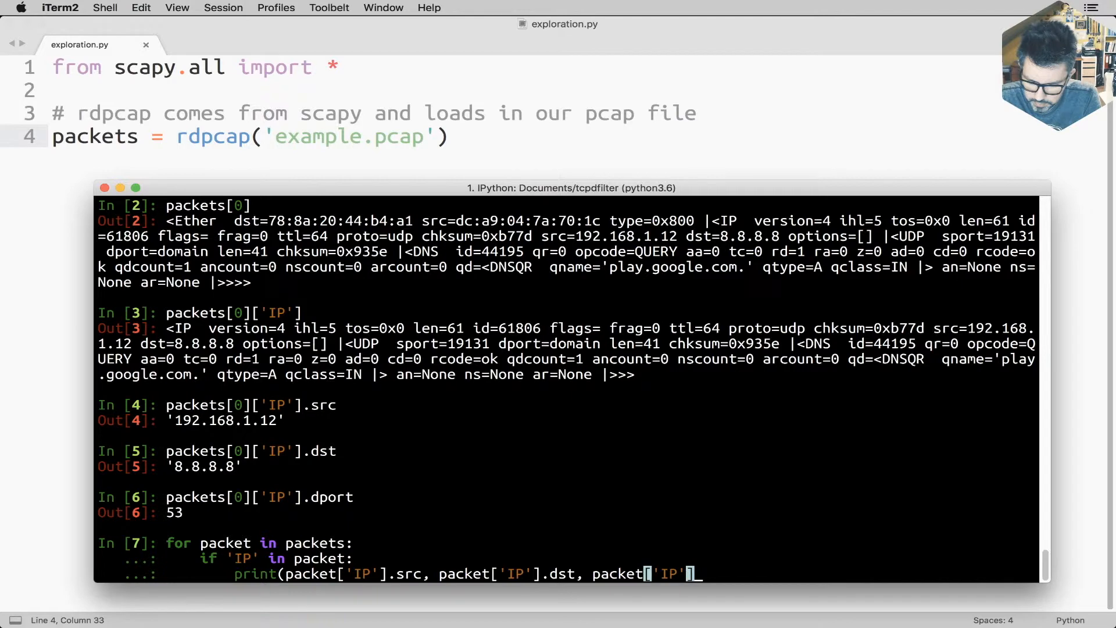
{"action": "type", "text": ".dport"}
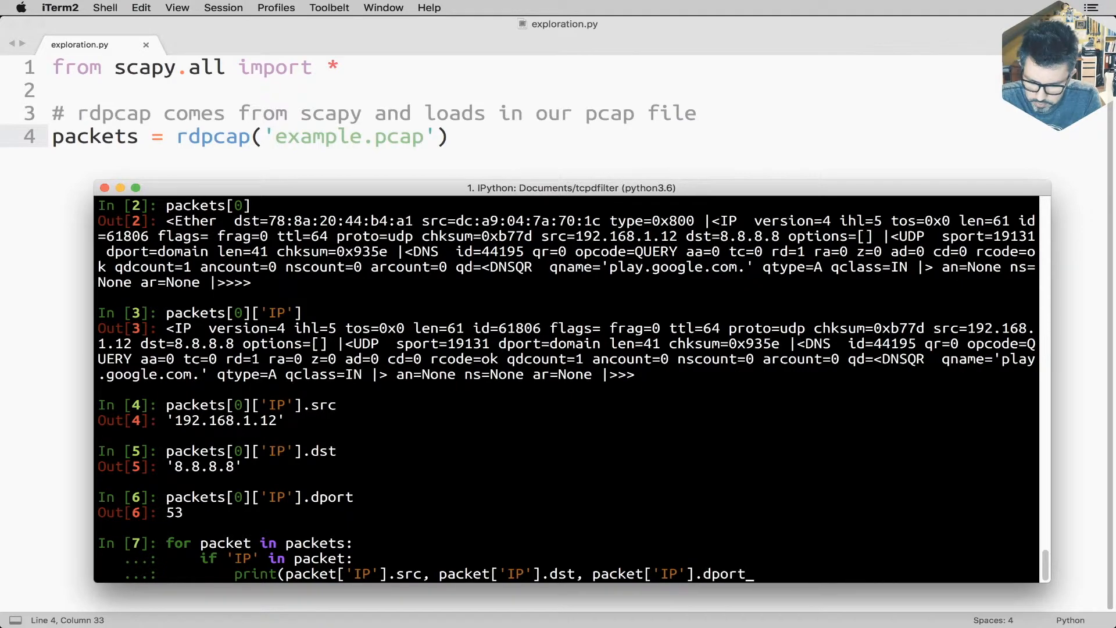
{"action": "type", "text": ")"}
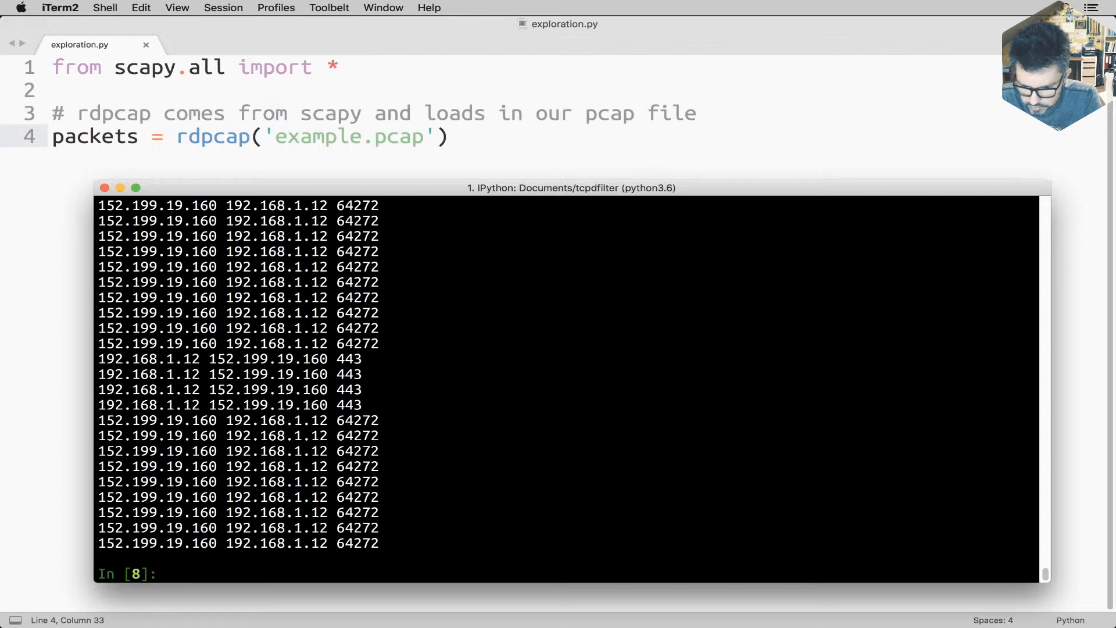
Step: Run the loop in IPython and review the printed src, dst and dport lines
{"action": "double_click", "coordinate": [356, 481]}
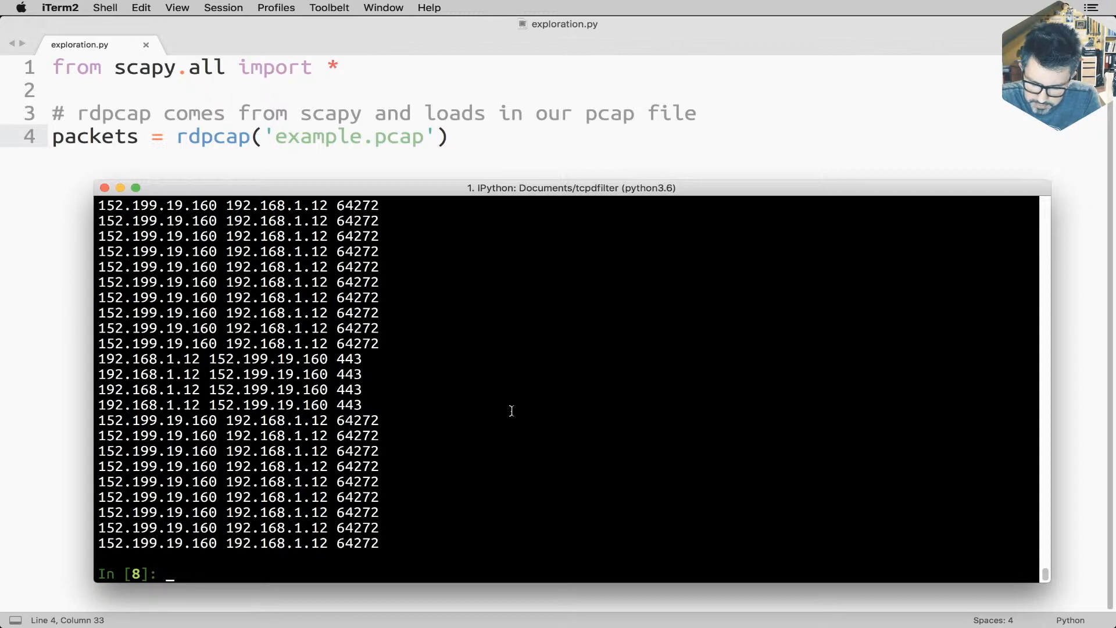
{"action": "mouse_move", "coordinate": [291, 385]}
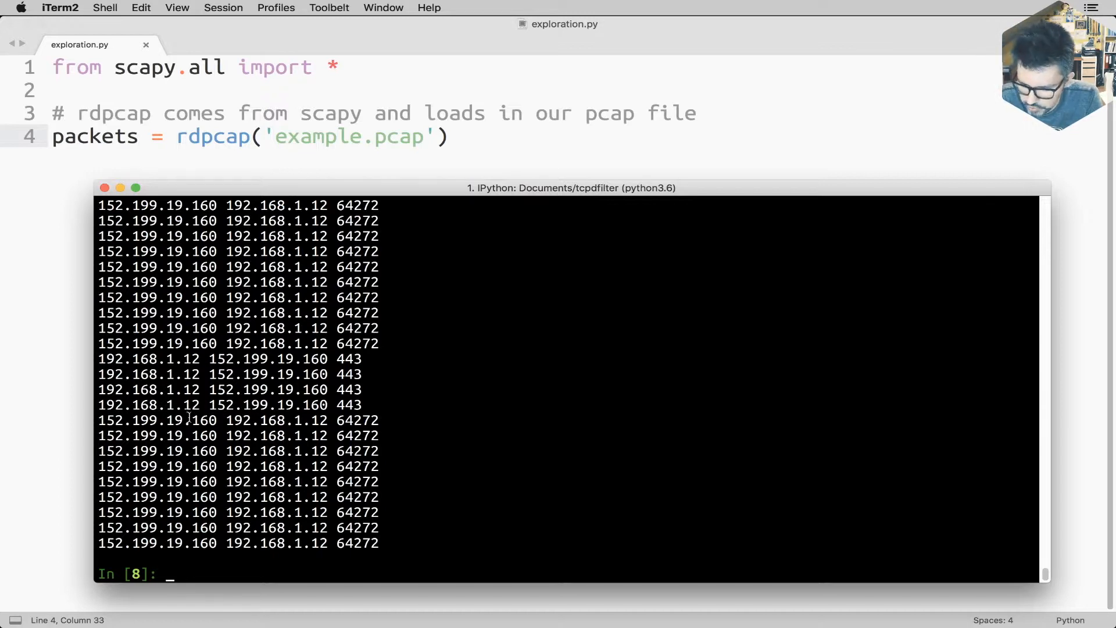
{"action": "mouse_move", "coordinate": [555, 407]}
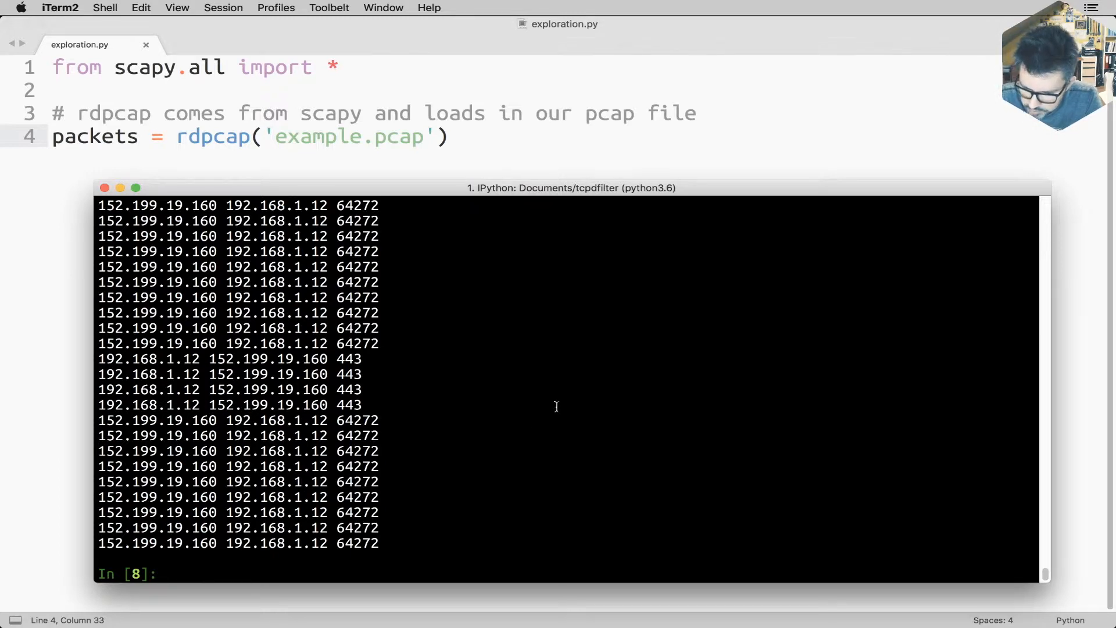
{"action": "mouse_move", "coordinate": [444, 412]}
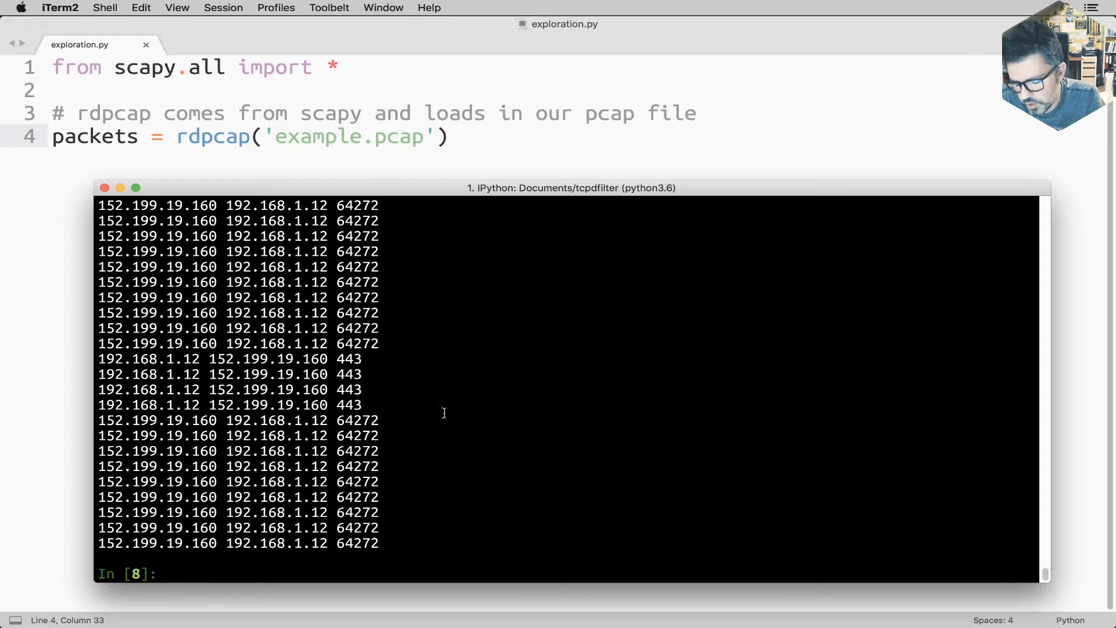
{"action": "mouse_move", "coordinate": [633, 403]}
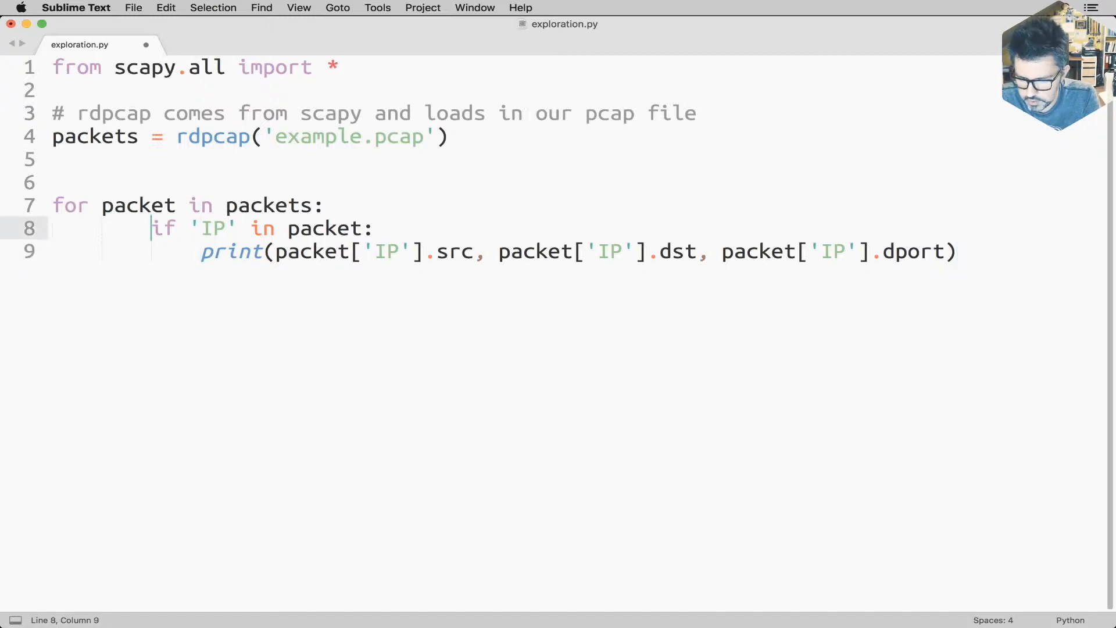
Step: Fix the loop's indentation, add ip_layer = packet['IP'] and save exploration.py
{"action": "key", "text": "shift+tab"}
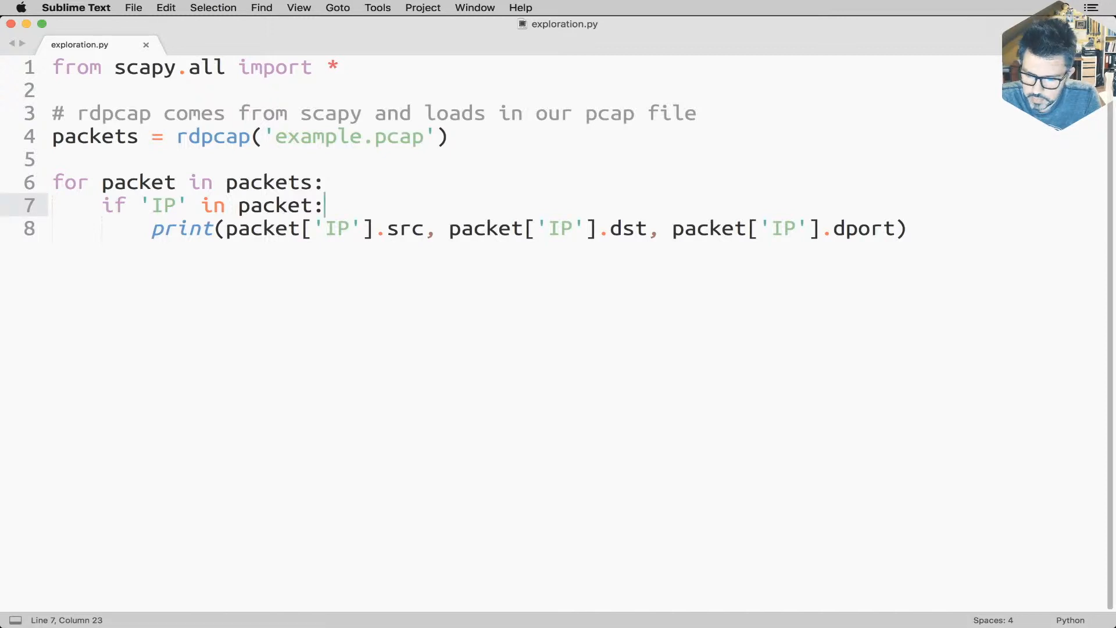
{"action": "type", "text": "ip_"}
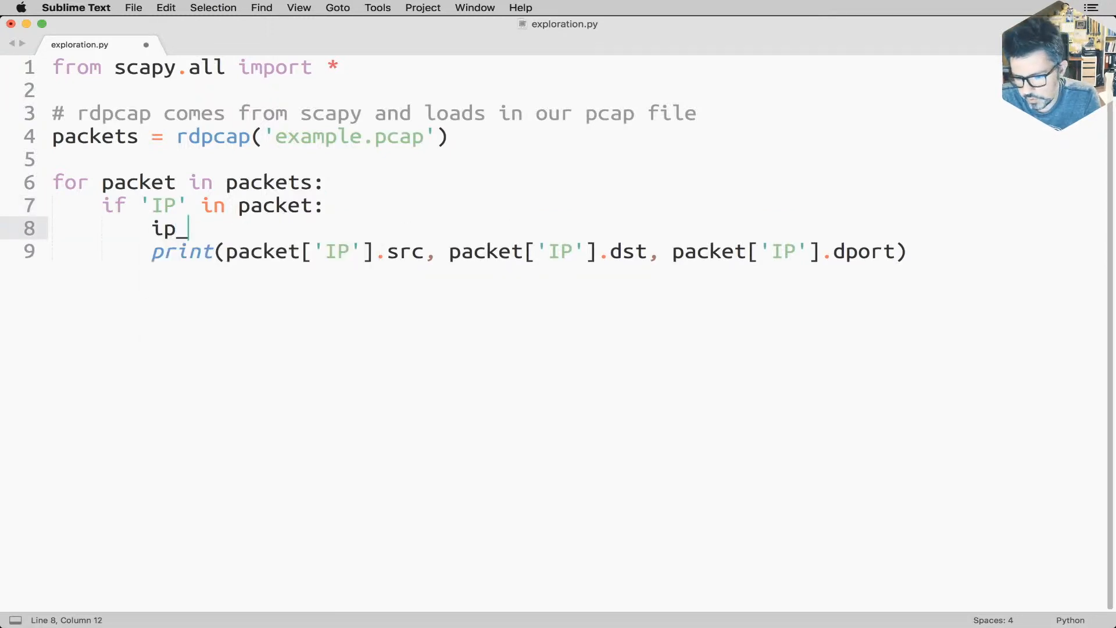
{"action": "type", "text": "layer = pa"}
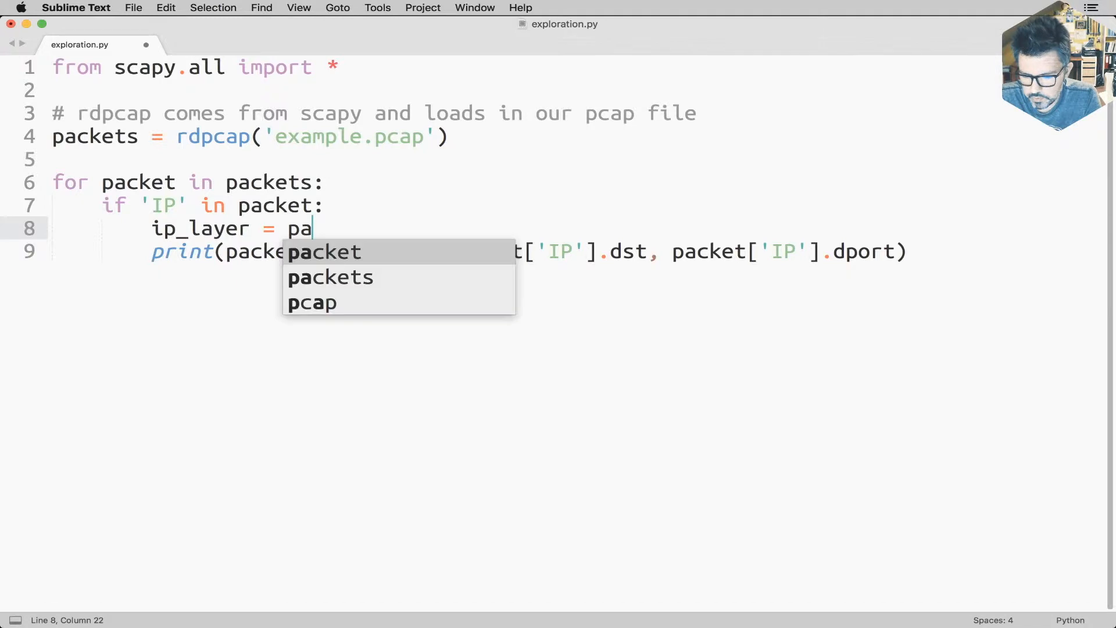
{"action": "type", "text": "cket['IP'"}
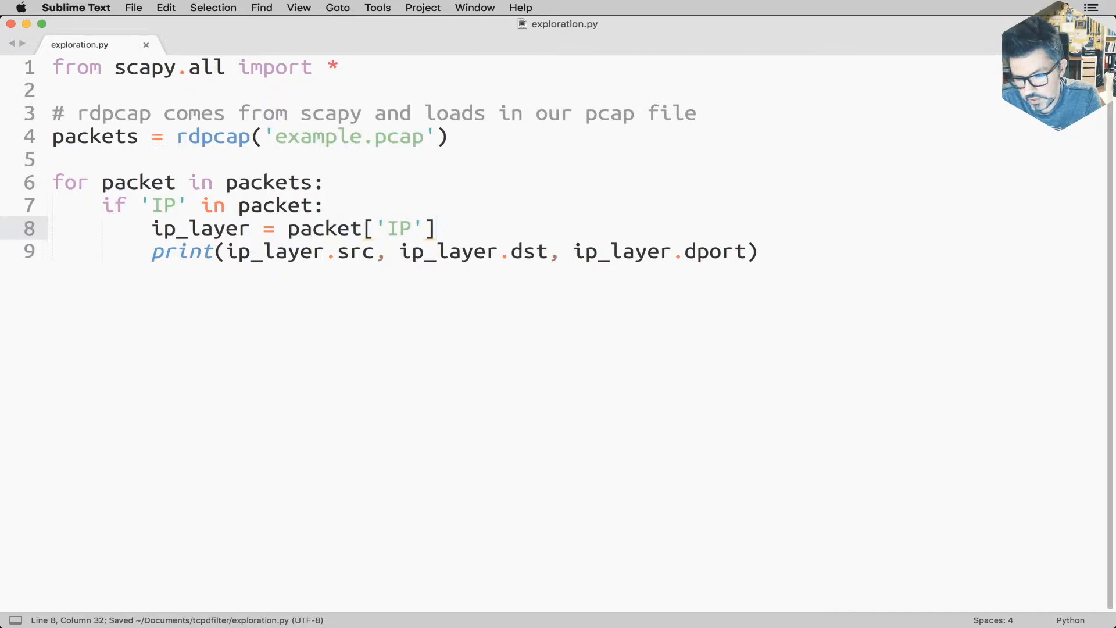
{"action": "key", "text": "Return"}
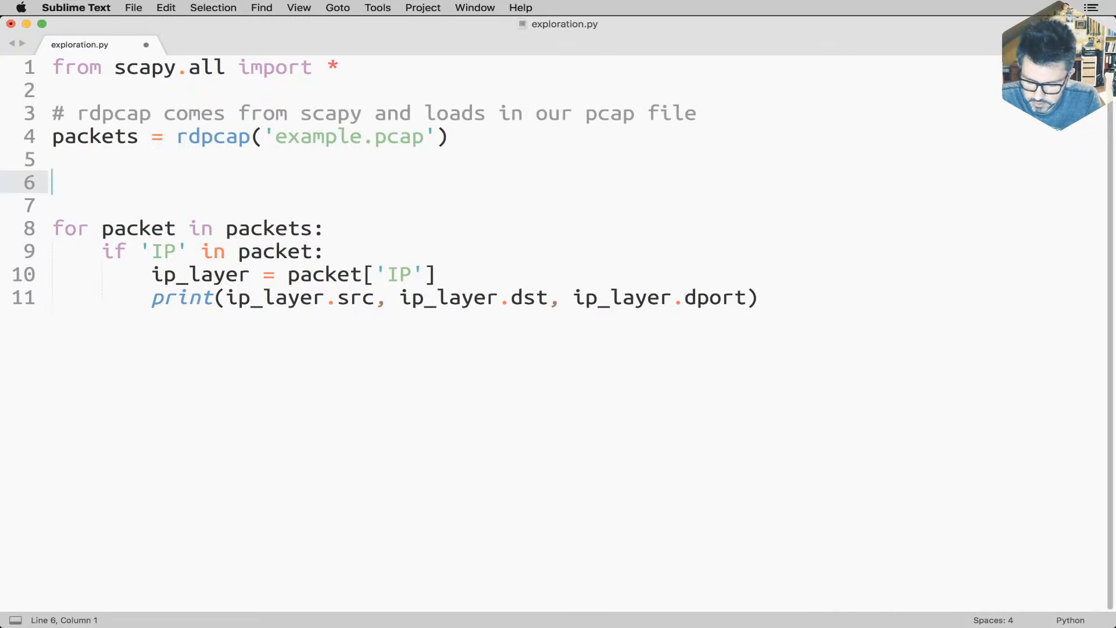
Step: Add connections = set() above the loop and replace print with connections.add
{"action": "type", "text": "connections."}
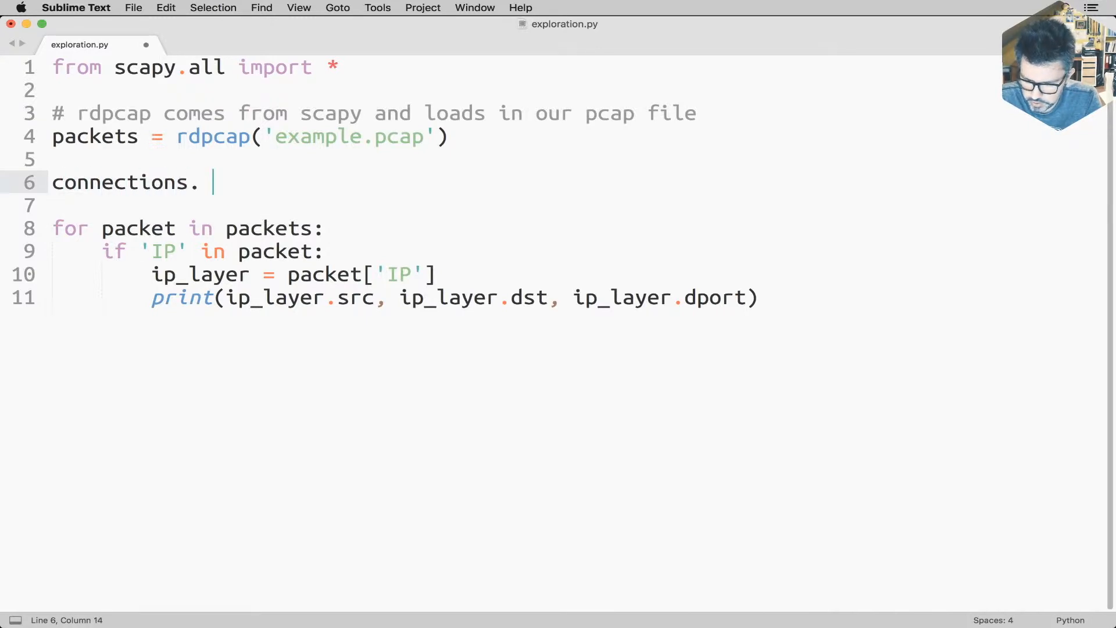
{"action": "type", "text": "= se"}
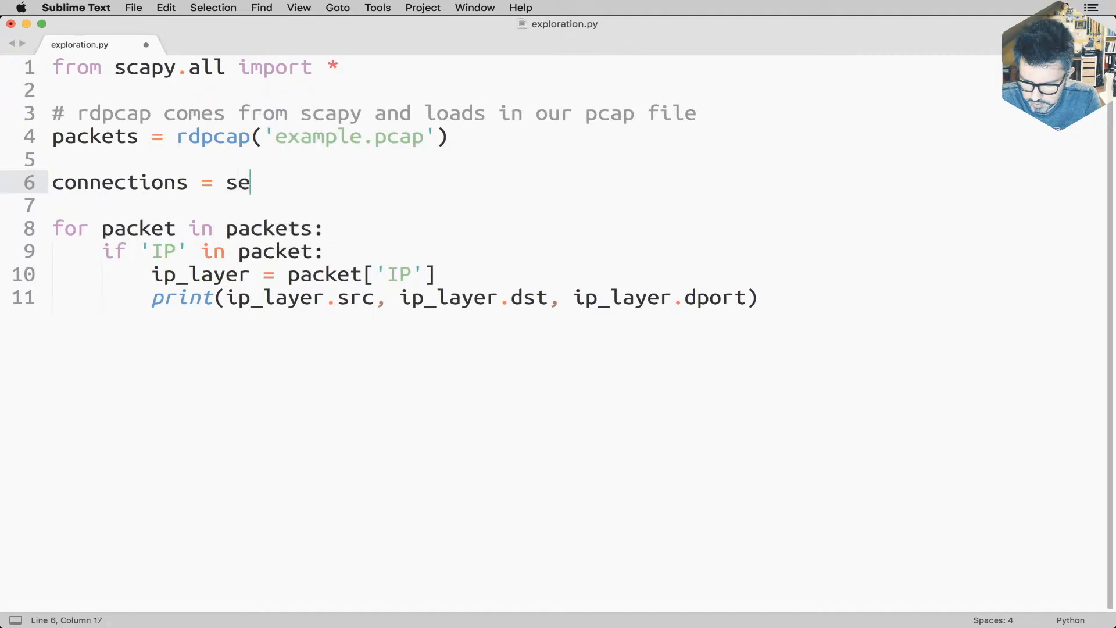
{"action": "type", "text": "t()"}
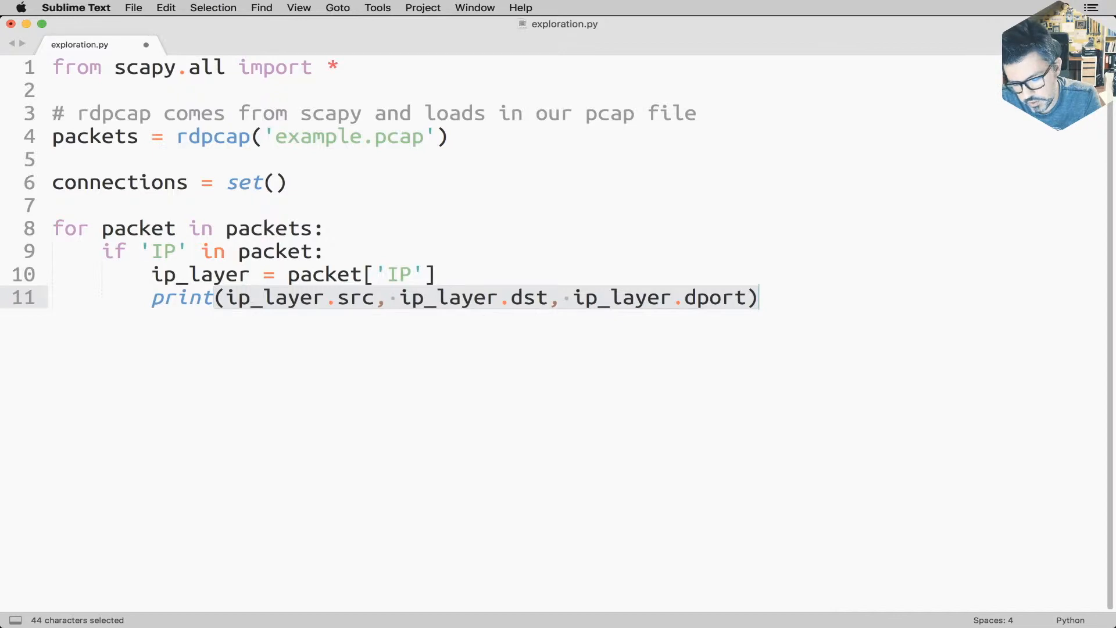
{"action": "left_click", "coordinate": [214, 297]}
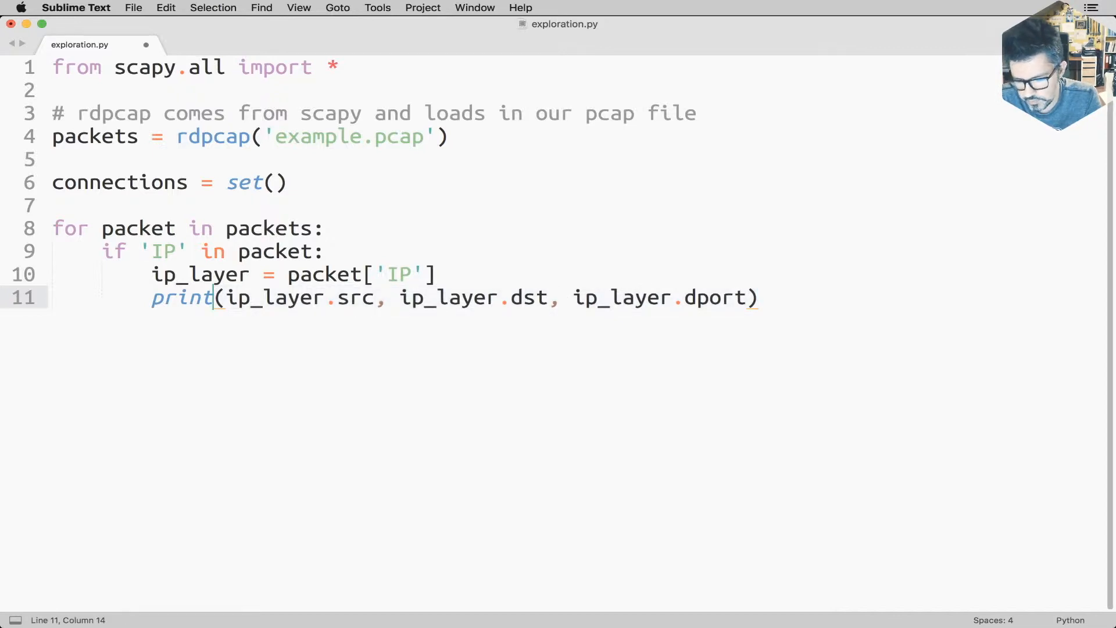
{"action": "type", "text": "connections.add("}
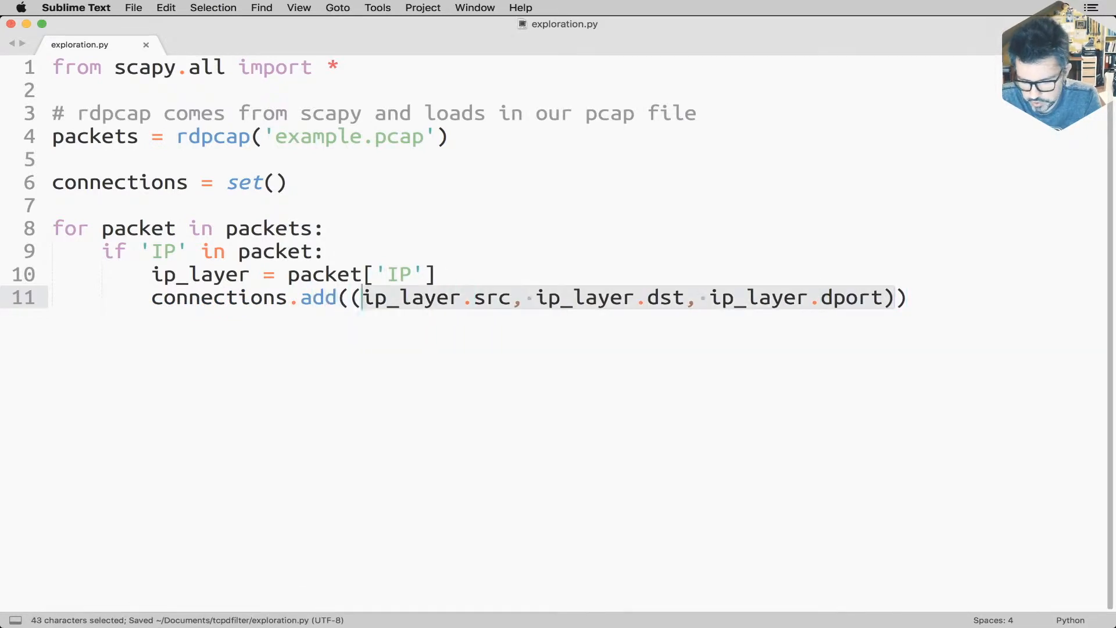
Step: Wrap the (src, dst, dport) tuple over lines and add print(connections) below the loop
{"action": "left_click", "coordinate": [471, 297]}
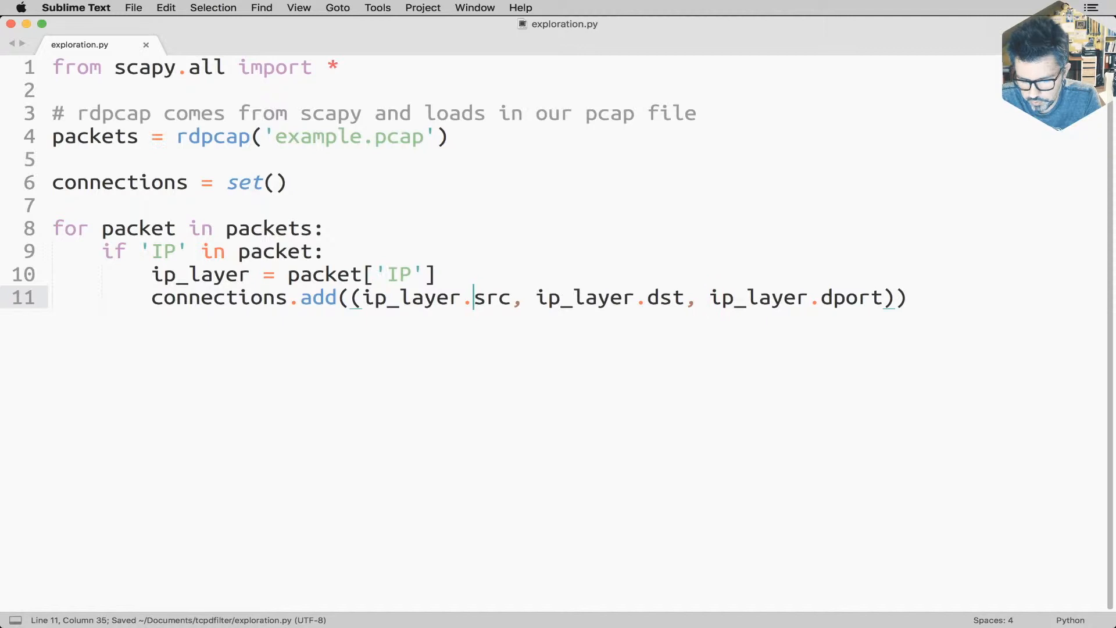
{"action": "key", "text": "enter"}
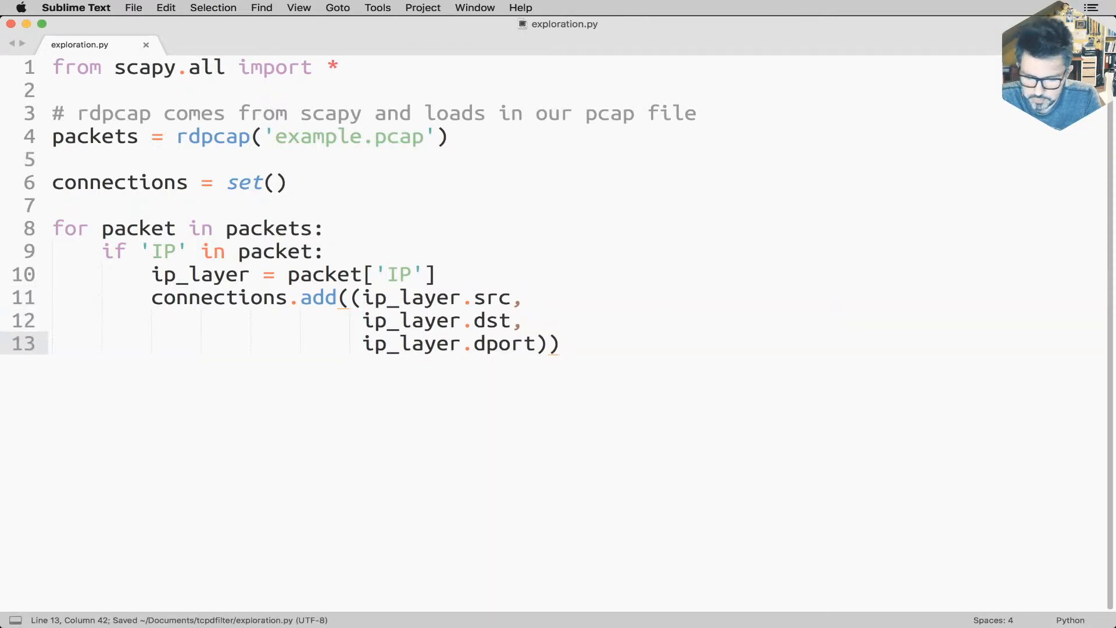
{"action": "key", "text": "enter"}
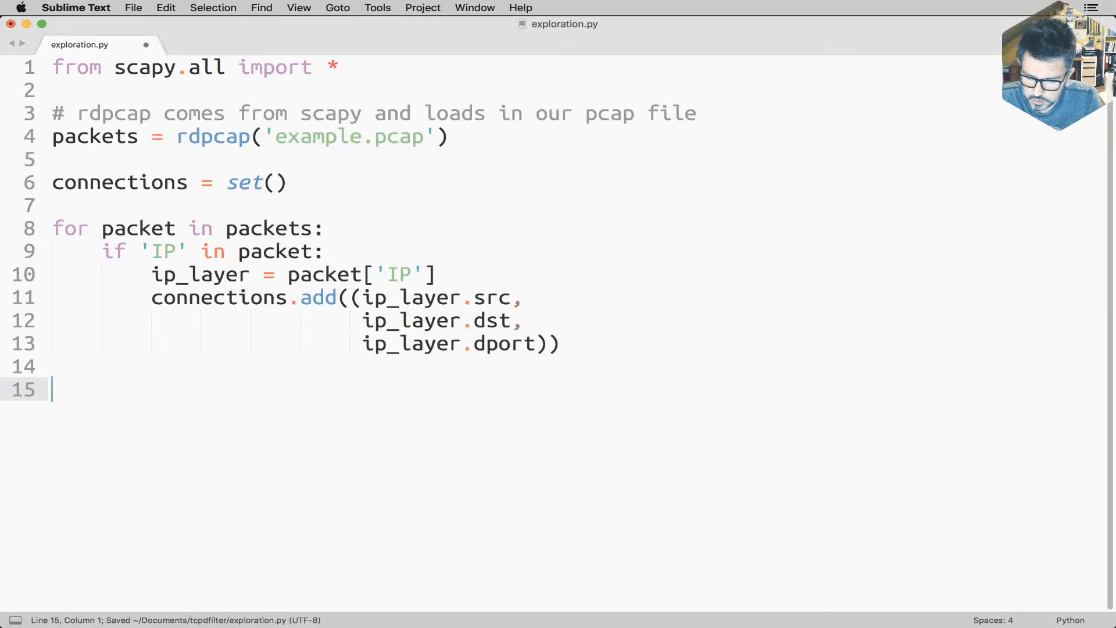
{"action": "type", "text": "print(eo"}
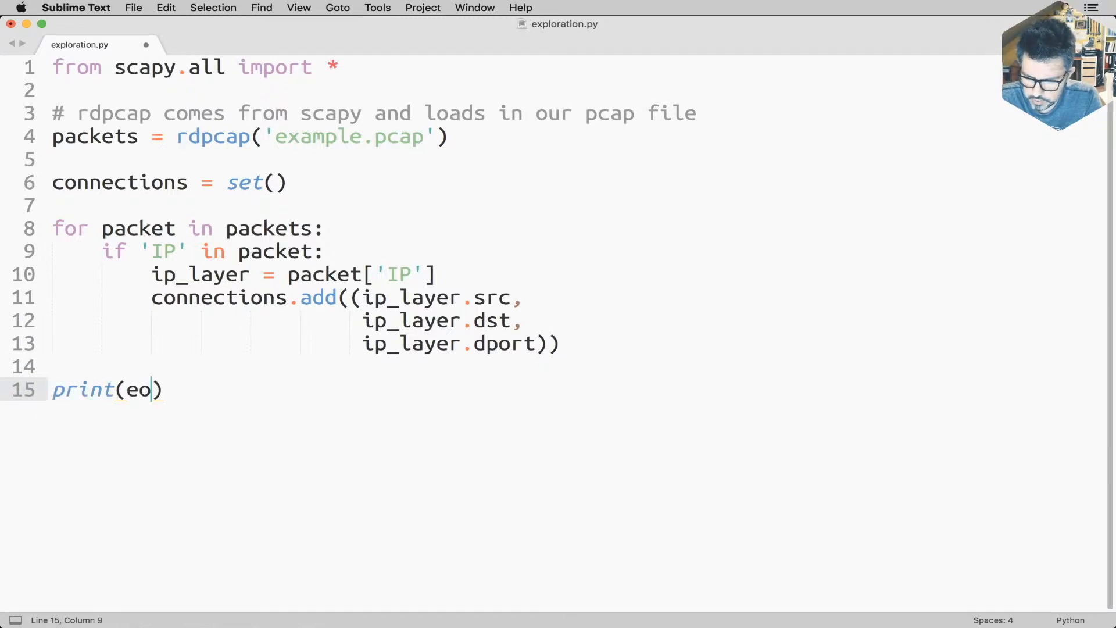
{"action": "type", "text": "conn"}
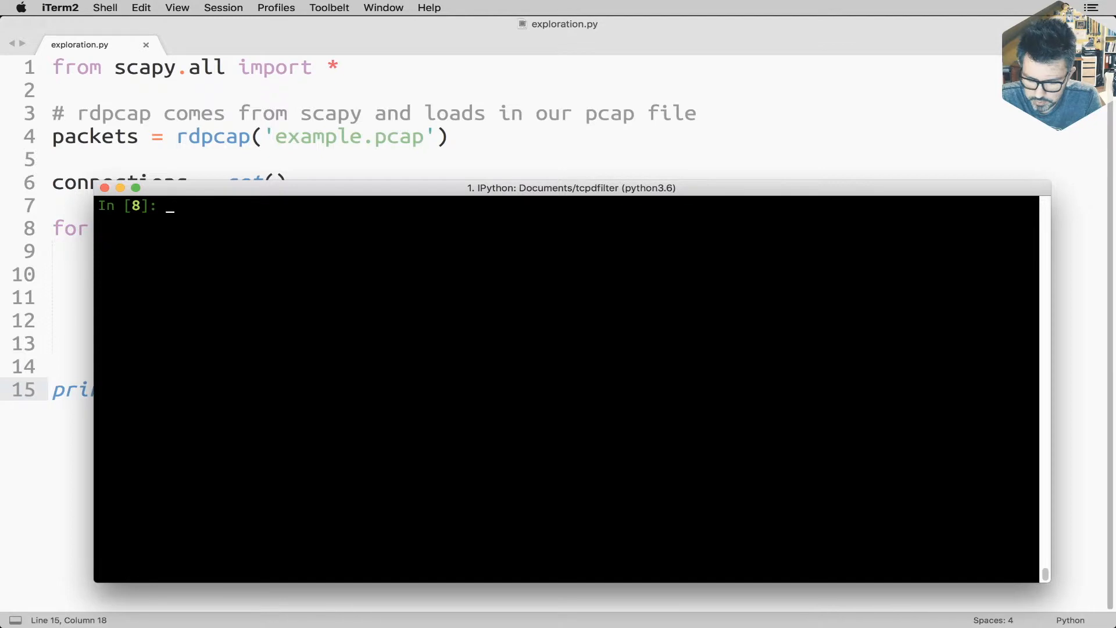
Step: Run %run exploration.py in IPython to print the connections set of tuples
{"action": "type", "text": "%run"}
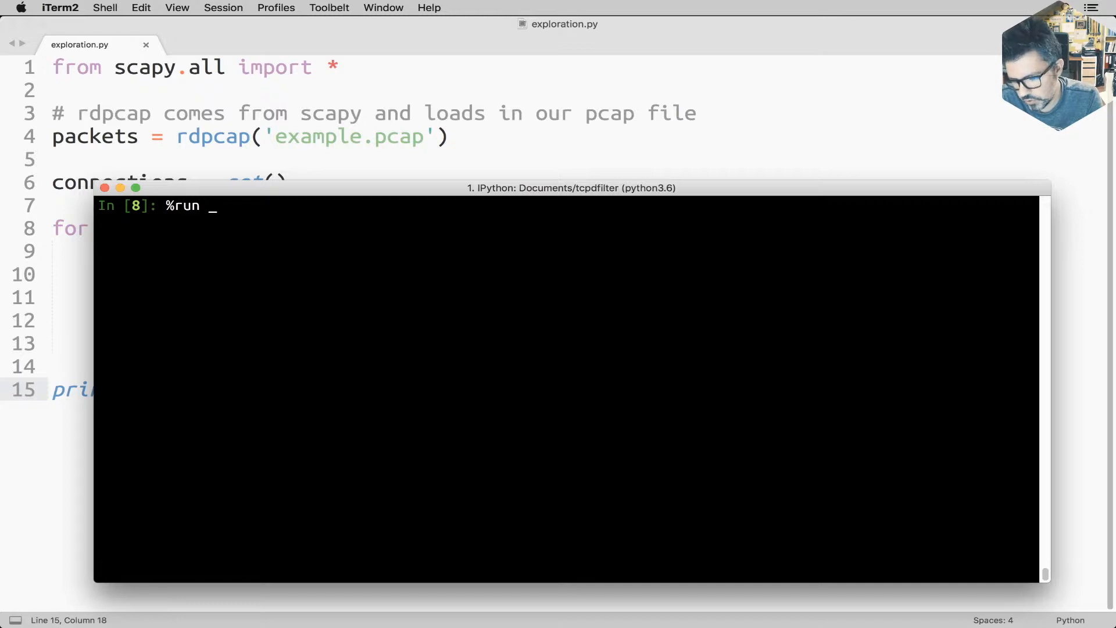
{"action": "type", "text": "exploration.py"}
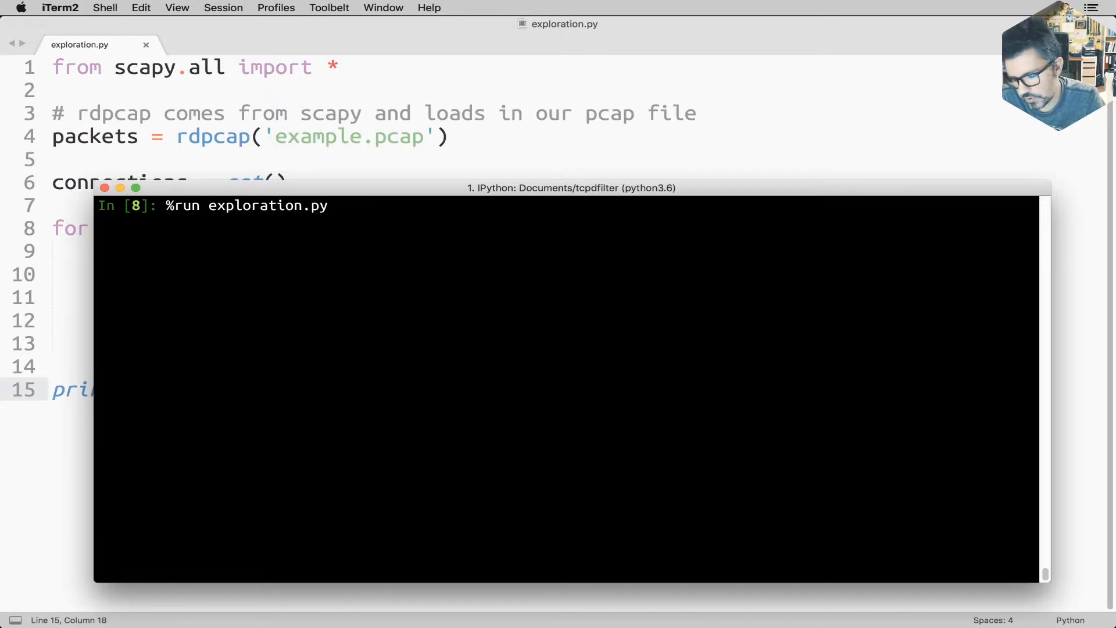
{"action": "mouse_move", "coordinate": [566, 107]}
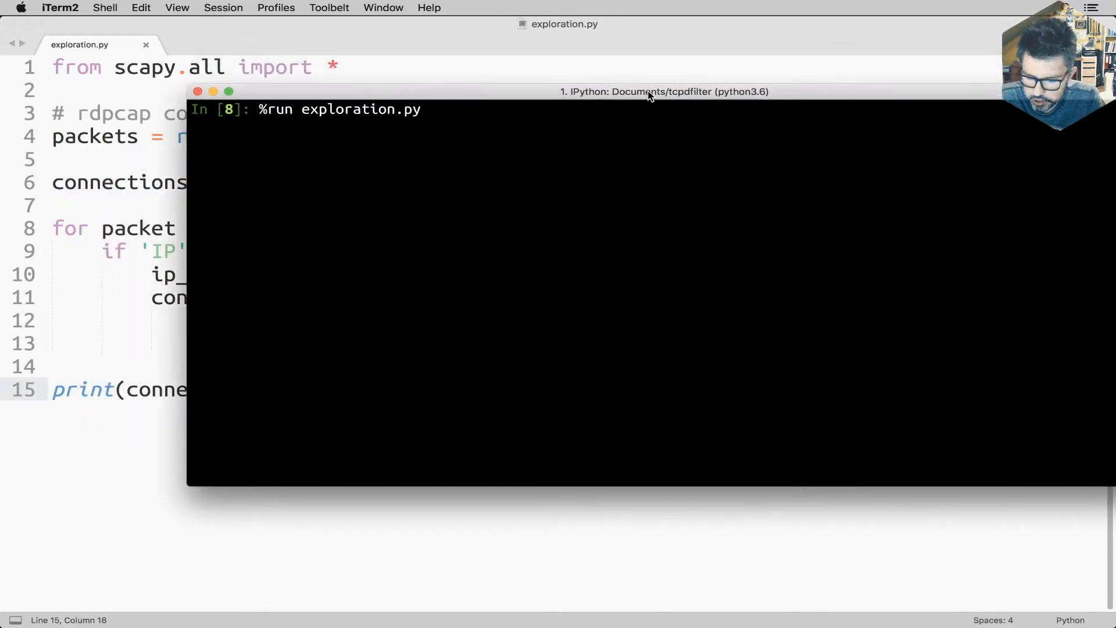
{"action": "left_click_drag", "start_coordinate": [648, 91], "coordinate": [563, 143]}
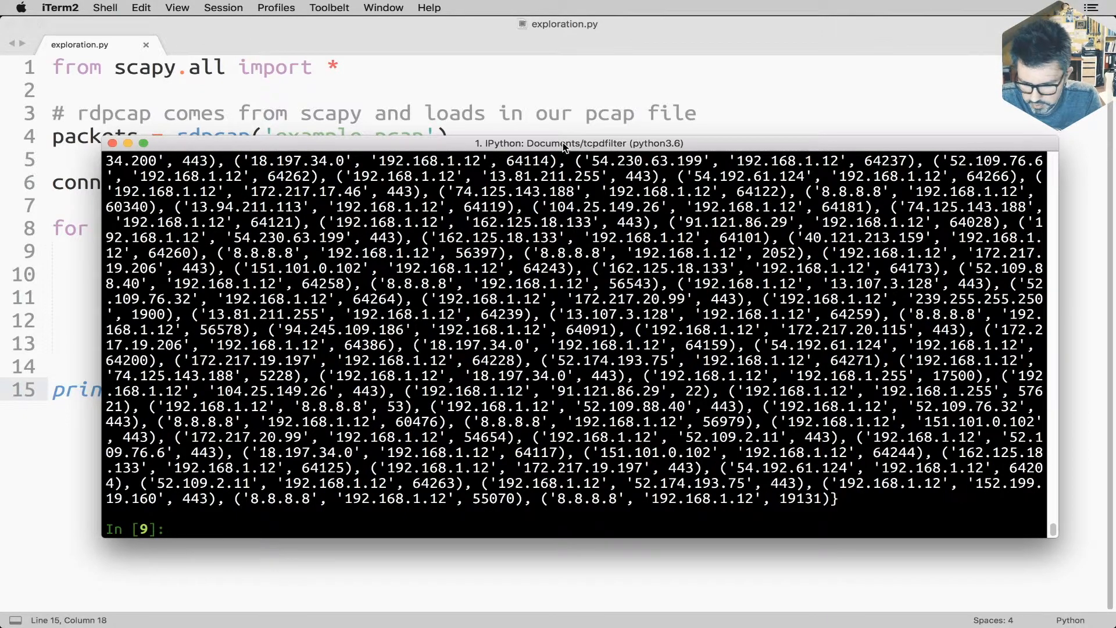
Step: Check len(connections) is 84 and enter a for loop printing each connection c
{"action": "type", "text": "len("}
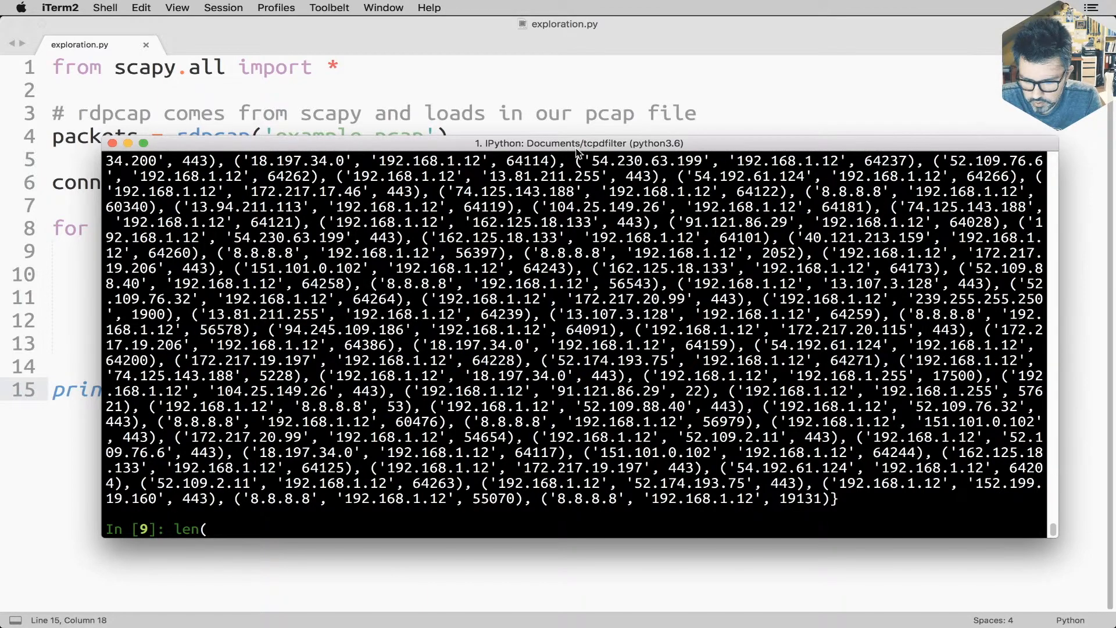
{"action": "type", "text": "connections_"}
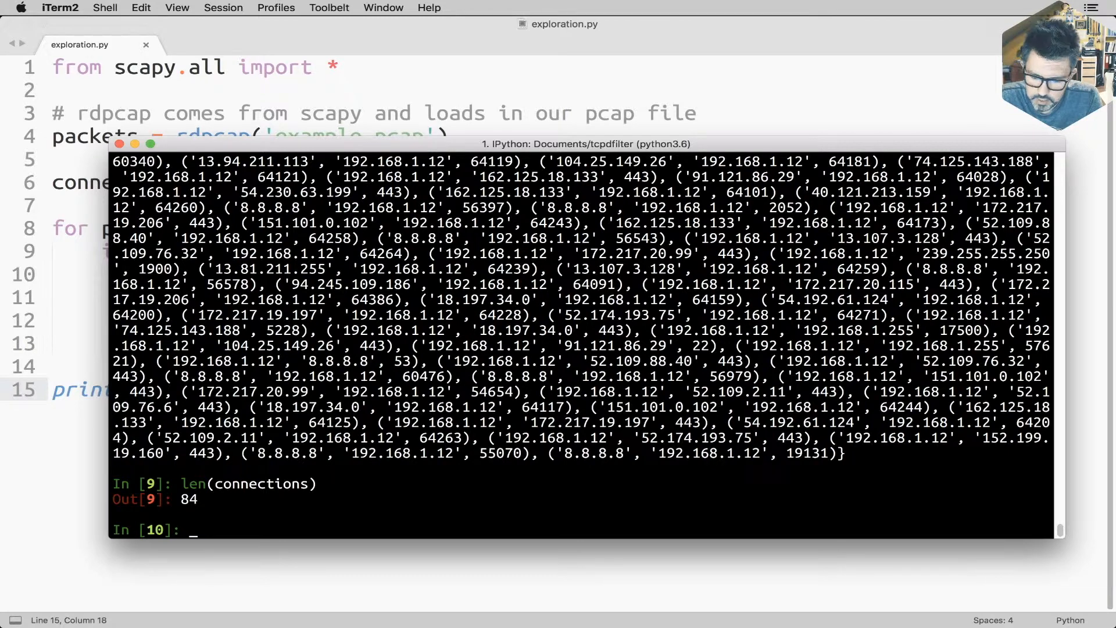
{"action": "type", "text": "for"}
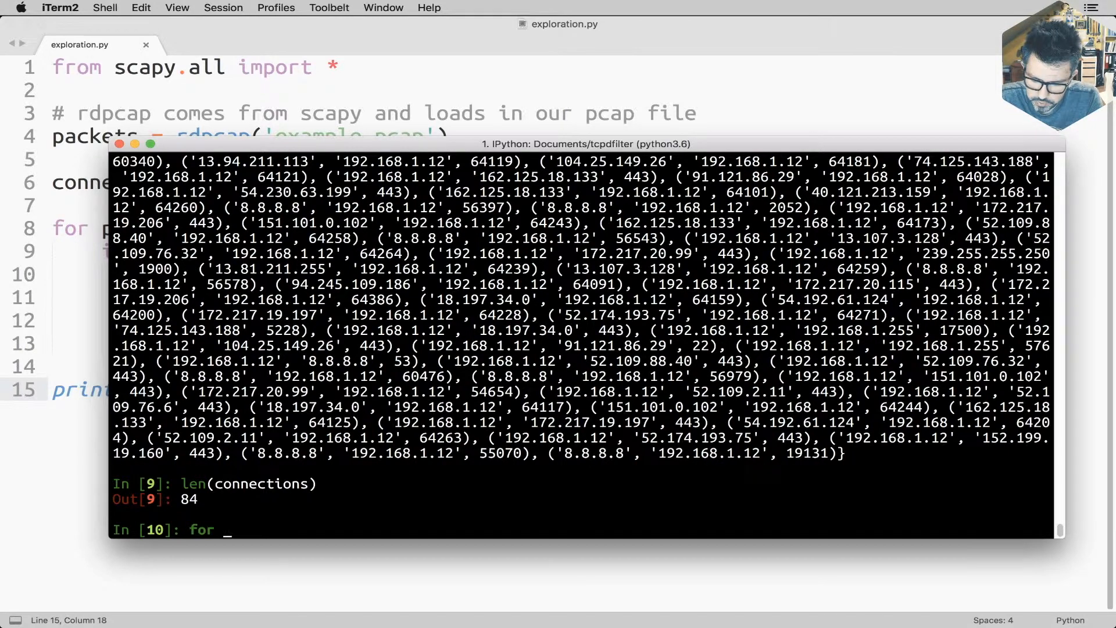
{"action": "type", "text": "c in connections:"}
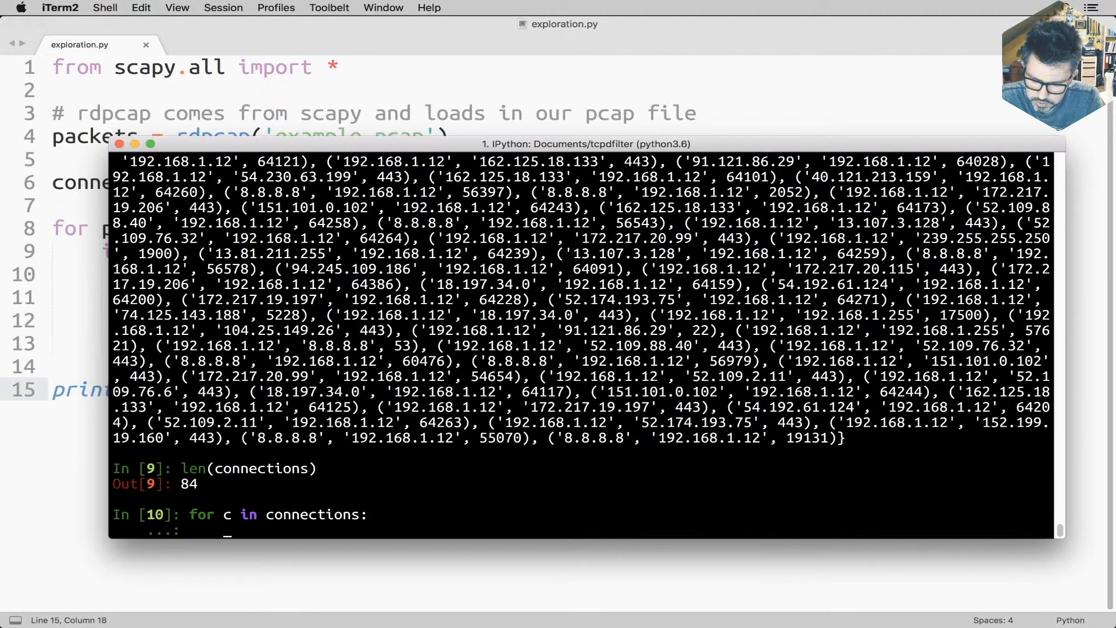
{"action": "type", "text": "print(c)"}
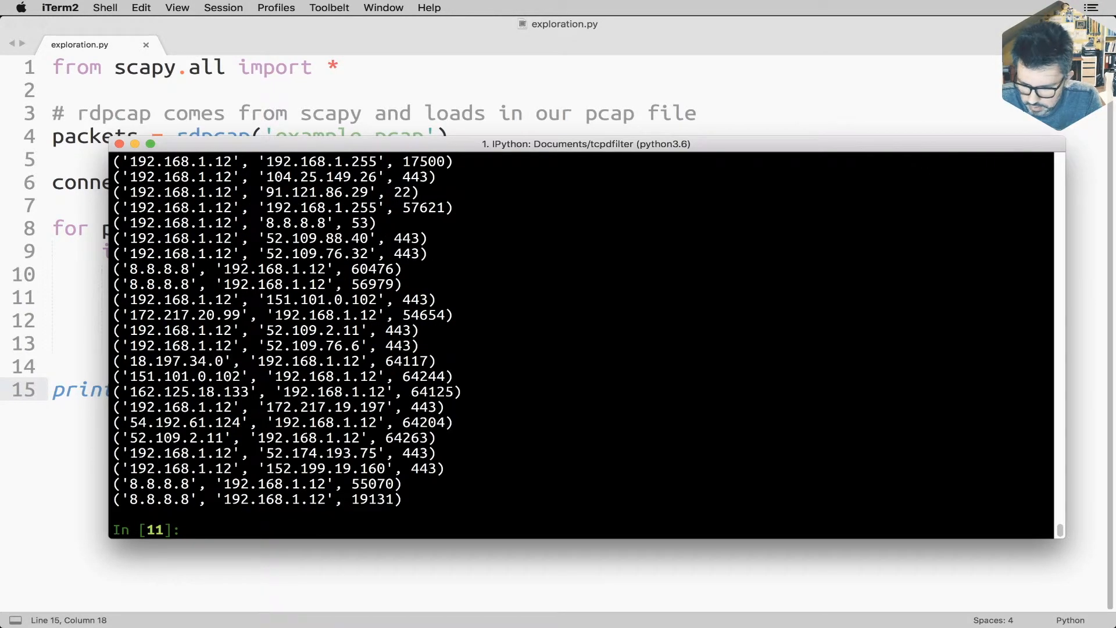
{"action": "mouse_move", "coordinate": [473, 117]}
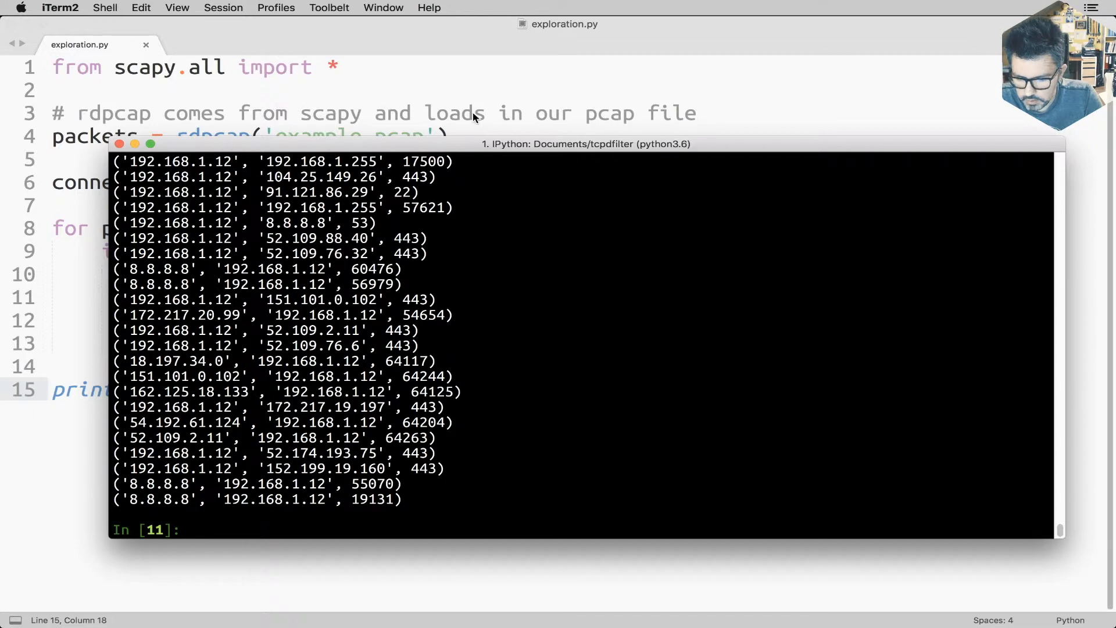
{"action": "mouse_move", "coordinate": [512, 390]}
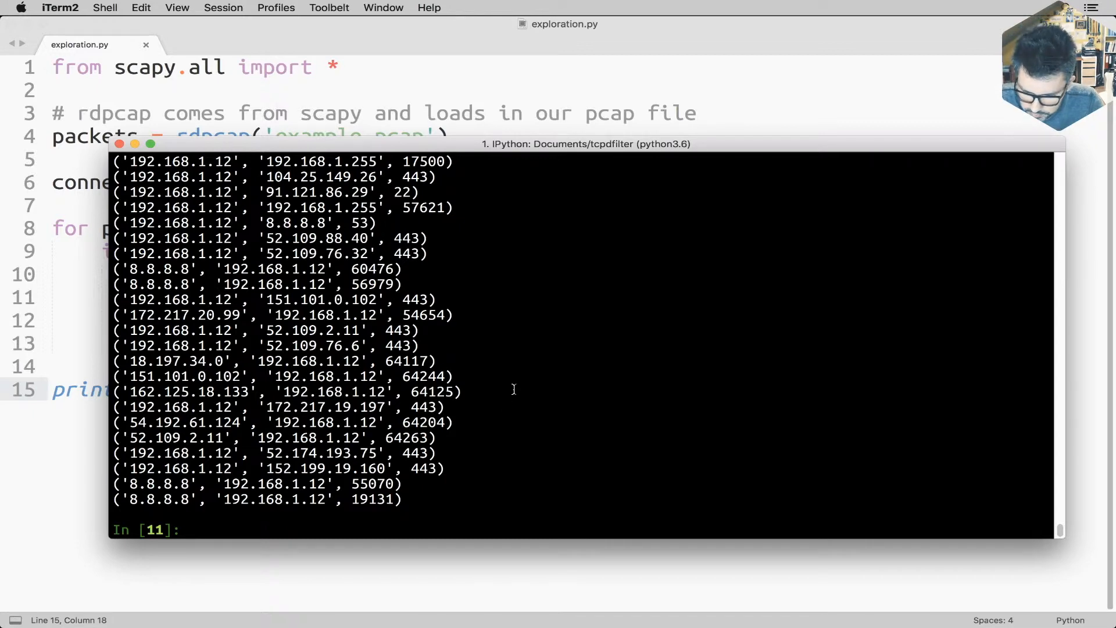
Step: Scroll the printed tuples and highlight 8.8.8.8, 192.168.1.12 and its port
{"action": "scroll", "scroll_direction": "up", "scroll_amount": 3}
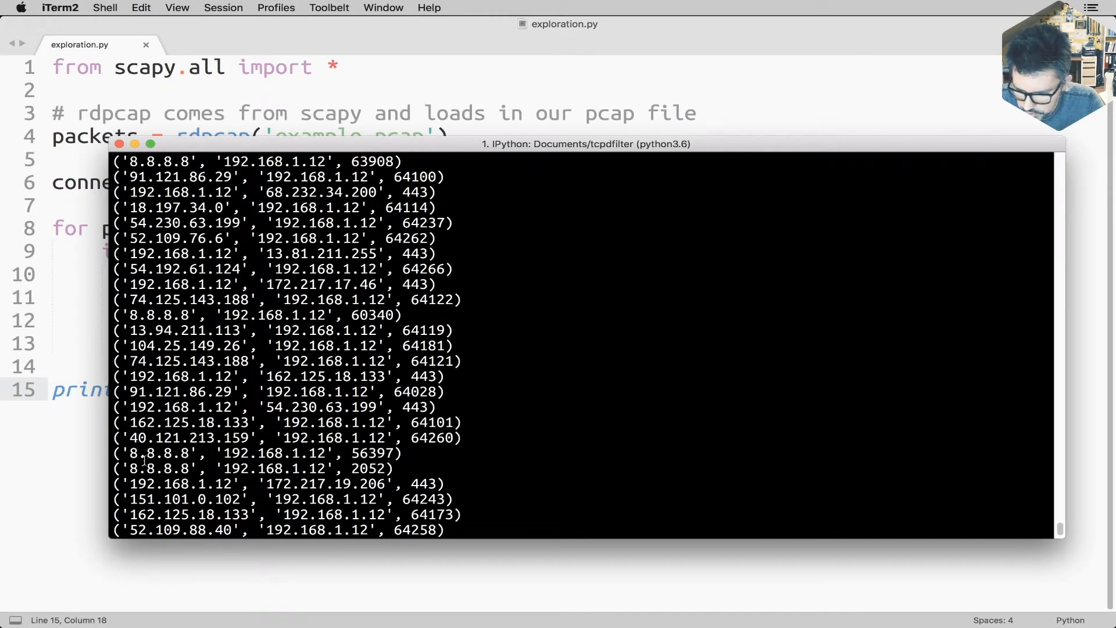
{"action": "double_click", "coordinate": [160, 454]}
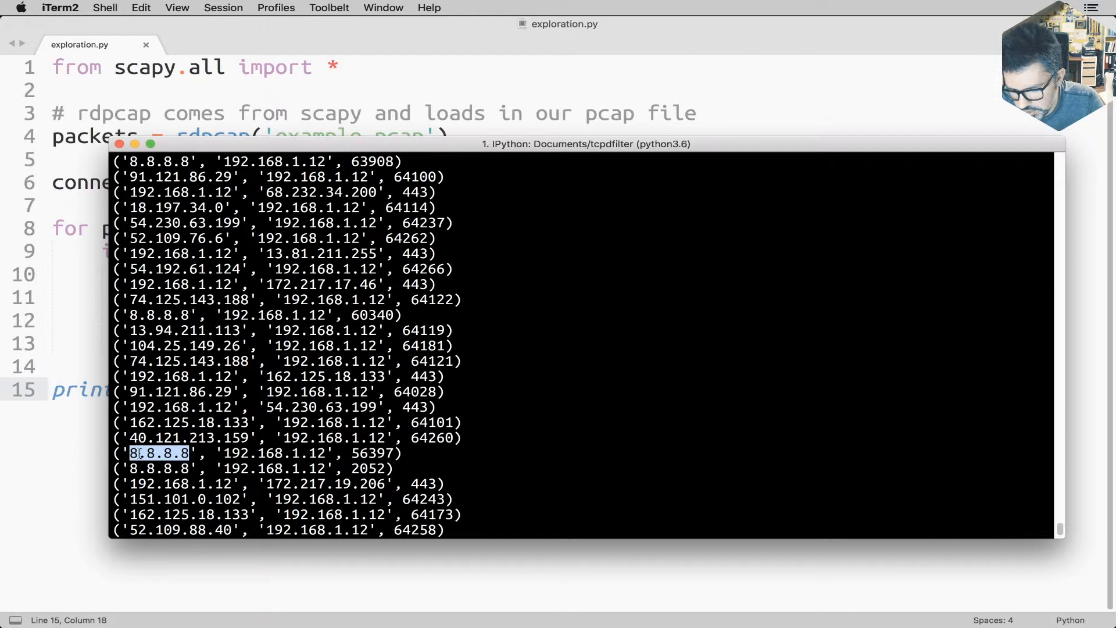
{"action": "left_click", "coordinate": [228, 453]}
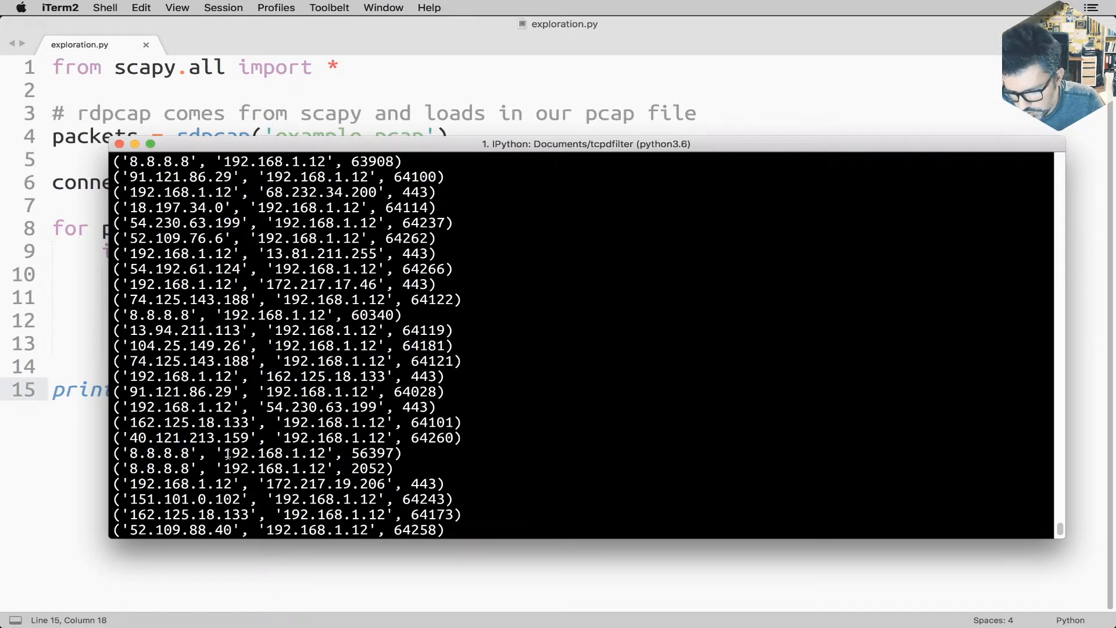
{"action": "double_click", "coordinate": [274, 452]}
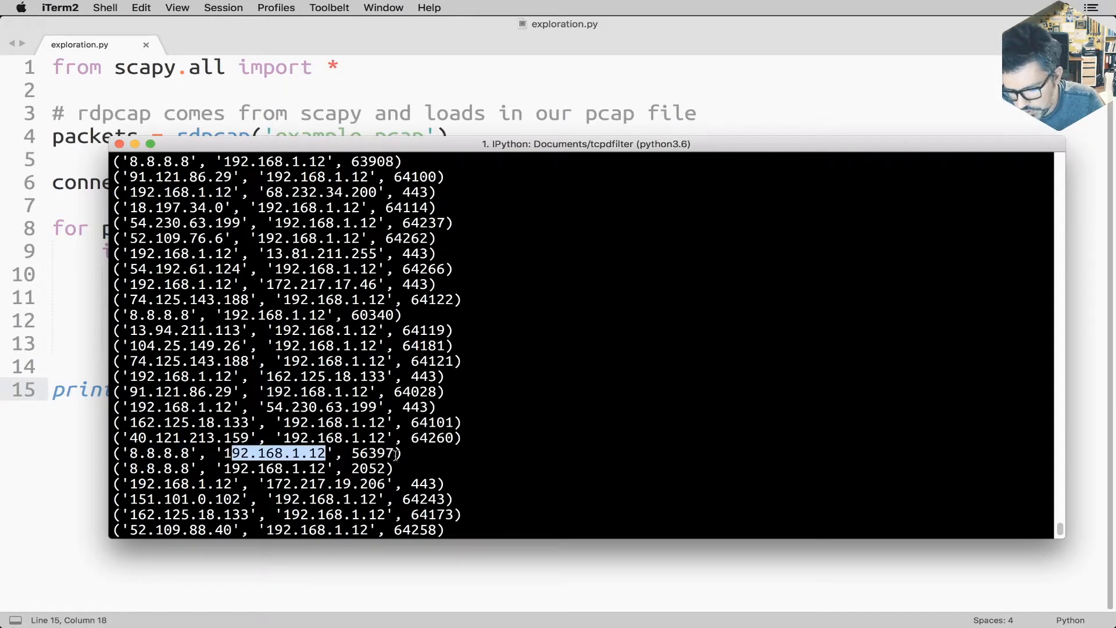
{"action": "double_click", "coordinate": [373, 452]}
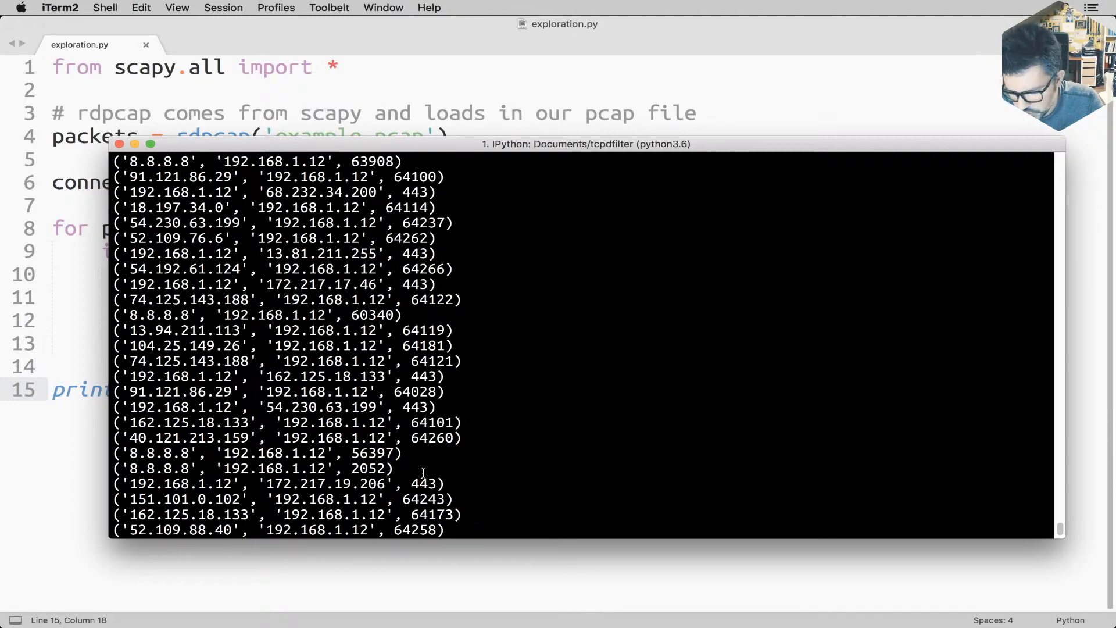
{"action": "mouse_move", "coordinate": [499, 471]}
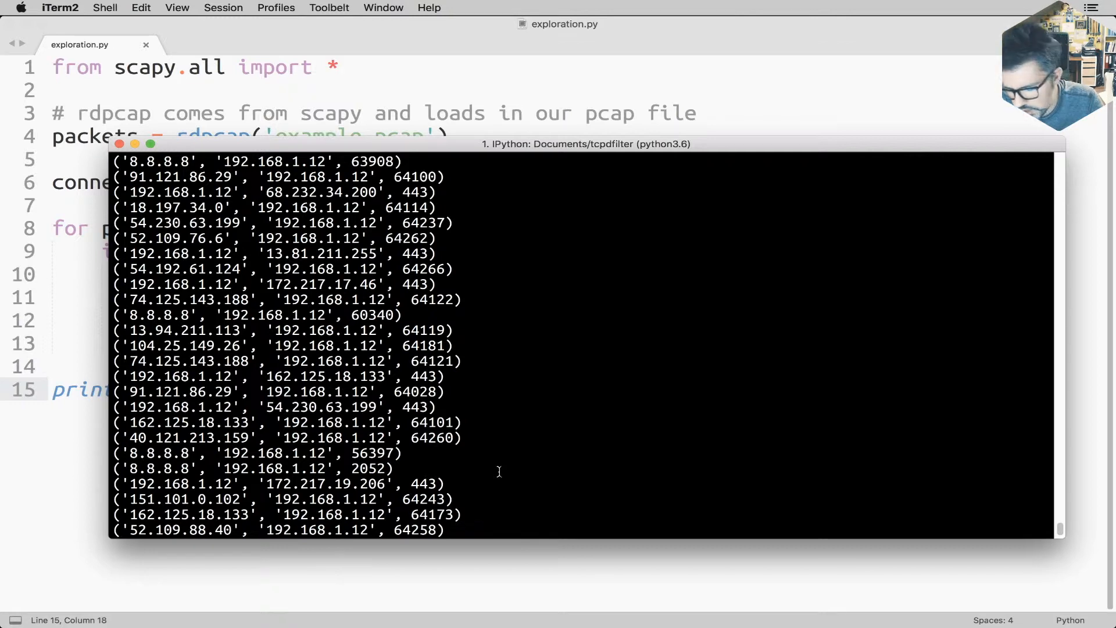
{"action": "mouse_move", "coordinate": [125, 430]}
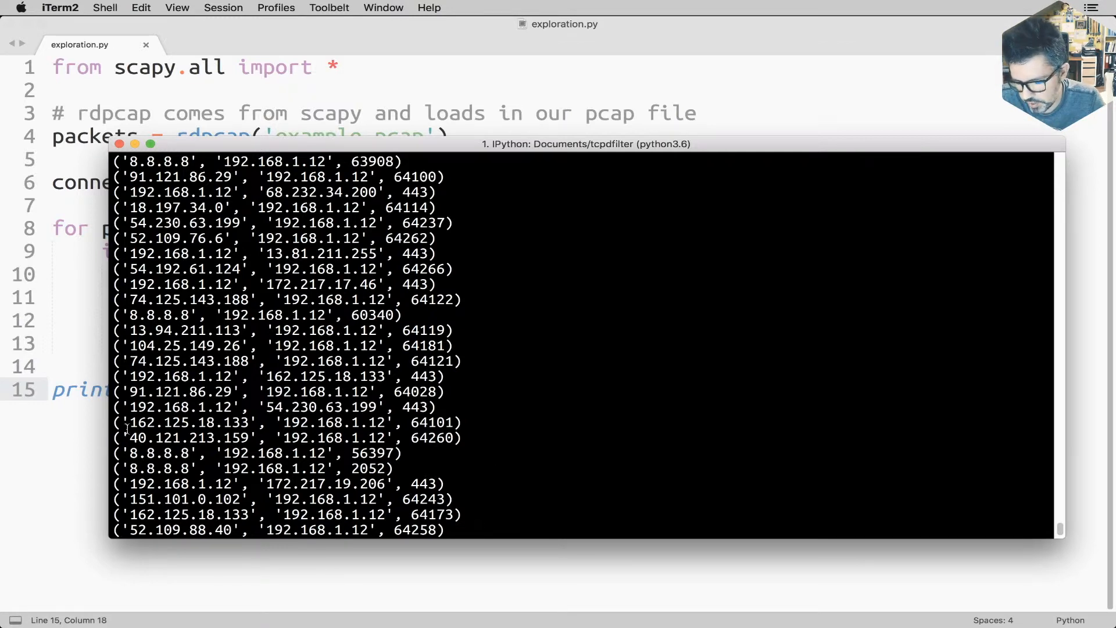
Step: Highlight the outbound connection from 192.168.1.12 to 54.230.63.199 port 443, then return to exploration.py
{"action": "double_click", "coordinate": [160, 453]}
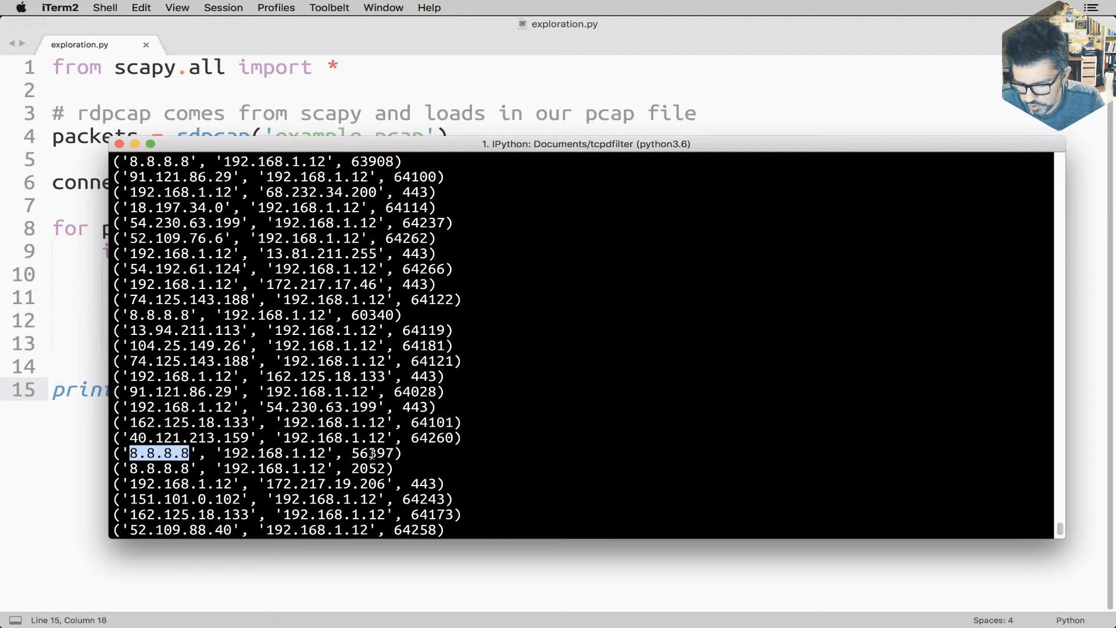
{"action": "double_click", "coordinate": [372, 453]}
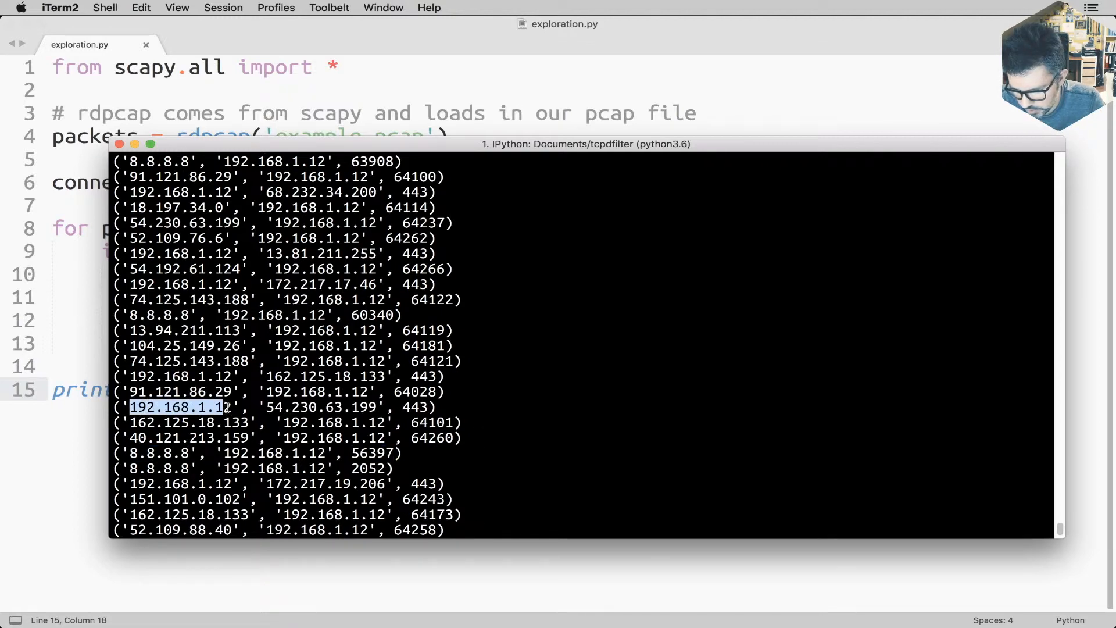
{"action": "double_click", "coordinate": [316, 407]}
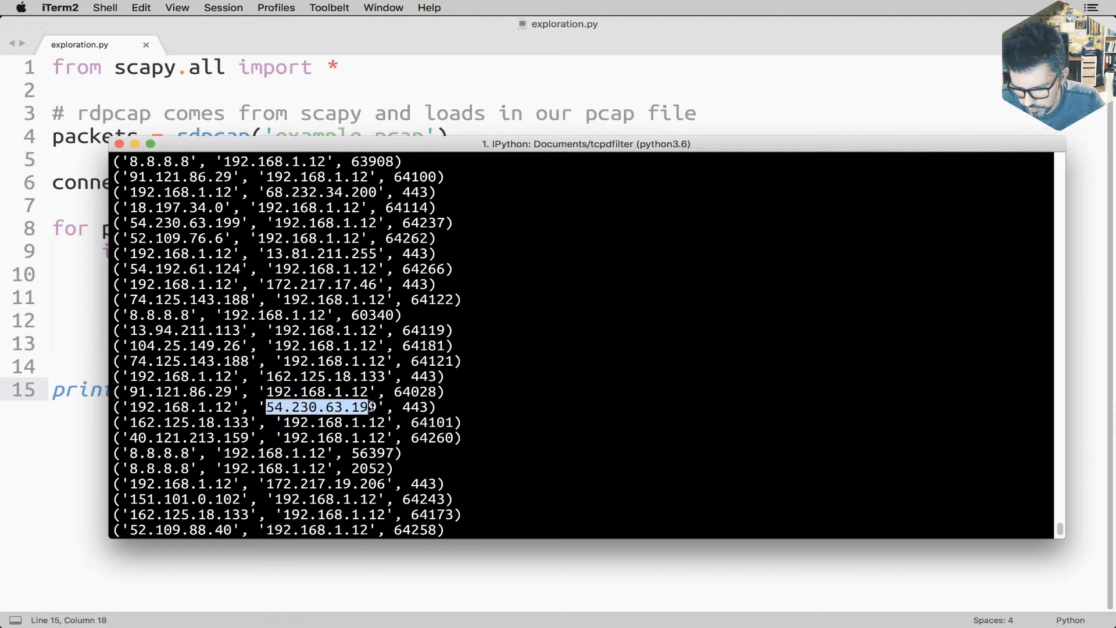
{"action": "double_click", "coordinate": [413, 407]}
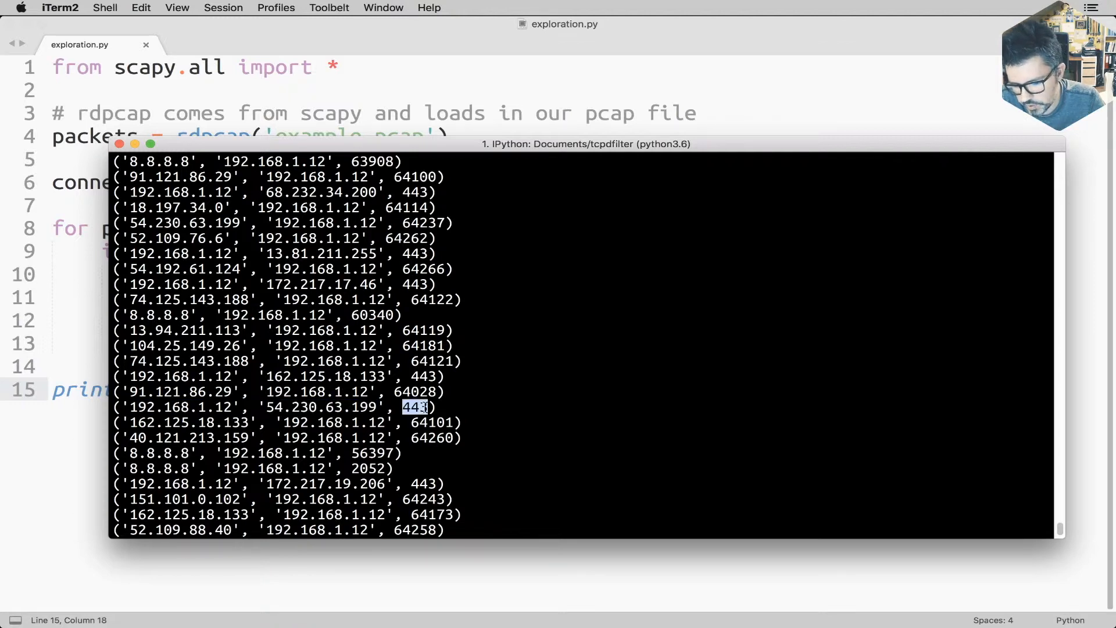
{"action": "mouse_move", "coordinate": [502, 410]}
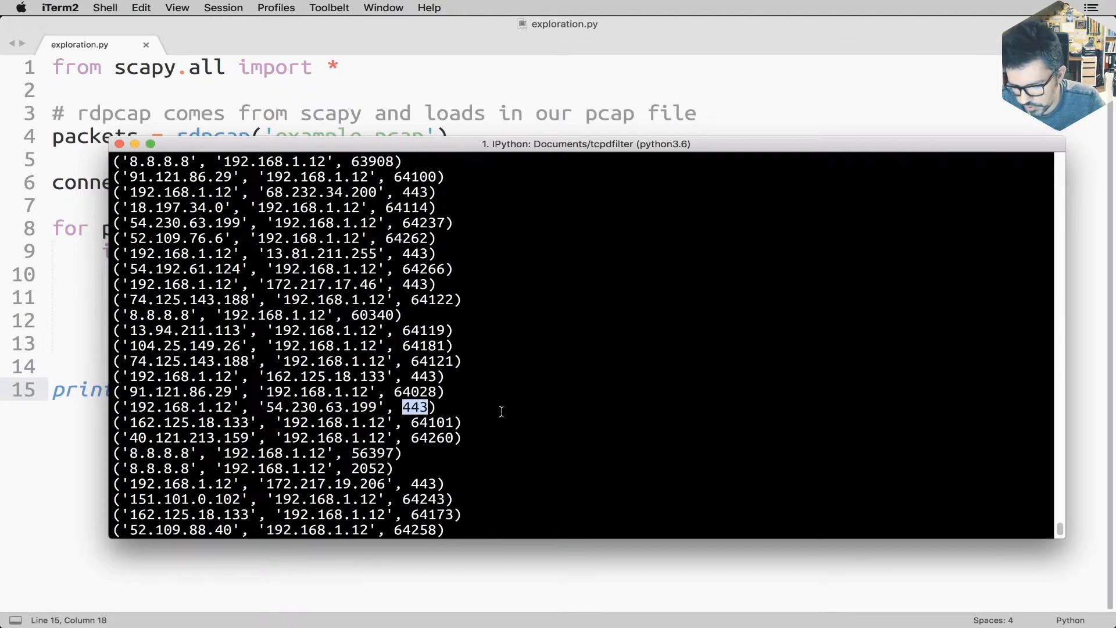
{"action": "mouse_move", "coordinate": [480, 375]}
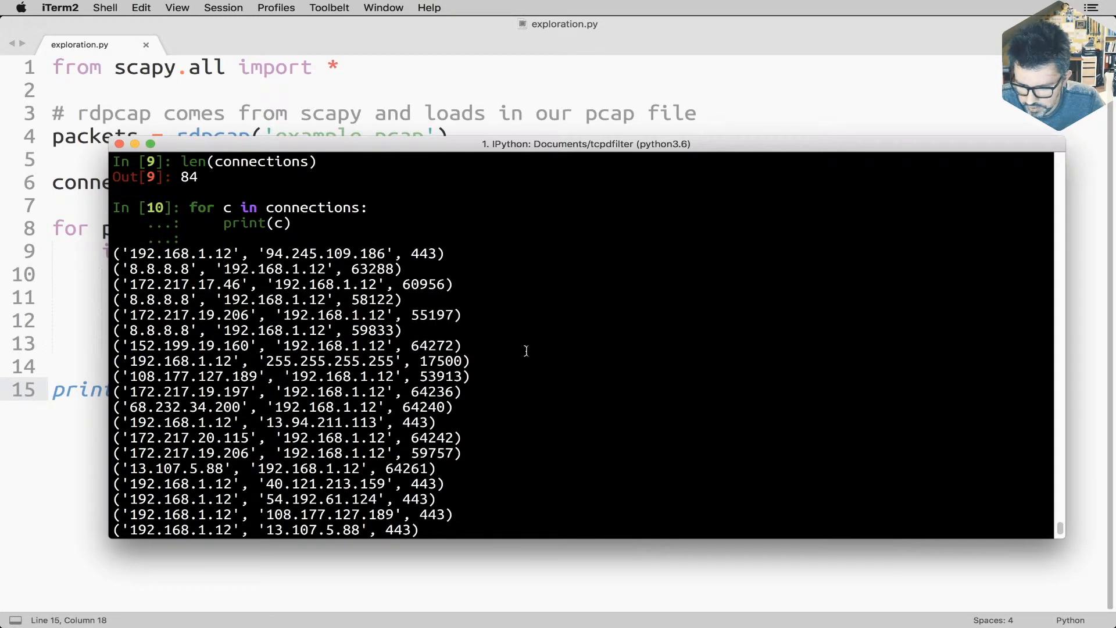
{"action": "mouse_move", "coordinate": [162, 321]}
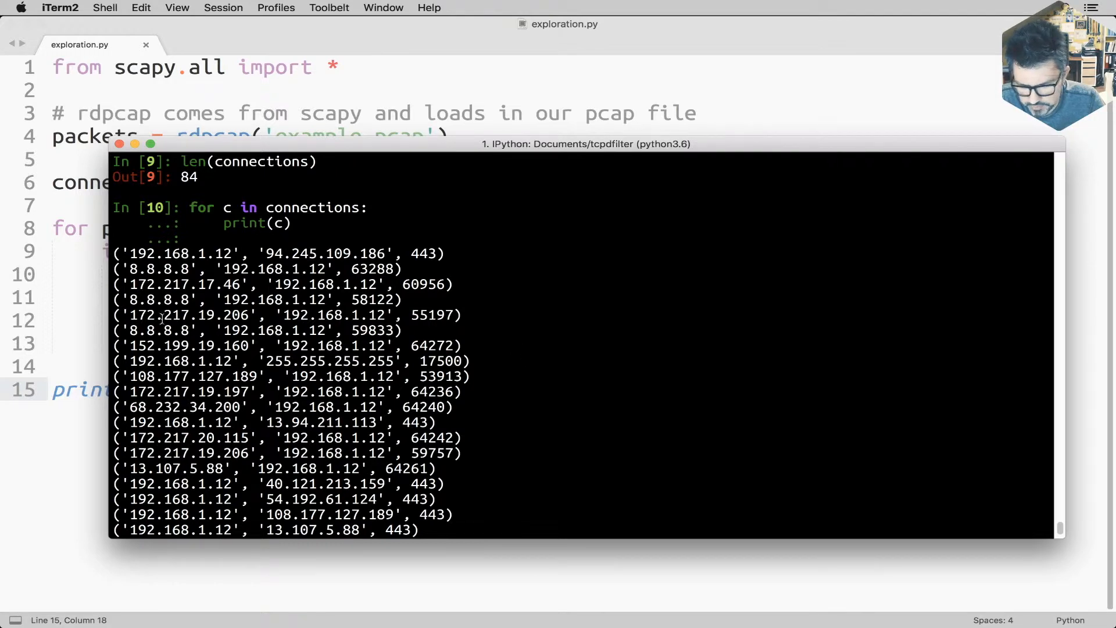
{"action": "double_click", "coordinate": [151, 268]}
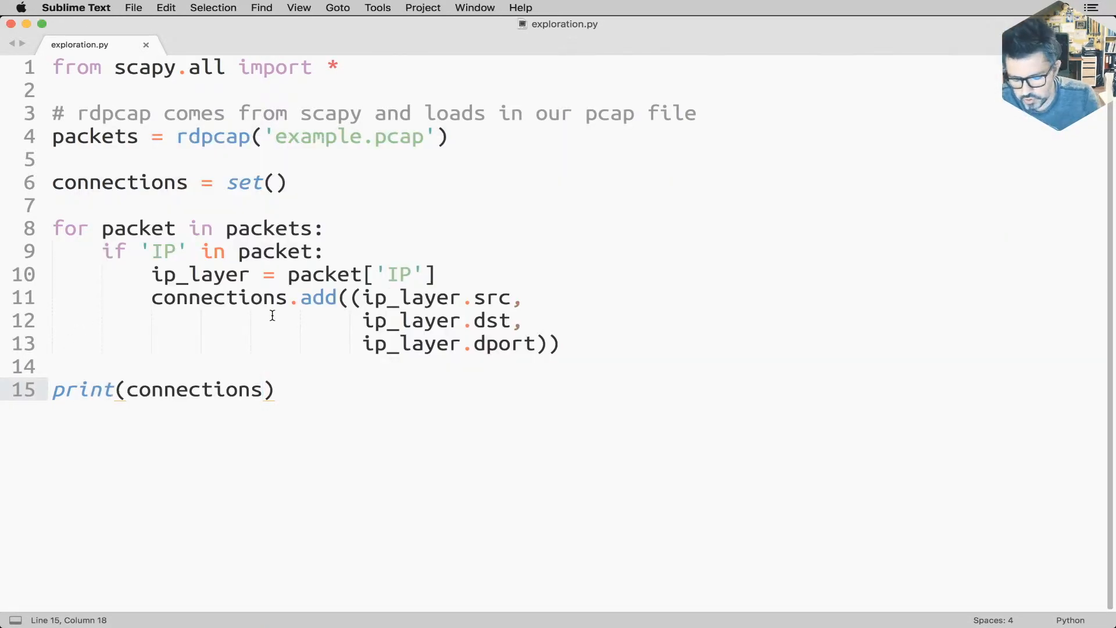
Step: Create a new empty file and save it as whitelist in the tcpdfilter folder
{"action": "key", "text": "cmd+n"}
{"action": "type", "text": "whiteli"}
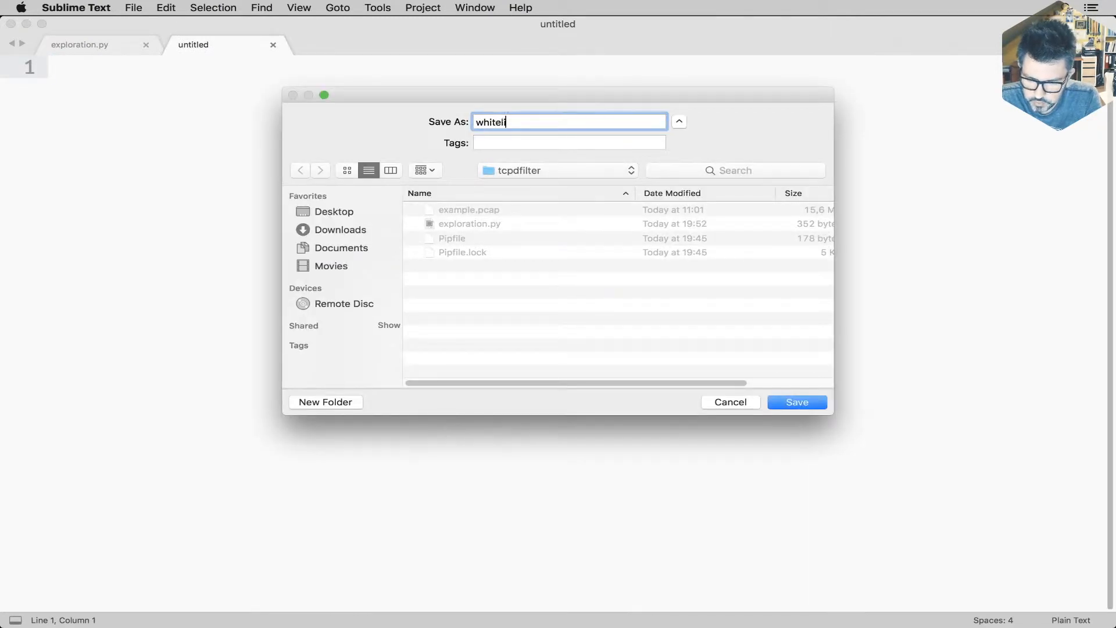
{"action": "type", "text": "st"}
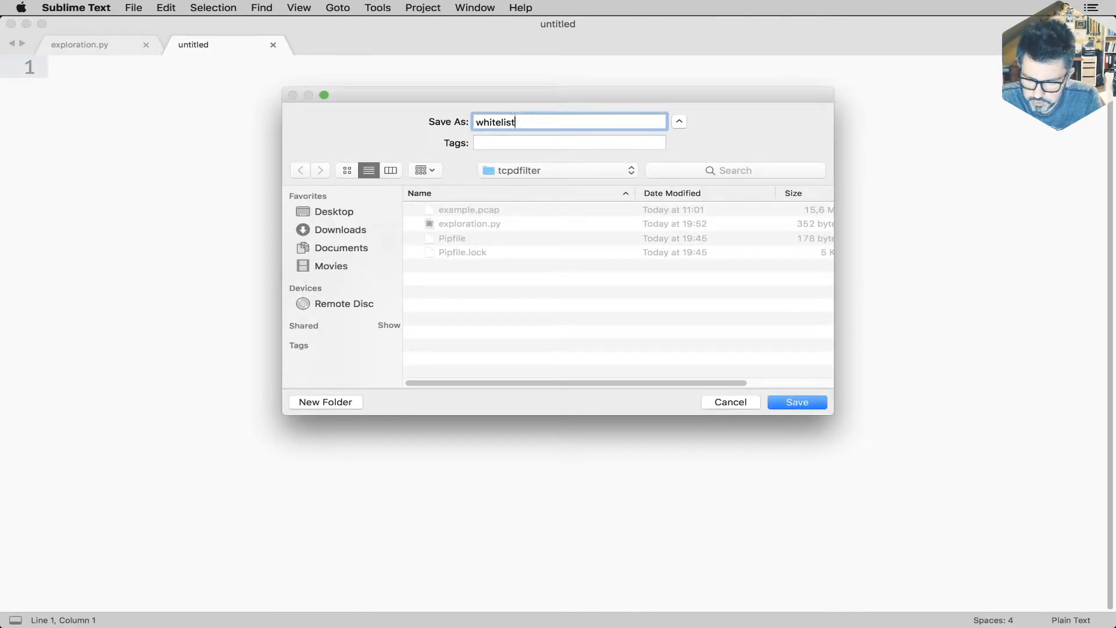
{"action": "left_click", "coordinate": [796, 402]}
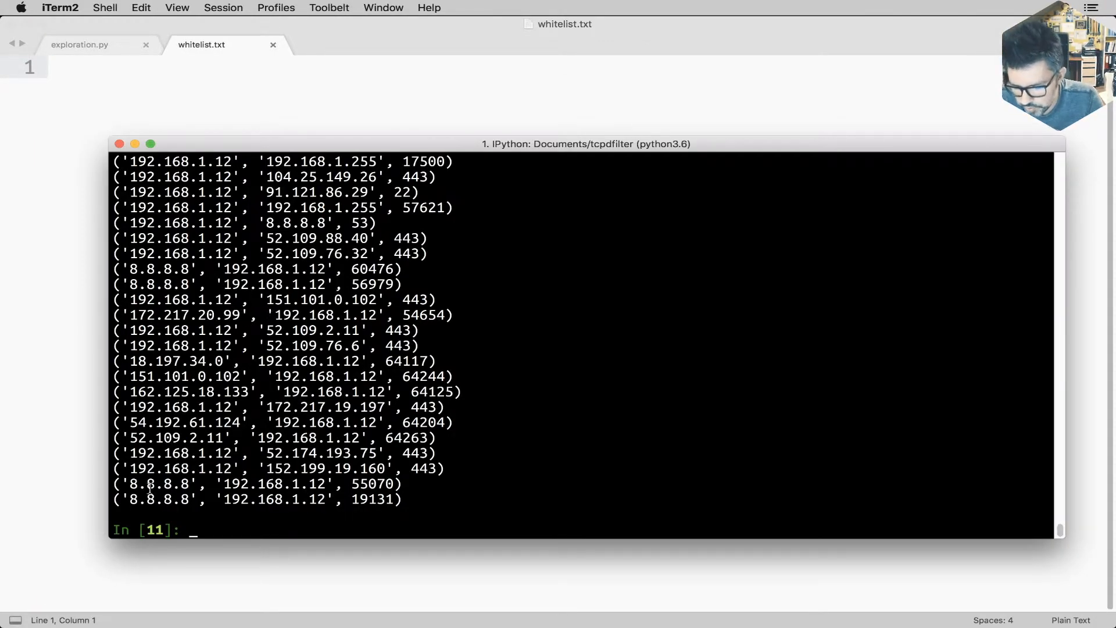
Step: Copy 8.8.8.8 and 52.109.2.11 from the output into whitelist.txt as dash items and save
{"action": "double_click", "coordinate": [158, 484]}
{"action": "type", "text": "- 8.8.8.8"}
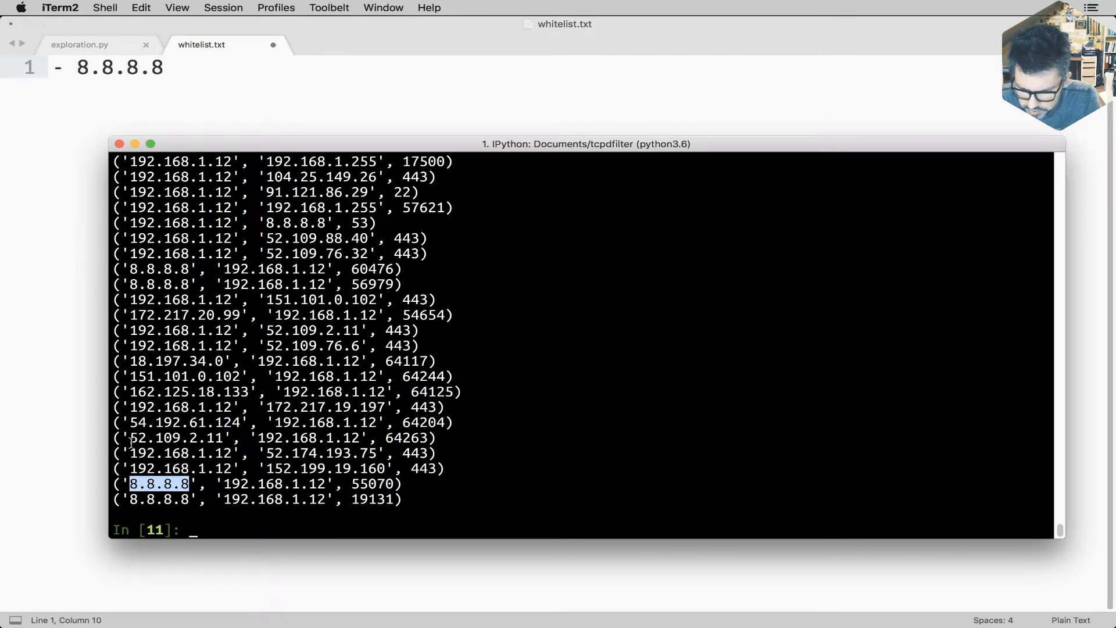
{"action": "double_click", "coordinate": [175, 438]}
{"action": "type", "text": "- 52.109.2.11"}
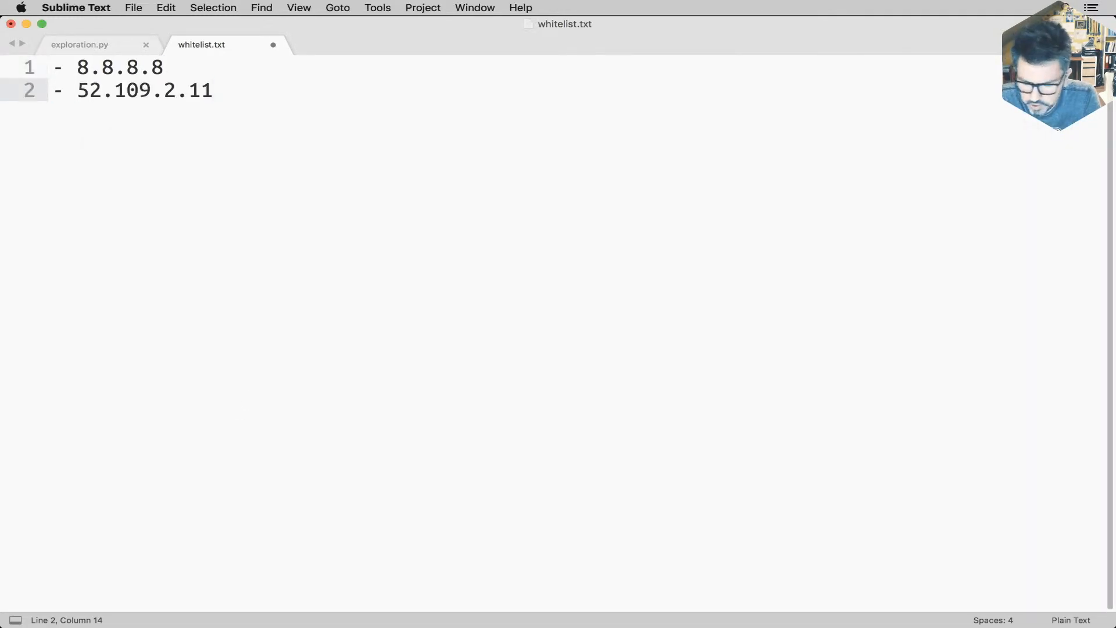
{"action": "key", "text": "cmd+s"}
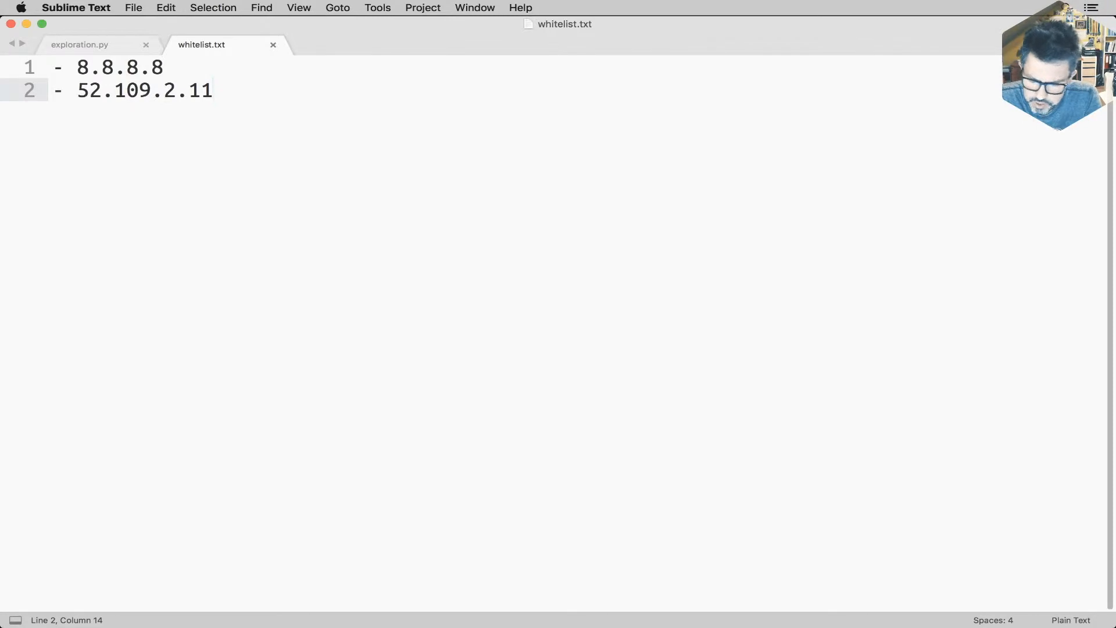
{"action": "key", "text": "home"}
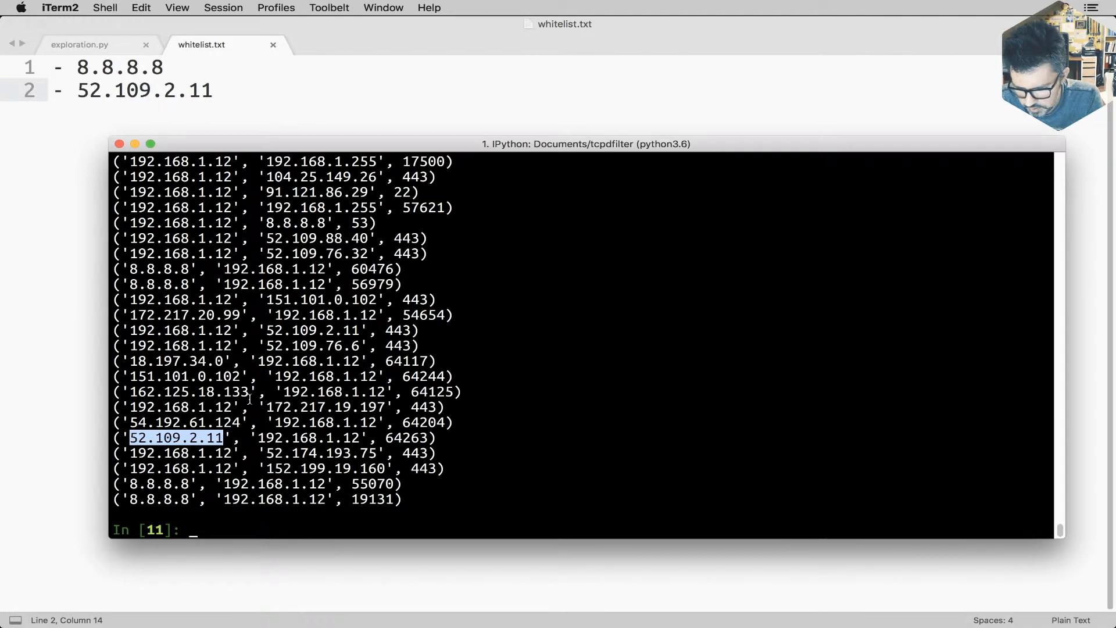
{"action": "double_click", "coordinate": [158, 484]}
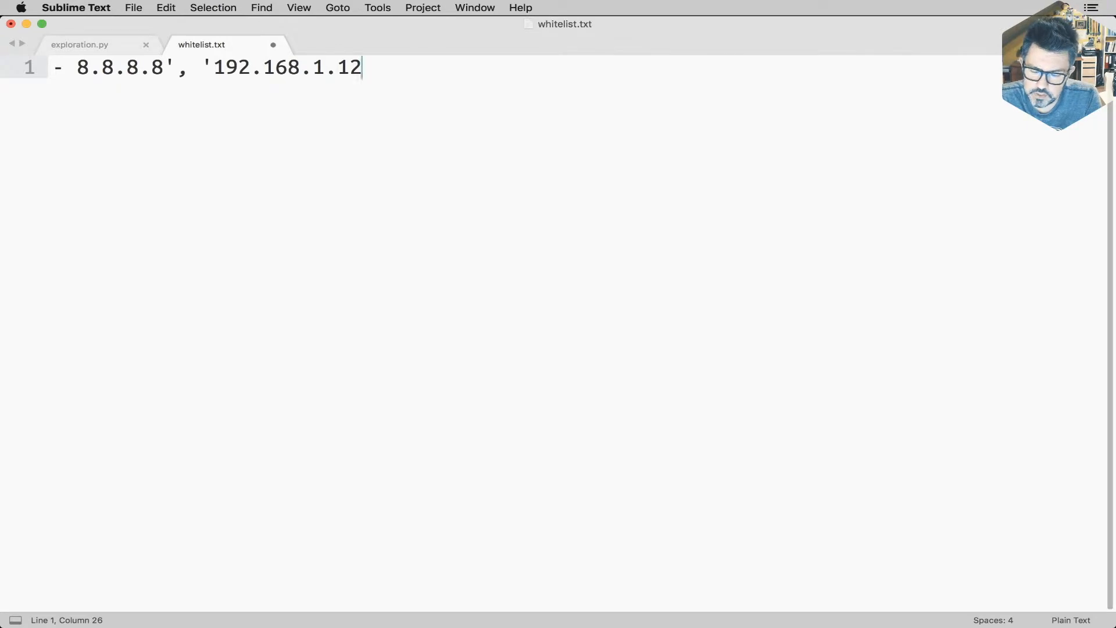
Step: Clean the pasted tuple into two dash lines, - 8.8.8.8 and - 192.168.1.12
{"action": "type", "text": "'"}
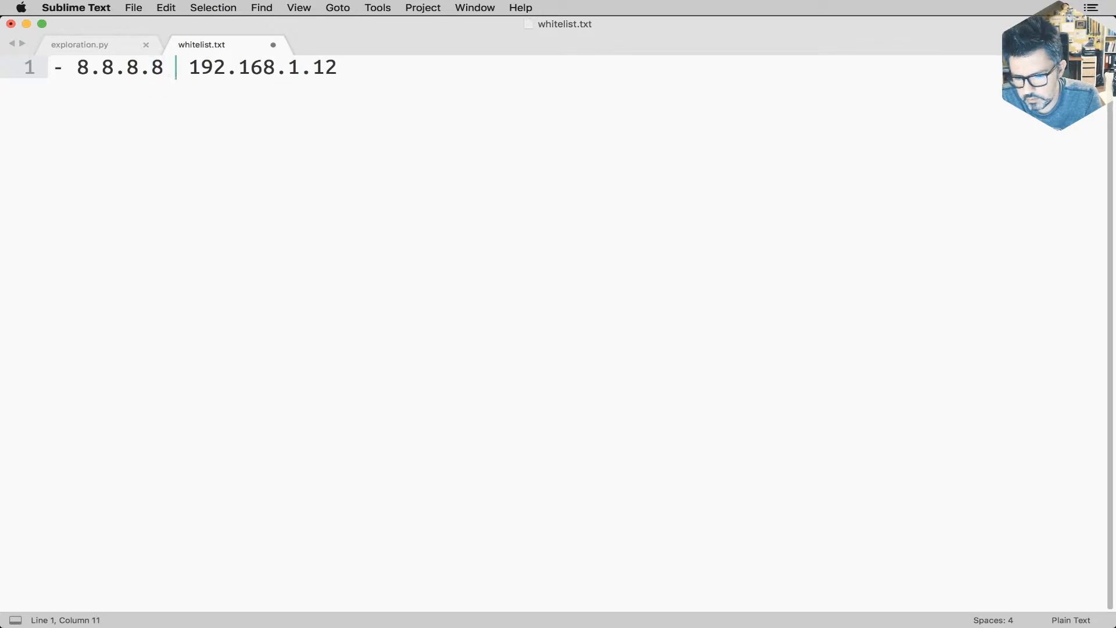
{"action": "type", "text": "->"}
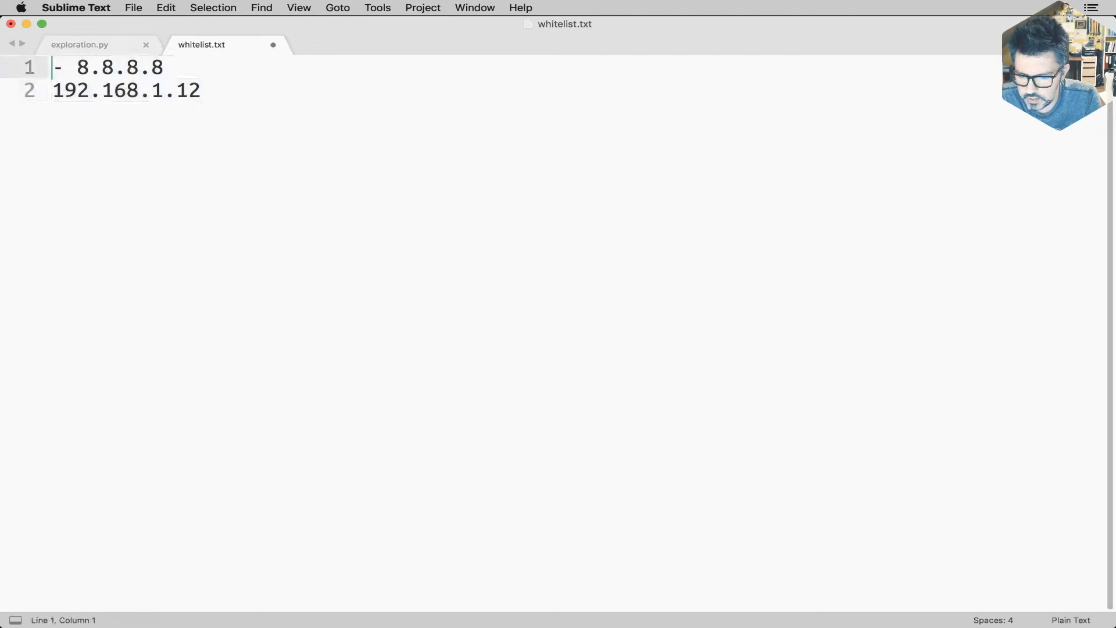
{"action": "left_click", "coordinate": [55, 91]}
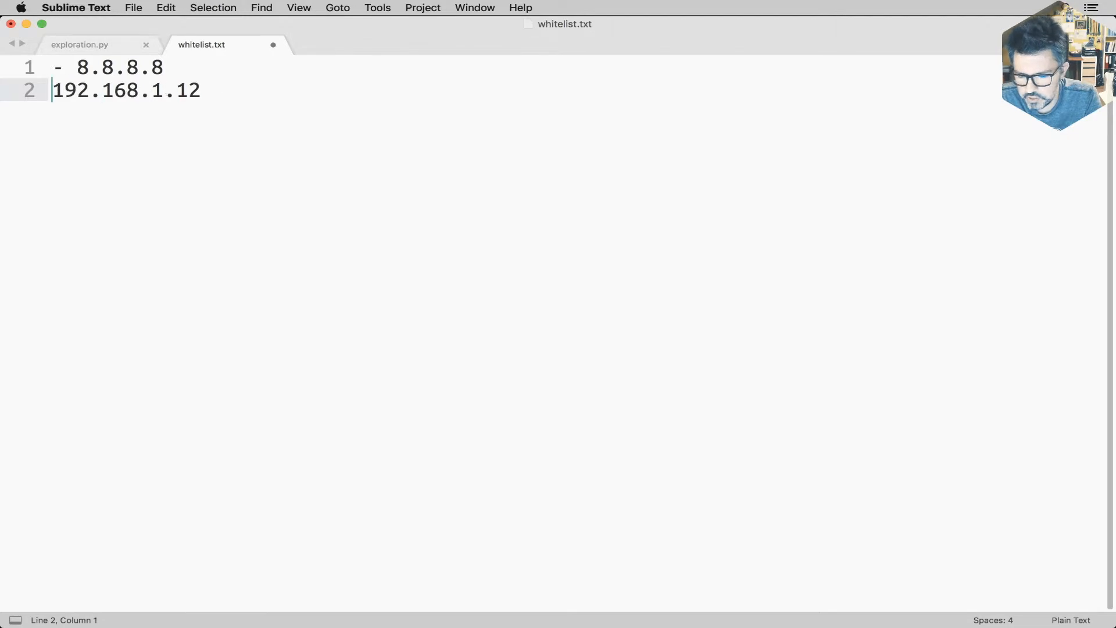
{"action": "type", "text": "-"}
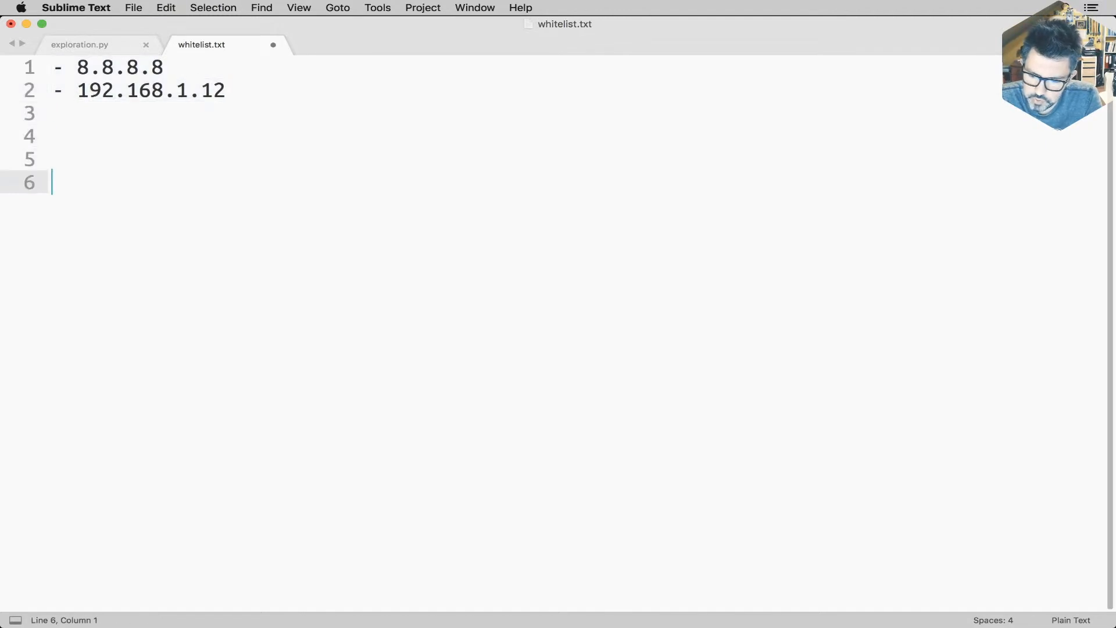
Step: Add a '- name: DNS replies' rule with src: 8.8.8.8 and dst: 192.168.1.12, and save
{"action": "type", "text": "-"}
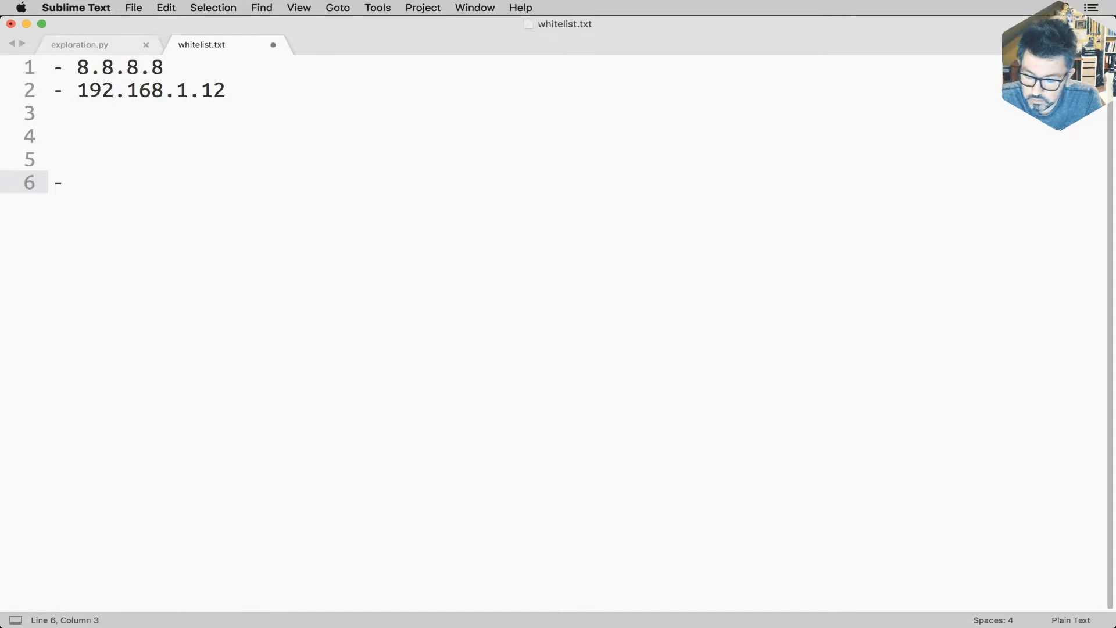
{"action": "type", "text": "name:"}
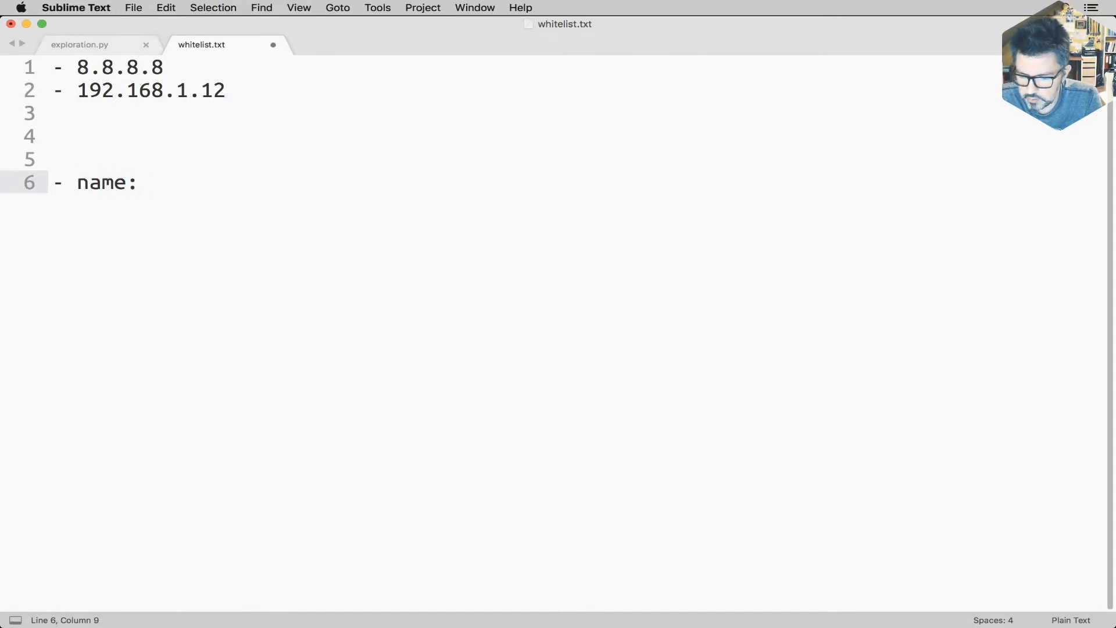
{"action": "type", "text": "DNS replie"}
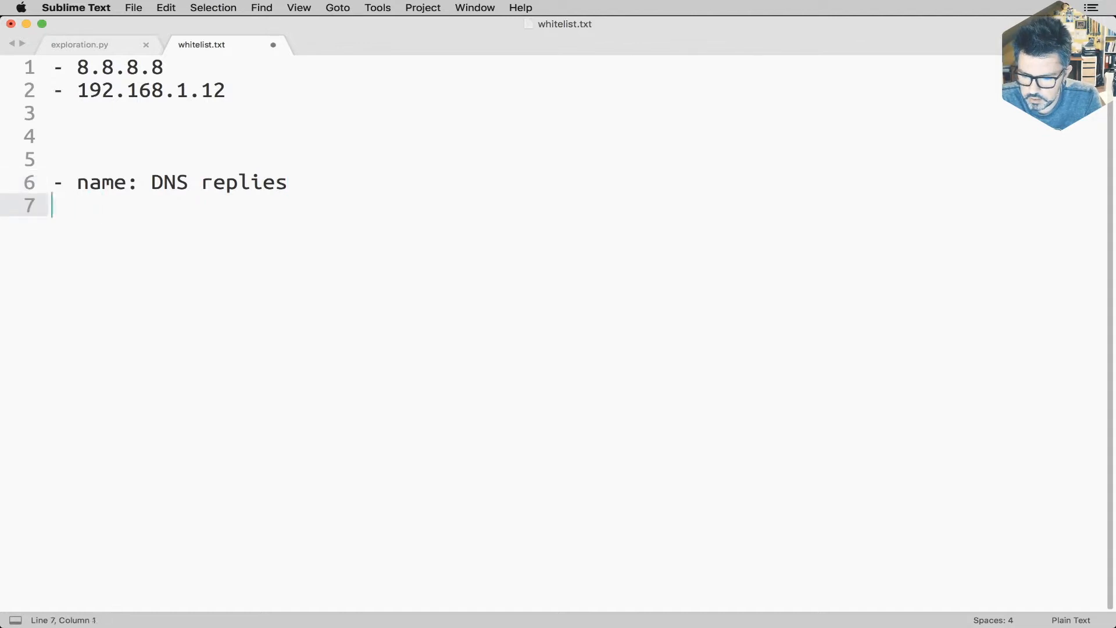
{"action": "type", "text": "src:"}
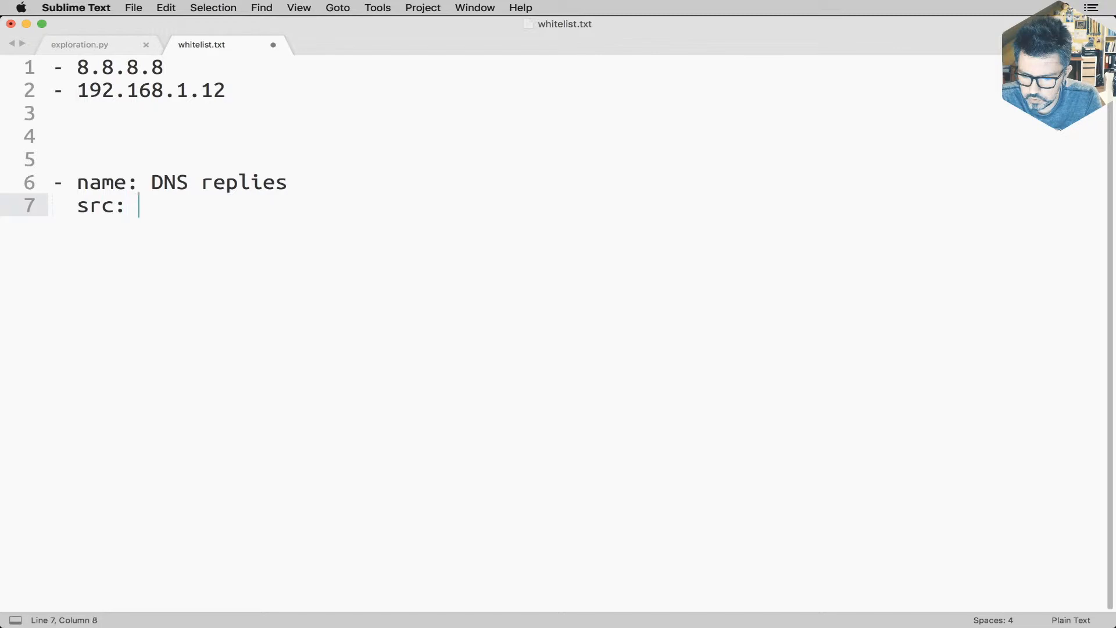
{"action": "type", "text": "8.8.8.8"}
{"action": "type", "text": "ds"}
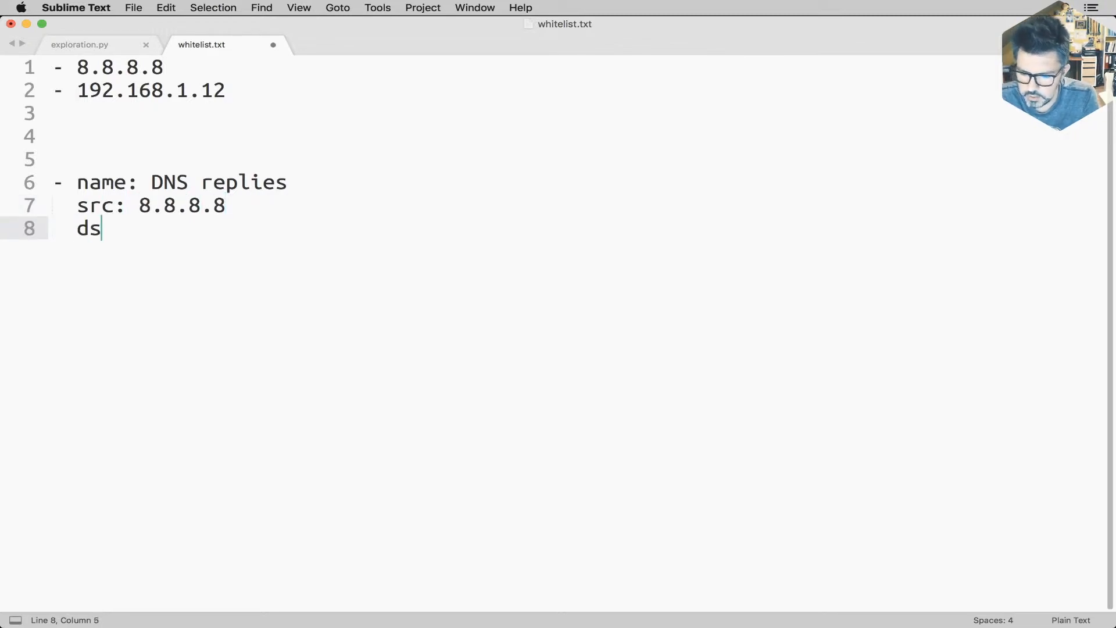
{"action": "type", "text": "t:"}
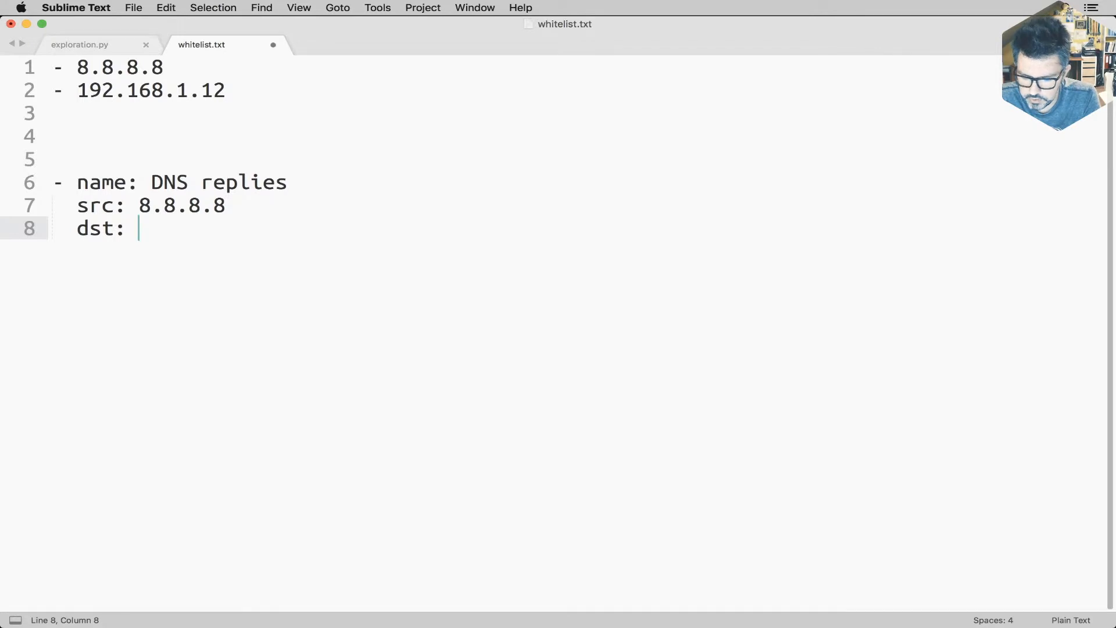
{"action": "type", "text": "192.1"}
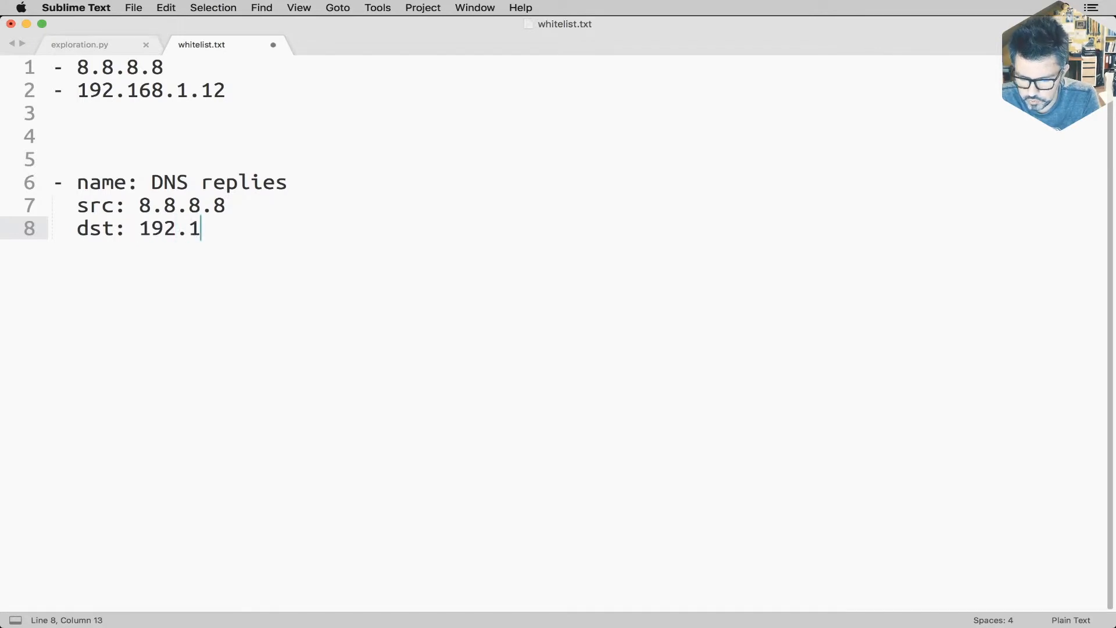
{"action": "type", "text": "68.1.12"}
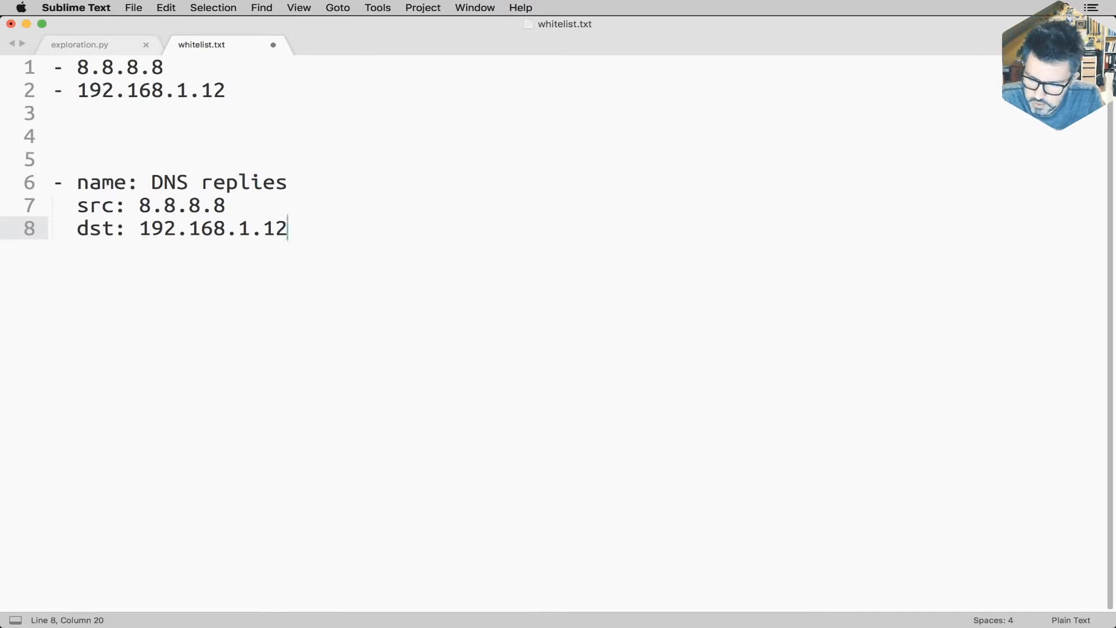
{"action": "key", "text": "cmd+s"}
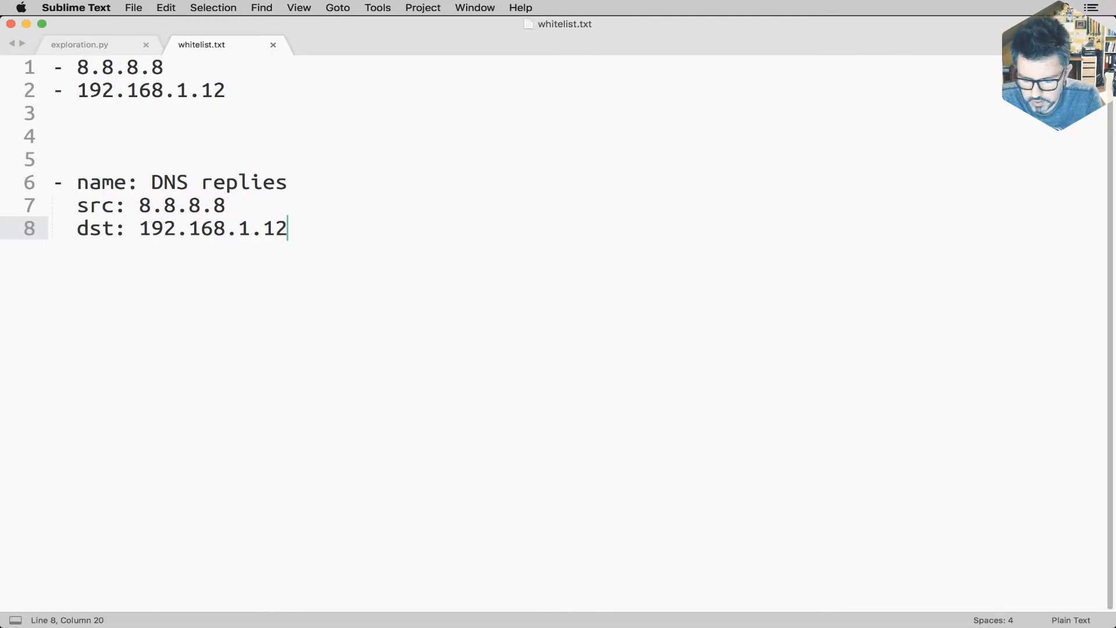
Step: Switch whitelist.yml's syntax highlighting to YAML via the status bar language menu
{"action": "key", "text": "cmd+space"}
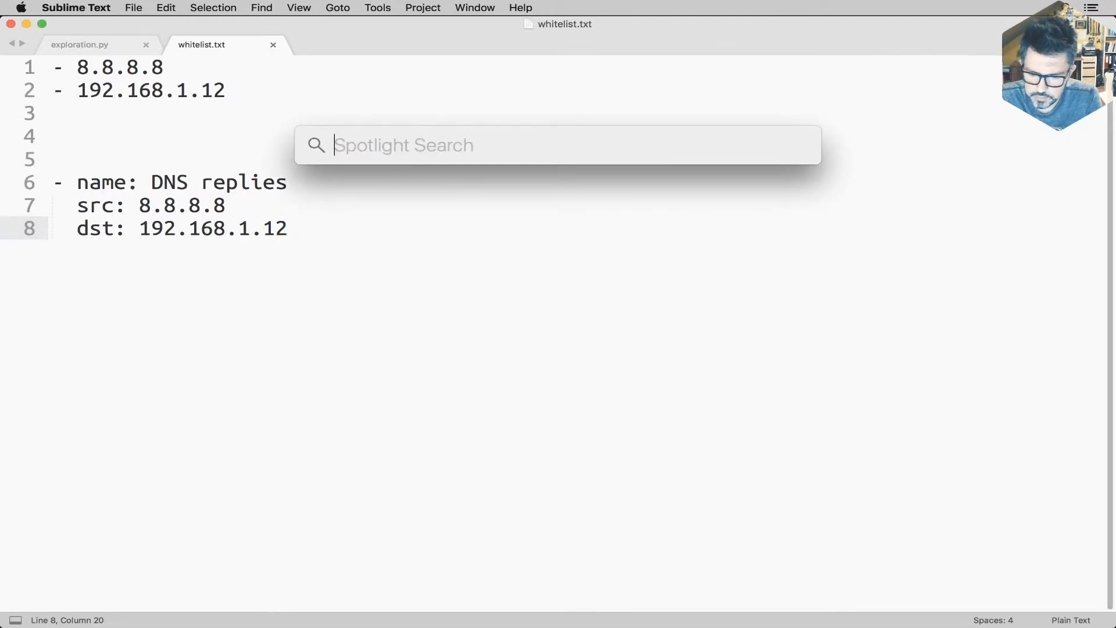
{"action": "key", "text": "escape"}
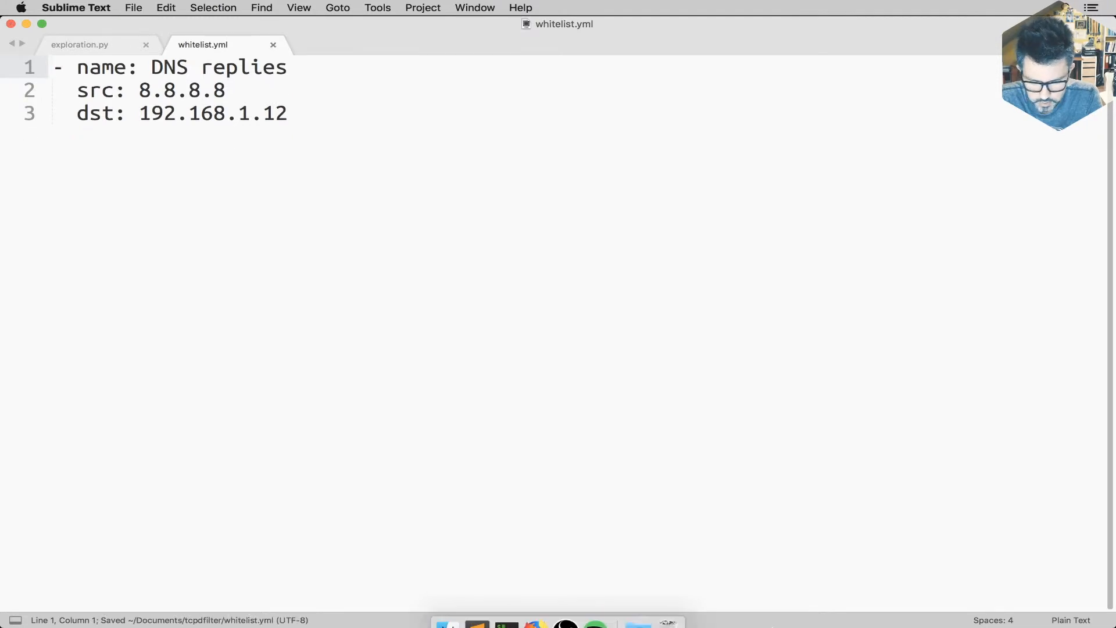
{"action": "left_click", "coordinate": [1071, 620]}
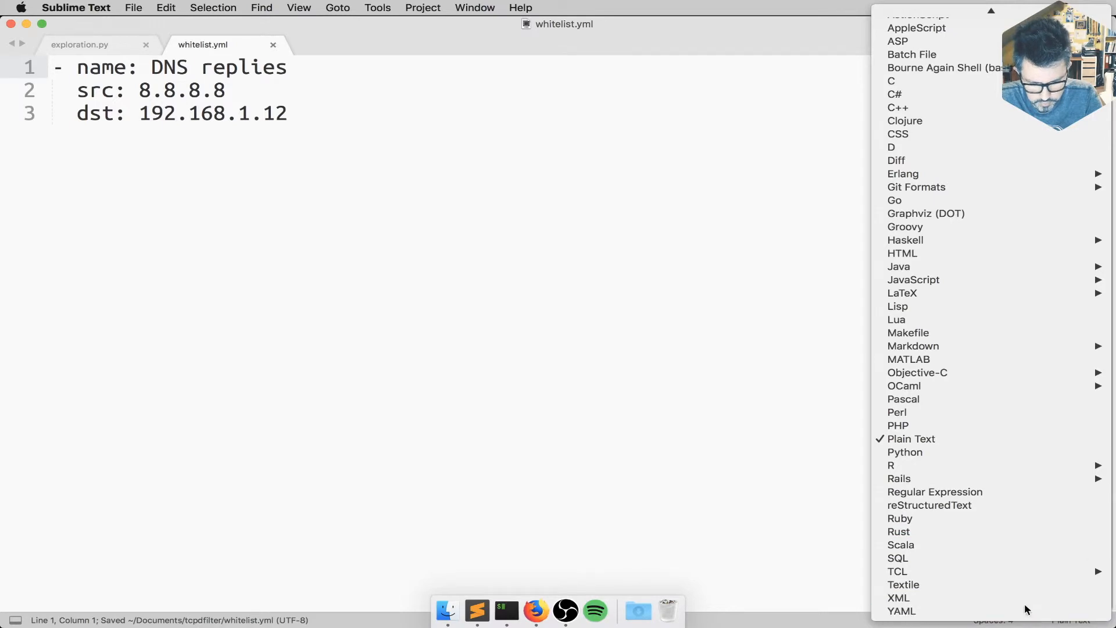
{"action": "left_click", "coordinate": [902, 610]}
{"action": "type", "text": "port:"}
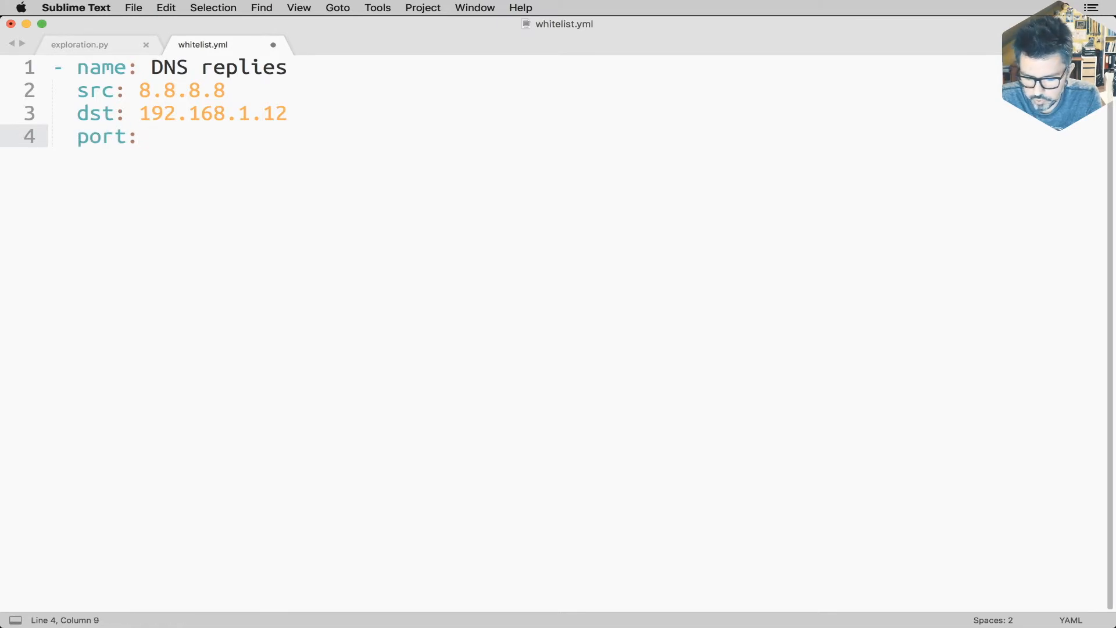
Step: Duplicate the DNS replies rule (port *) and rename the copy to DNS queries
{"action": "type", "text": "*"}
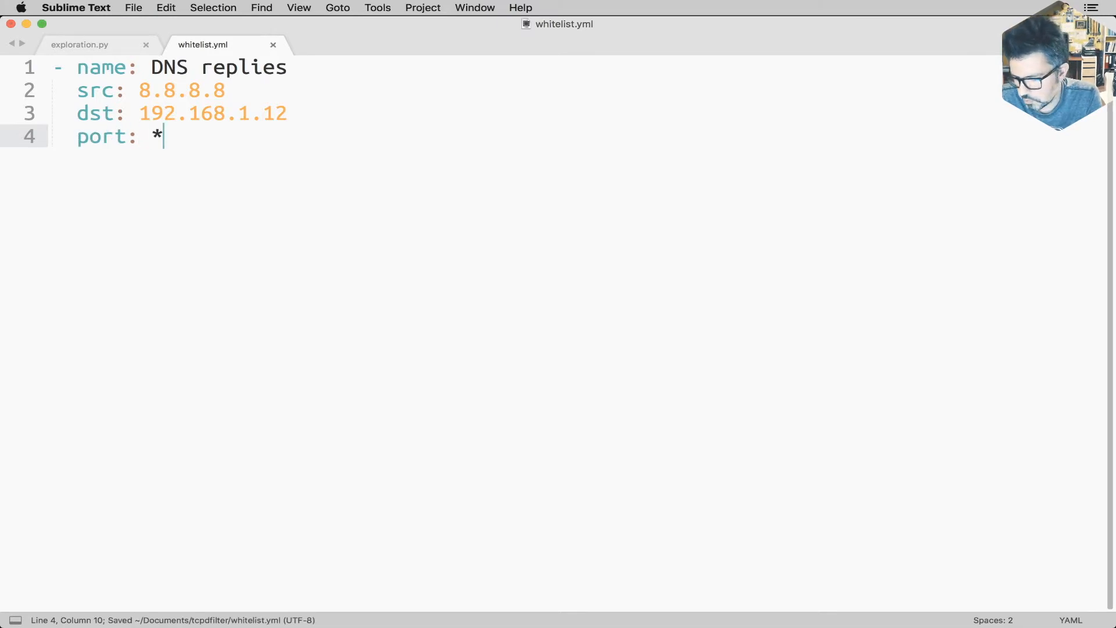
{"action": "key", "text": "cmd+c"}
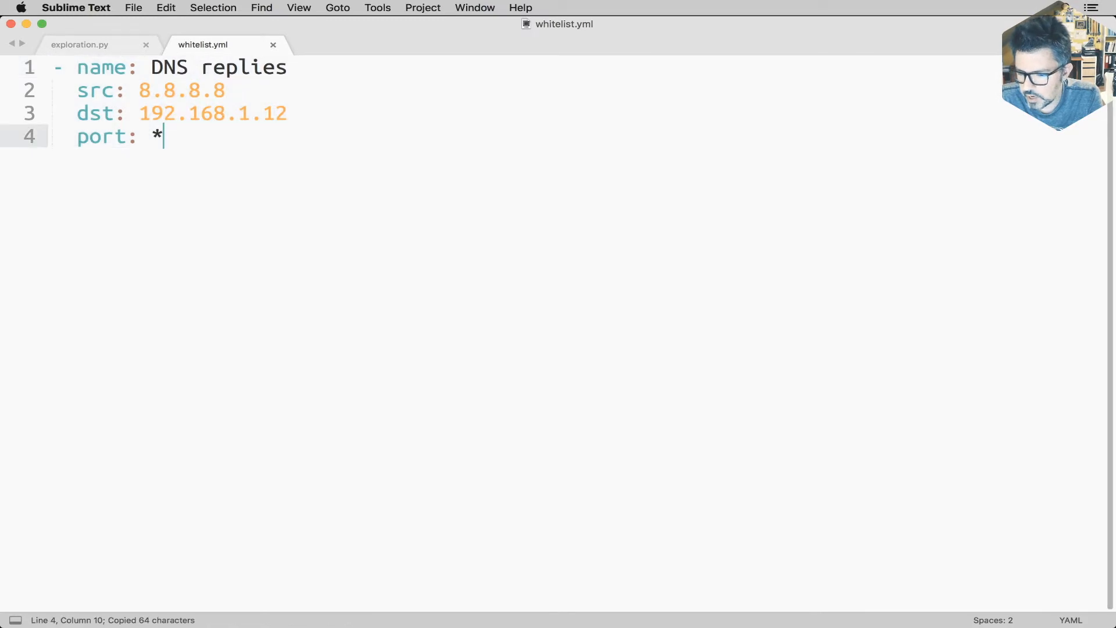
{"action": "key", "text": "cmd+v"}
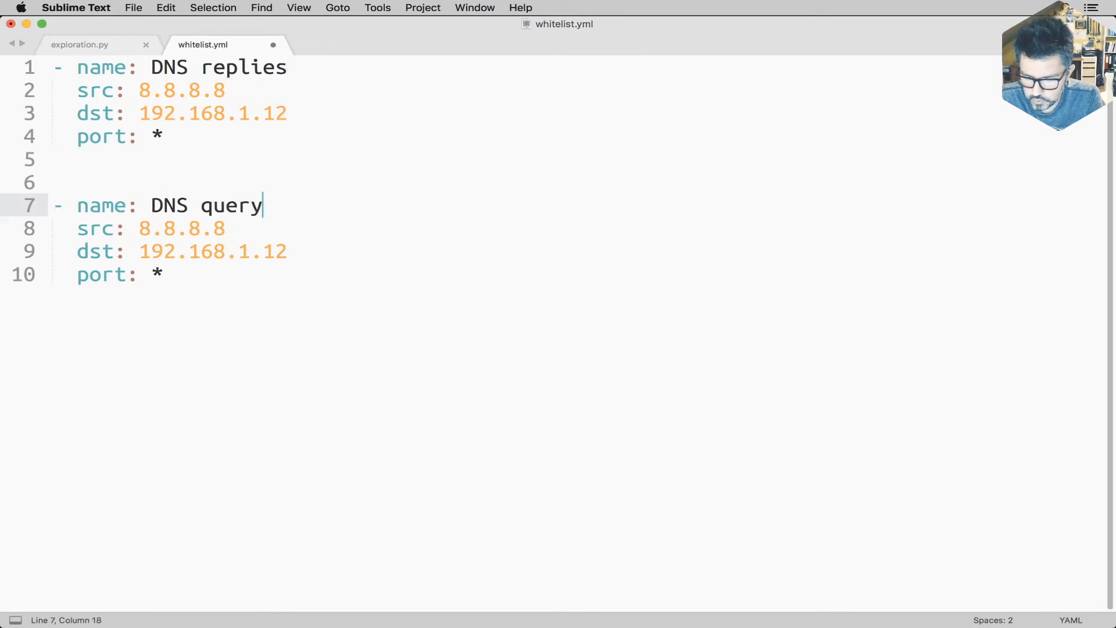
{"action": "type", "text": "ies"}
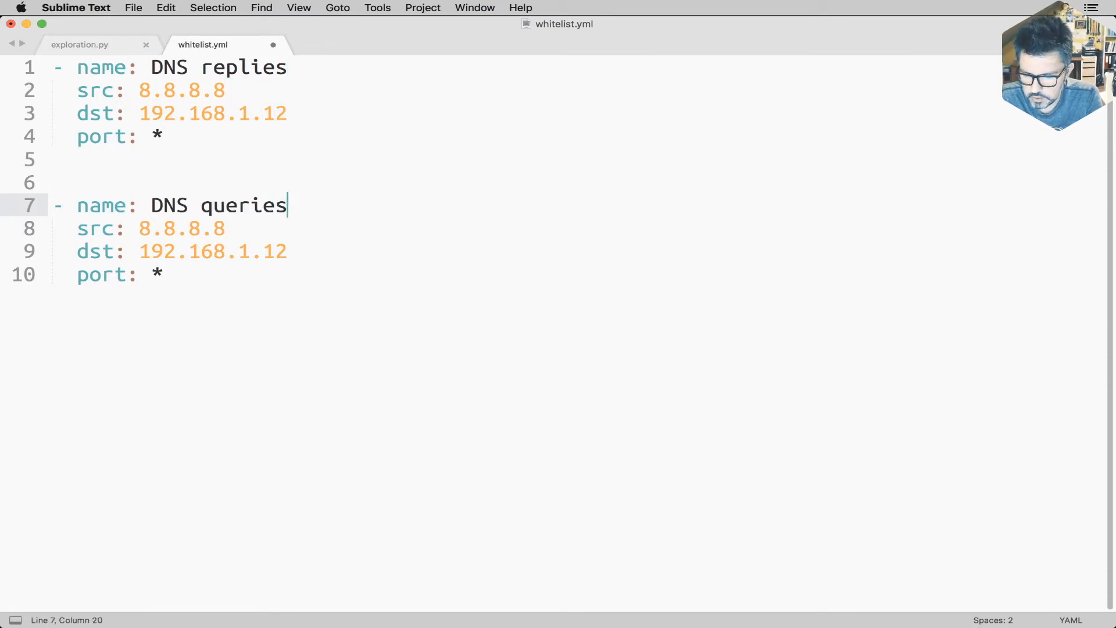
Step: Edit the DNS queries rule so its port is 53
{"action": "left_click", "coordinate": [77, 251]}
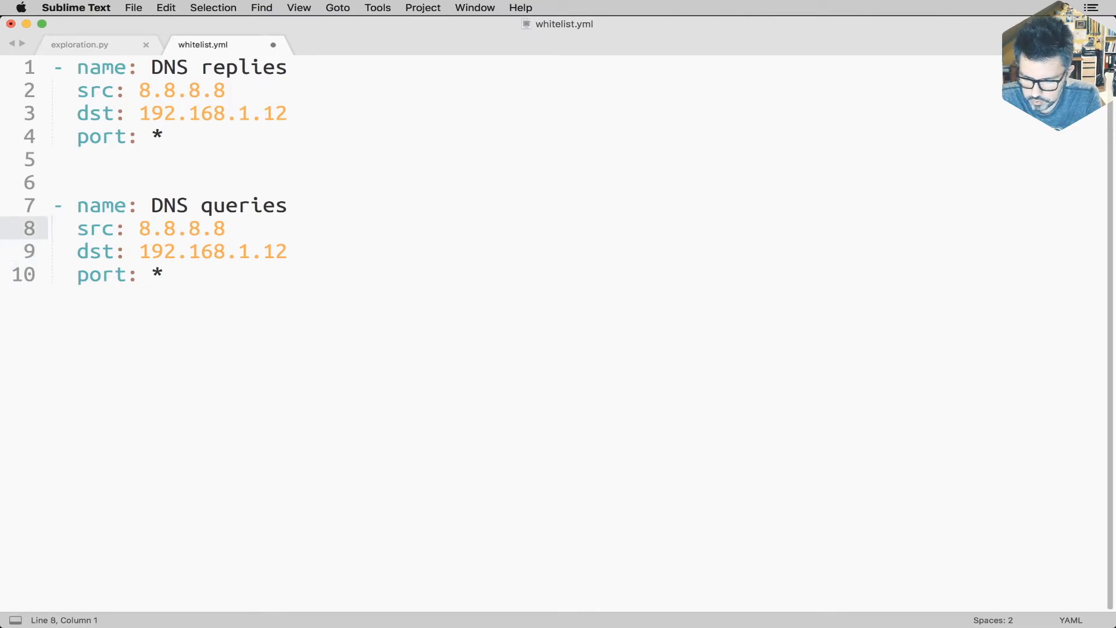
{"action": "left_click", "coordinate": [141, 251]}
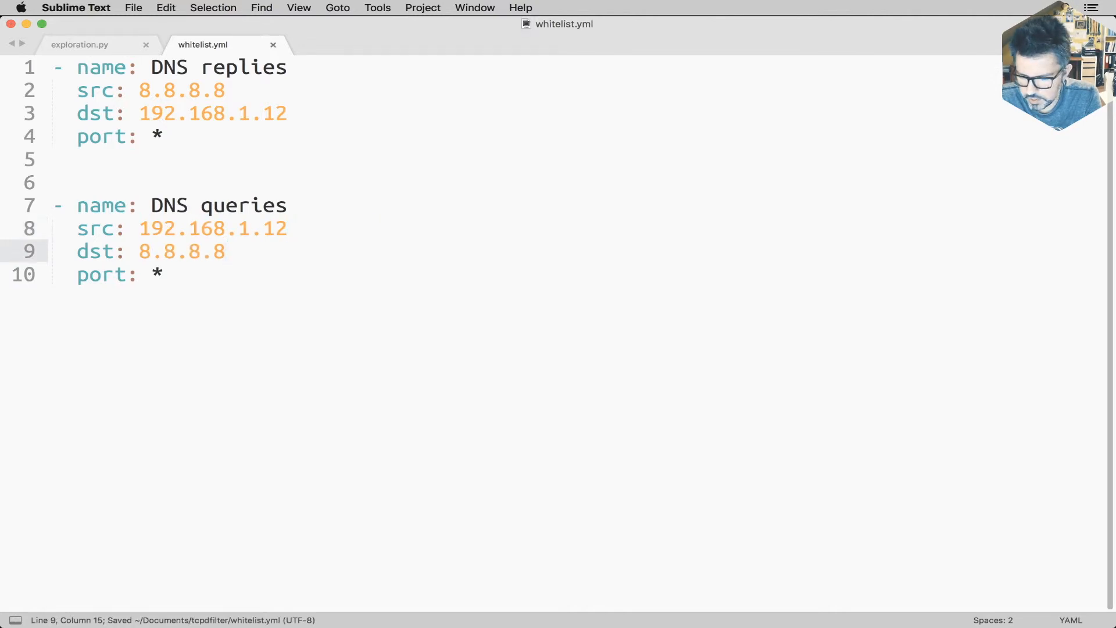
{"action": "type", "text": "53"}
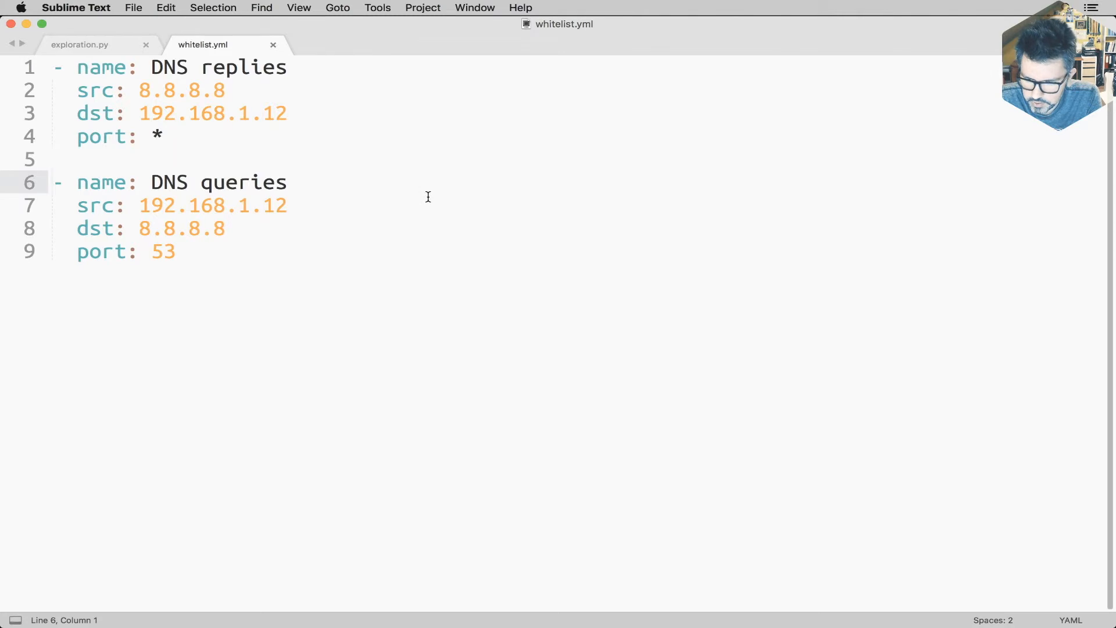
{"action": "mouse_move", "coordinate": [96, 51]}
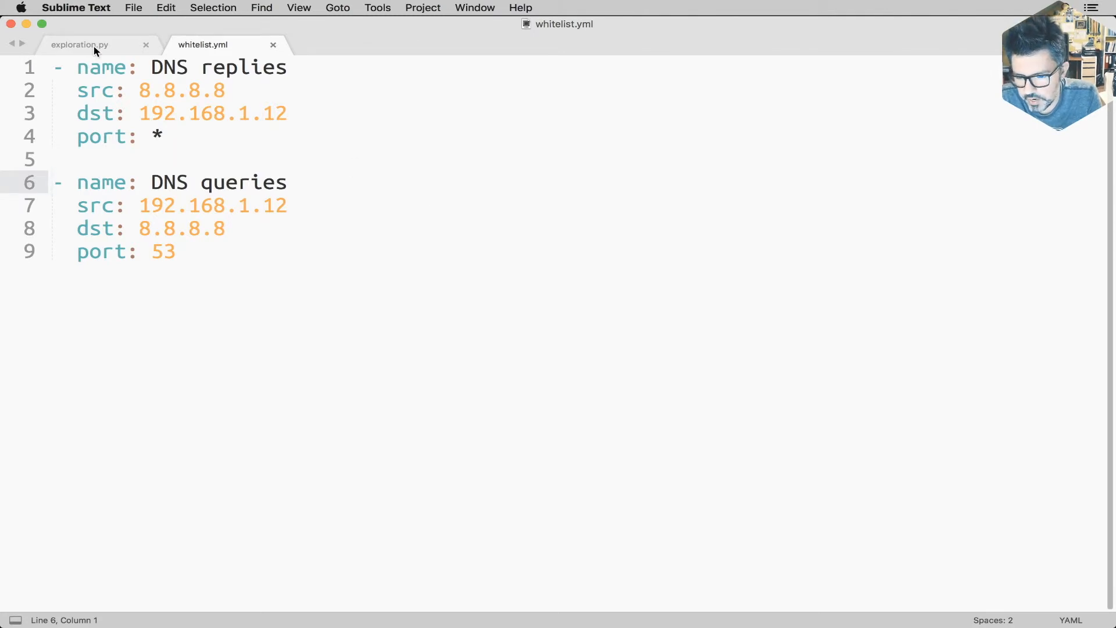
Step: Check exploration.py and whitelist.yml tabs, then quit the old IPython session with Ctrl+D
{"action": "left_click", "coordinate": [80, 44]}
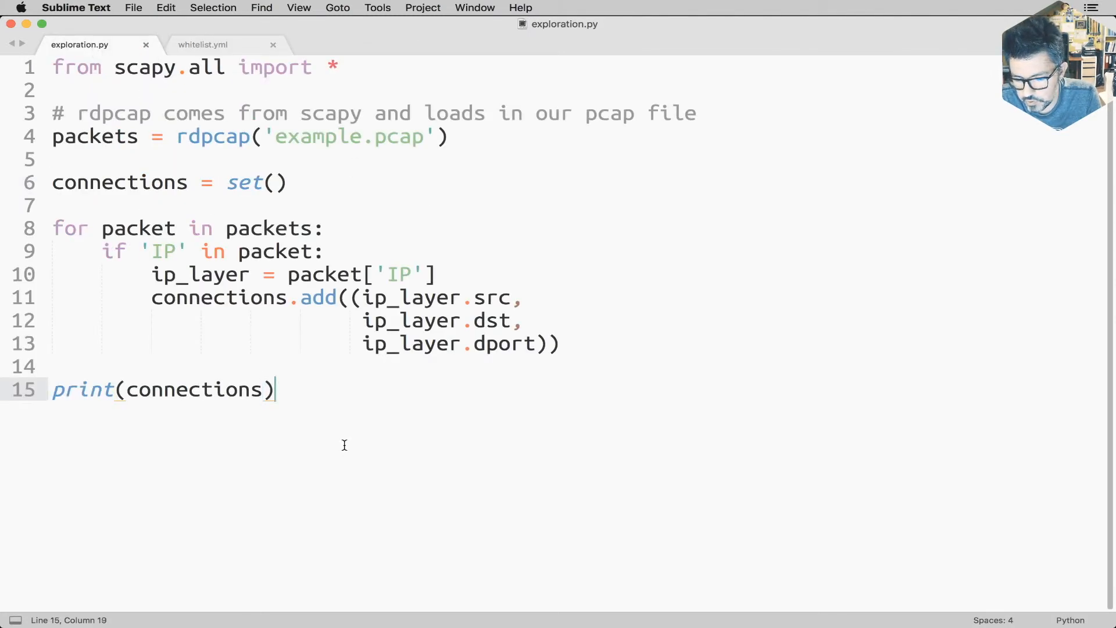
{"action": "left_click", "coordinate": [202, 44]}
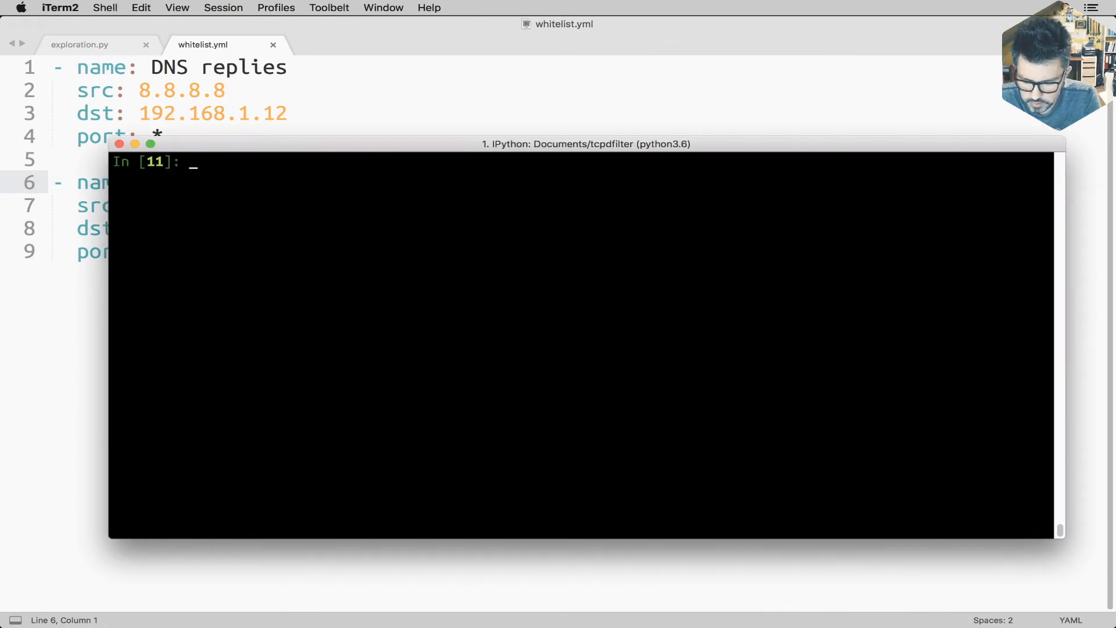
{"action": "type", "text": "import ya"}
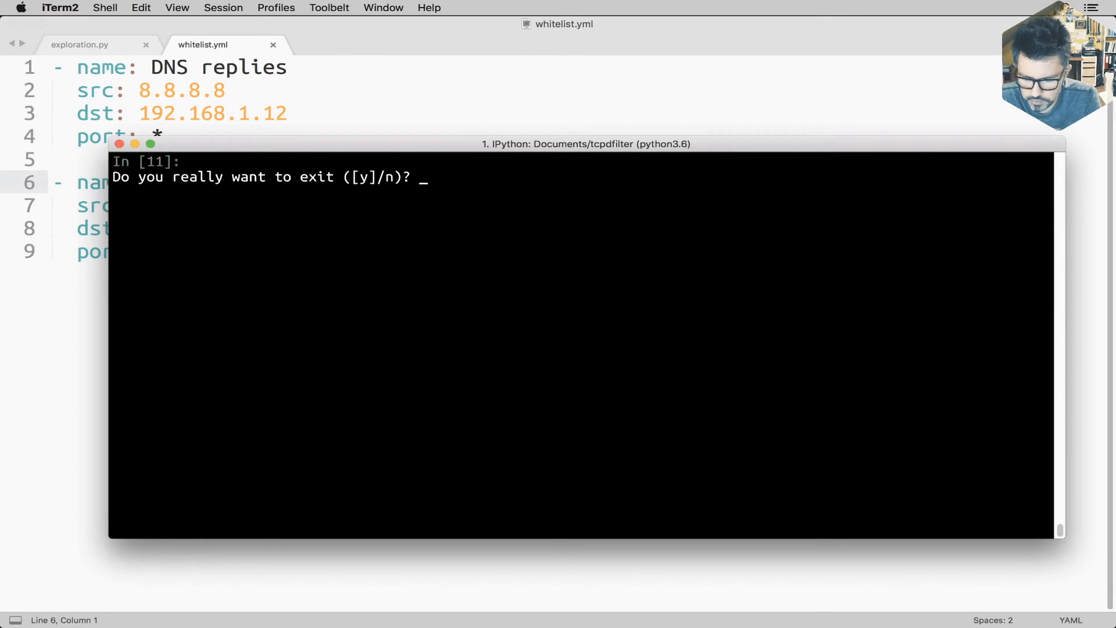
{"action": "key", "text": "ctrl+d"}
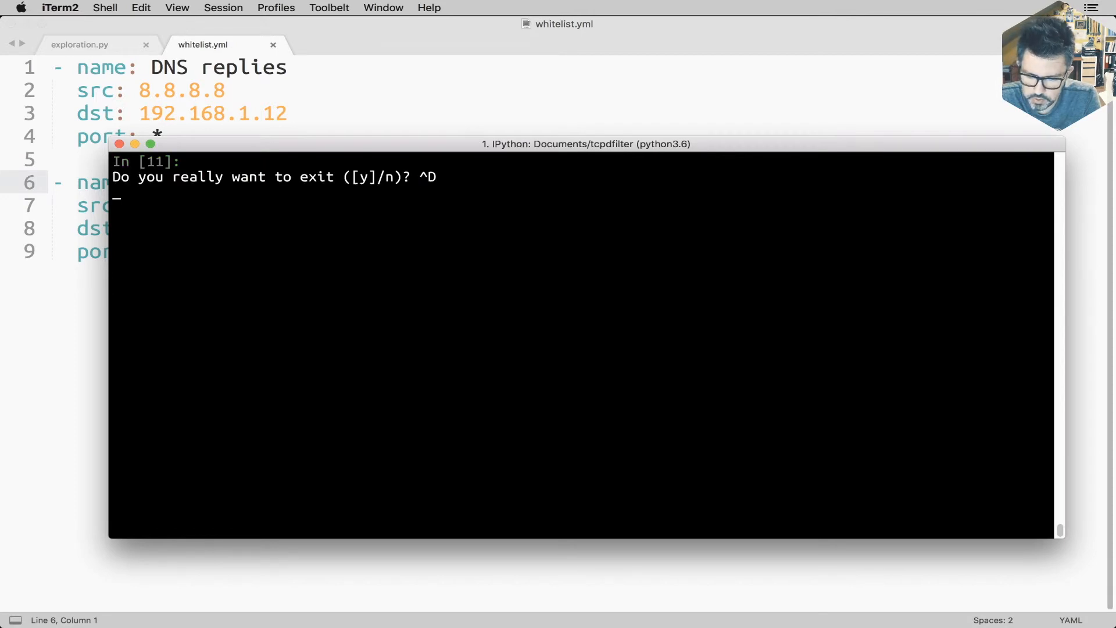
Step: Run pipenv install pyyaml to add PyYAML to the project environment
{"action": "type", "text": "pipenv install pyyal"}
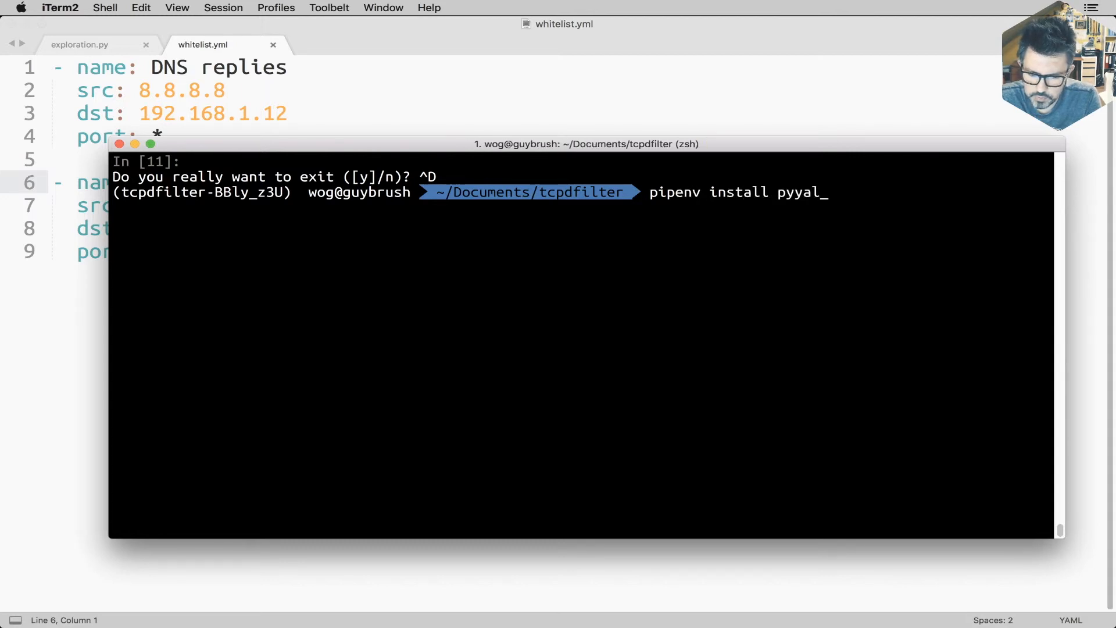
{"action": "type", "text": "ml"}
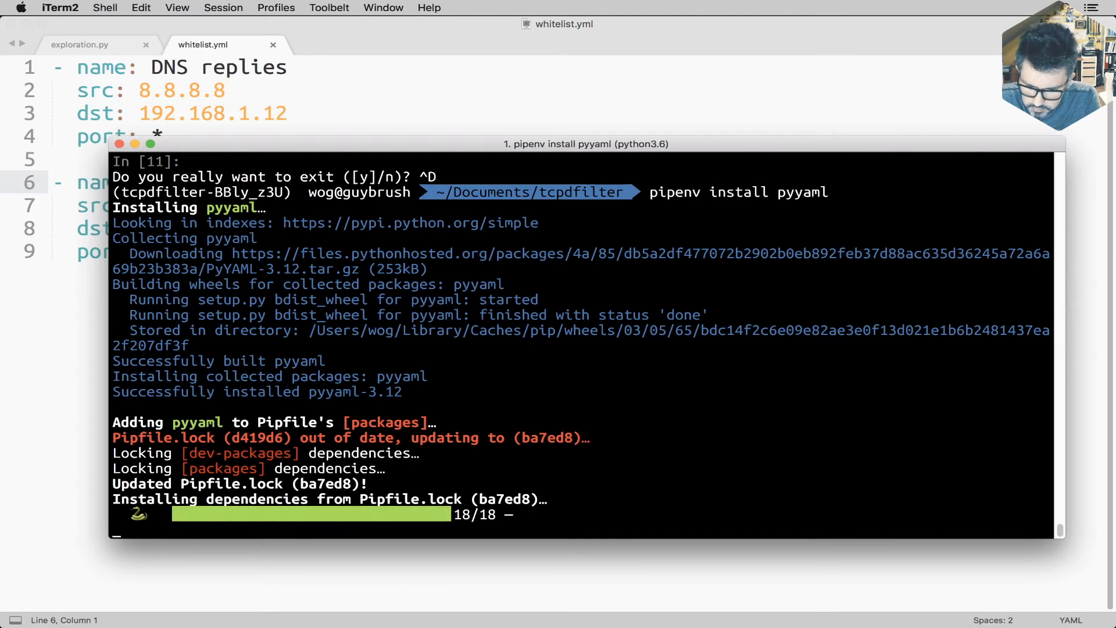
Step: Start IPython, import yaml and try yaml.load('whitelist.yml') with the filename string
{"action": "type", "text": "ipytho"}
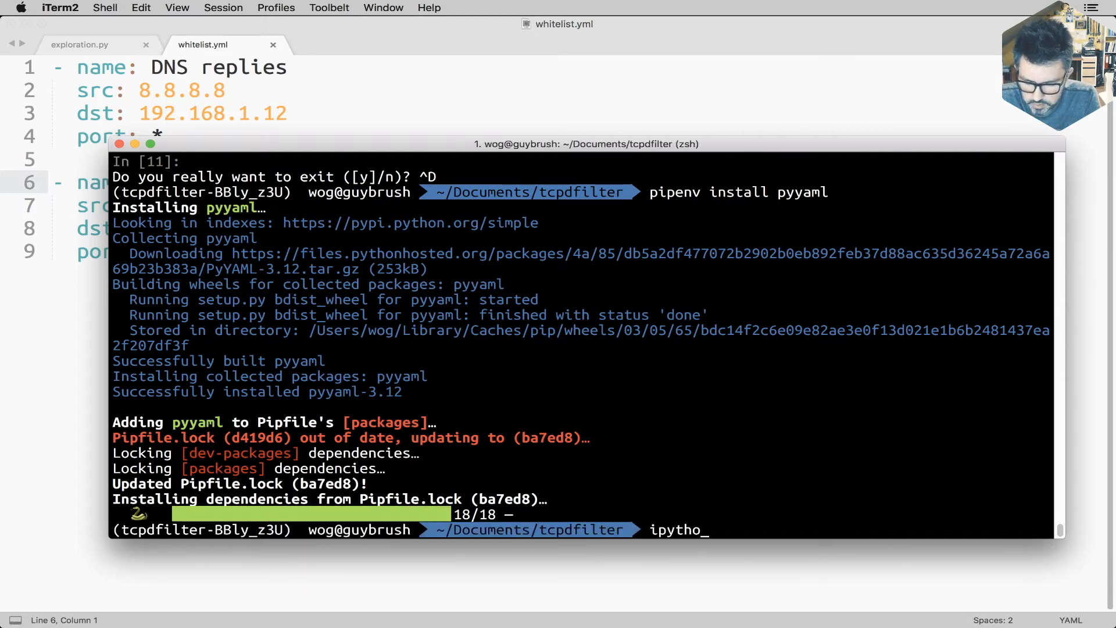
{"action": "key", "text": "Return"}
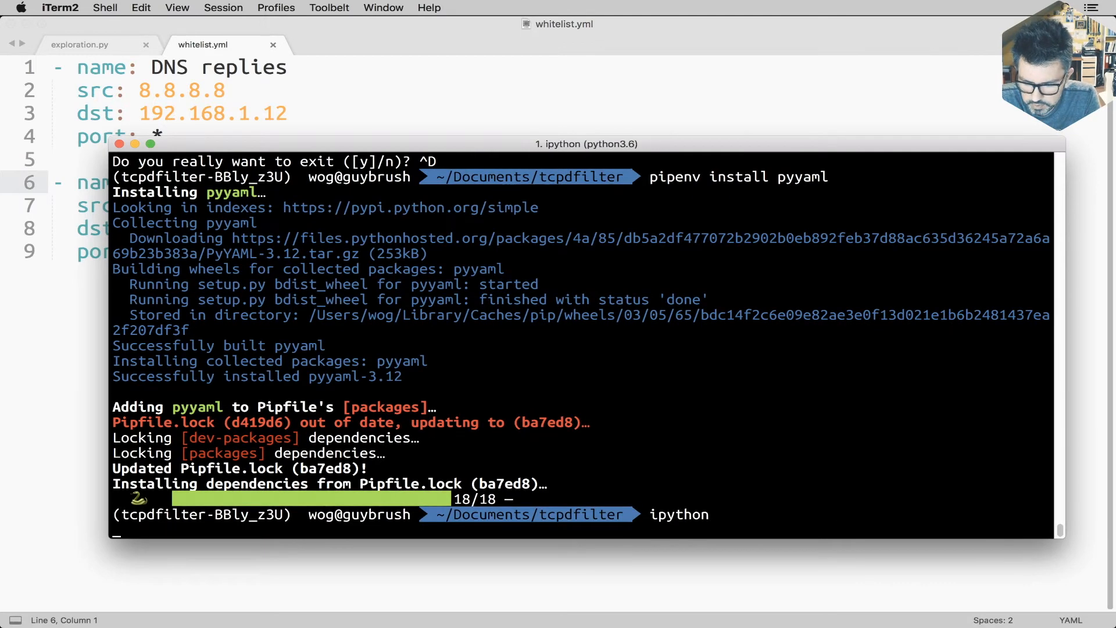
{"action": "type", "text": "import"}
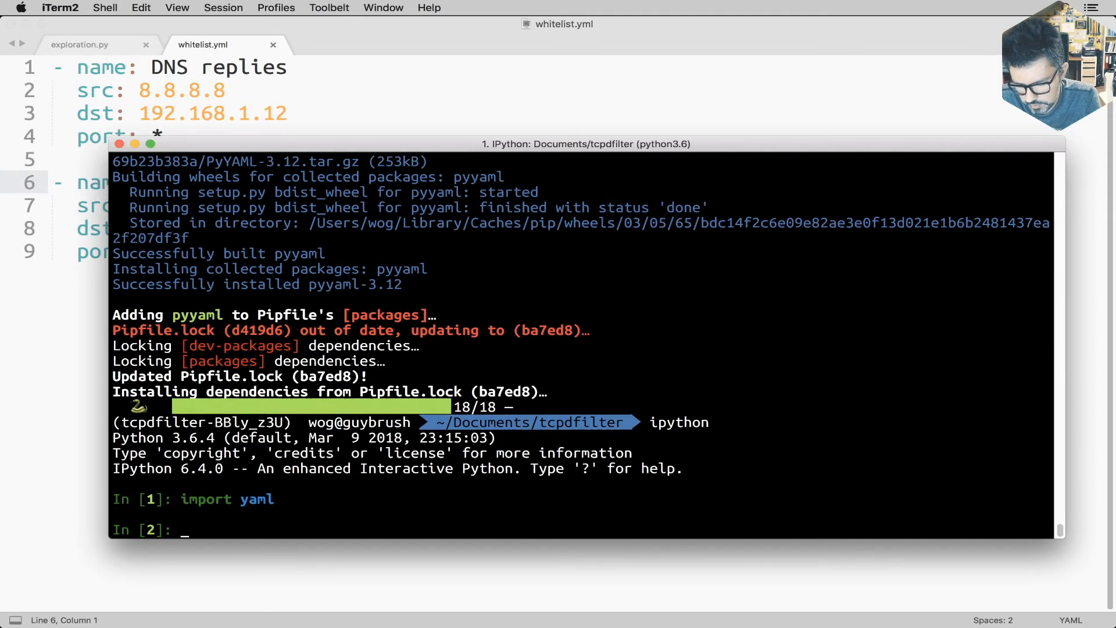
{"action": "type", "text": "yaml.l"}
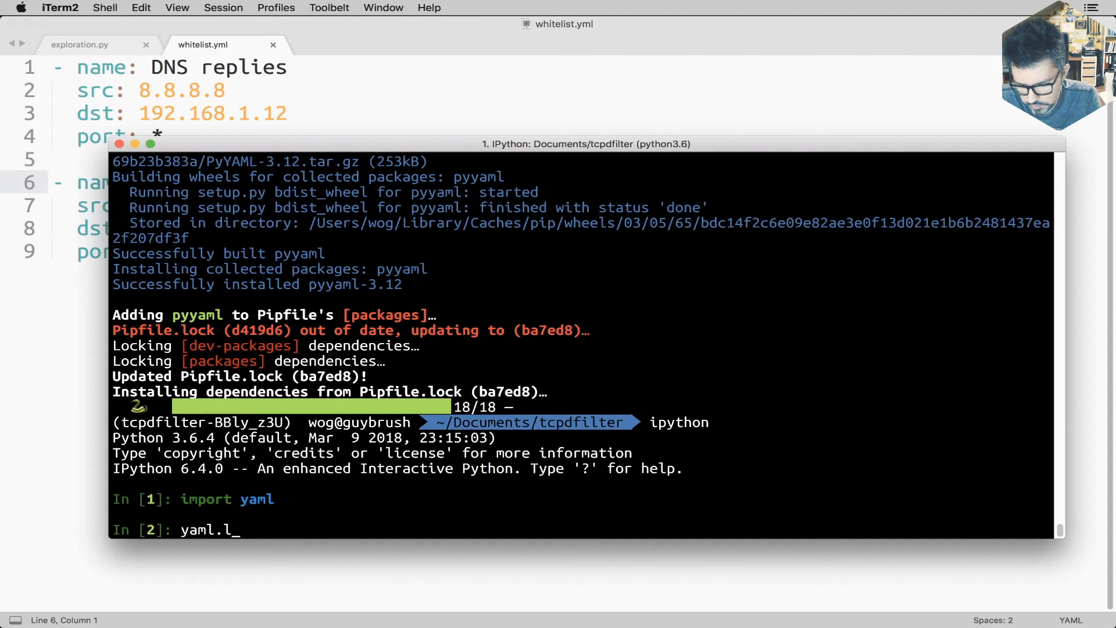
{"action": "type", "text": "oader"}
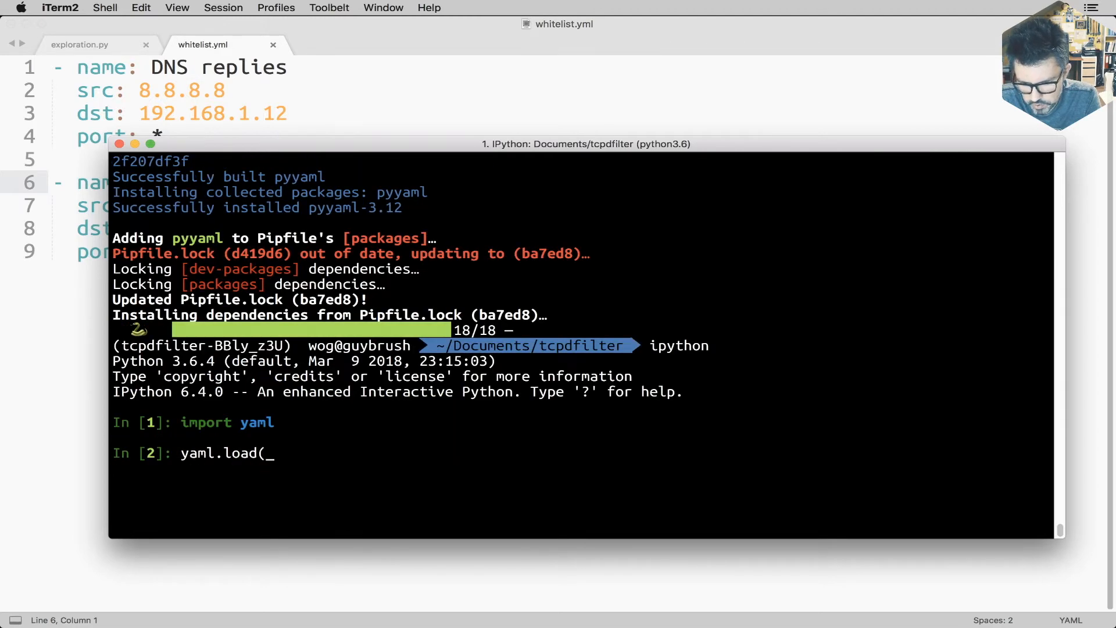
{"action": "type", "text": "'whitelist.yml')"}
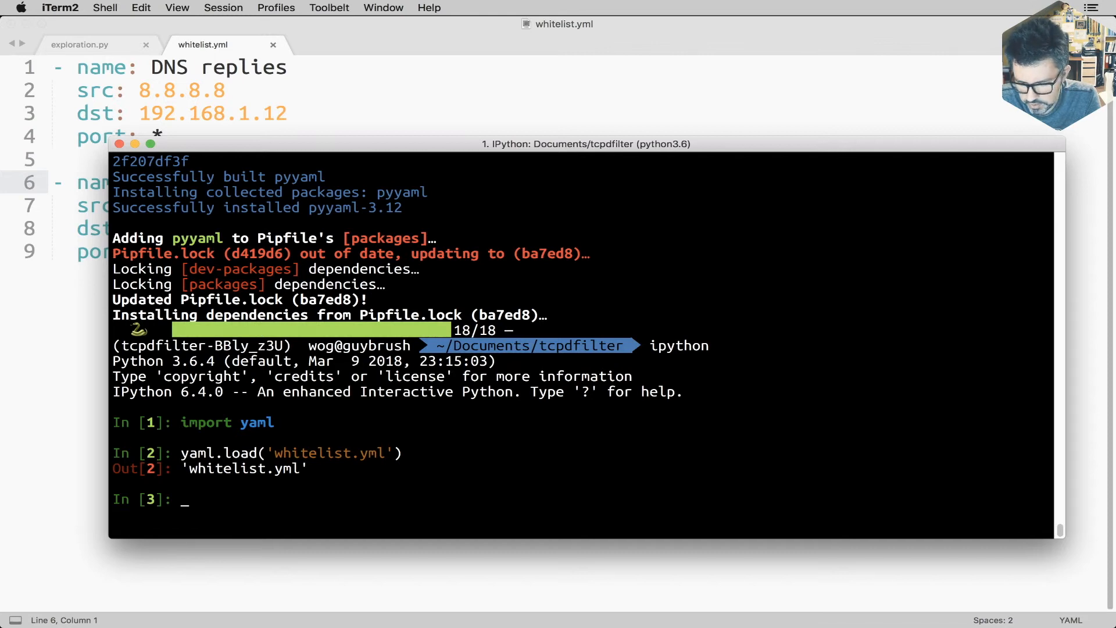
Step: View yaml.load? help, then call yaml.load(open('whitelist.yml')) on the opened file
{"action": "type", "text": "y"}
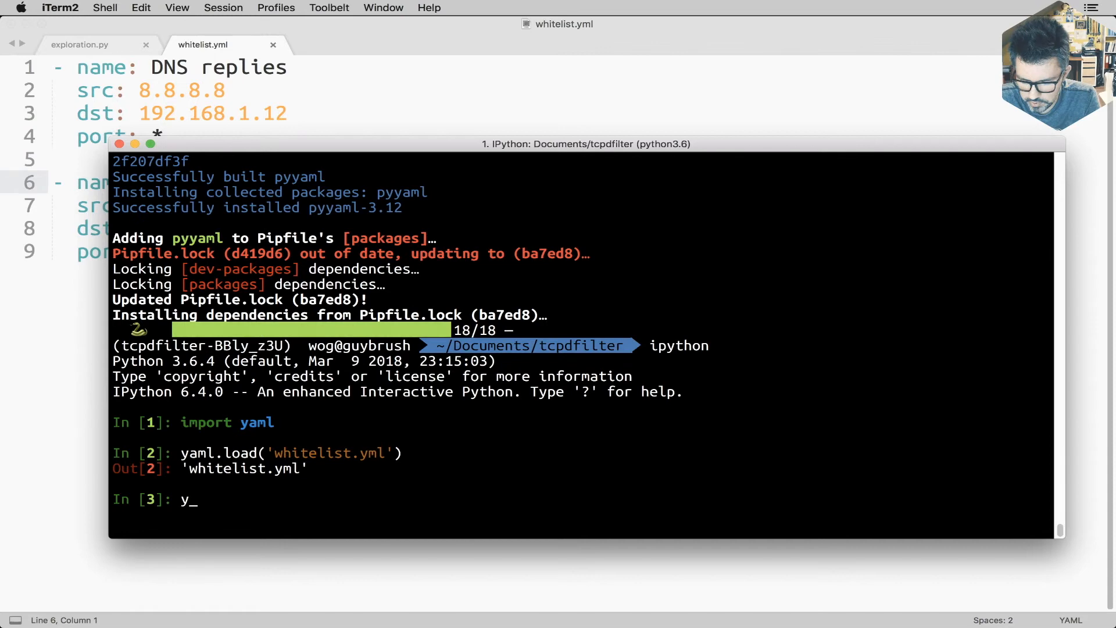
{"action": "type", "text": "aml.load?"}
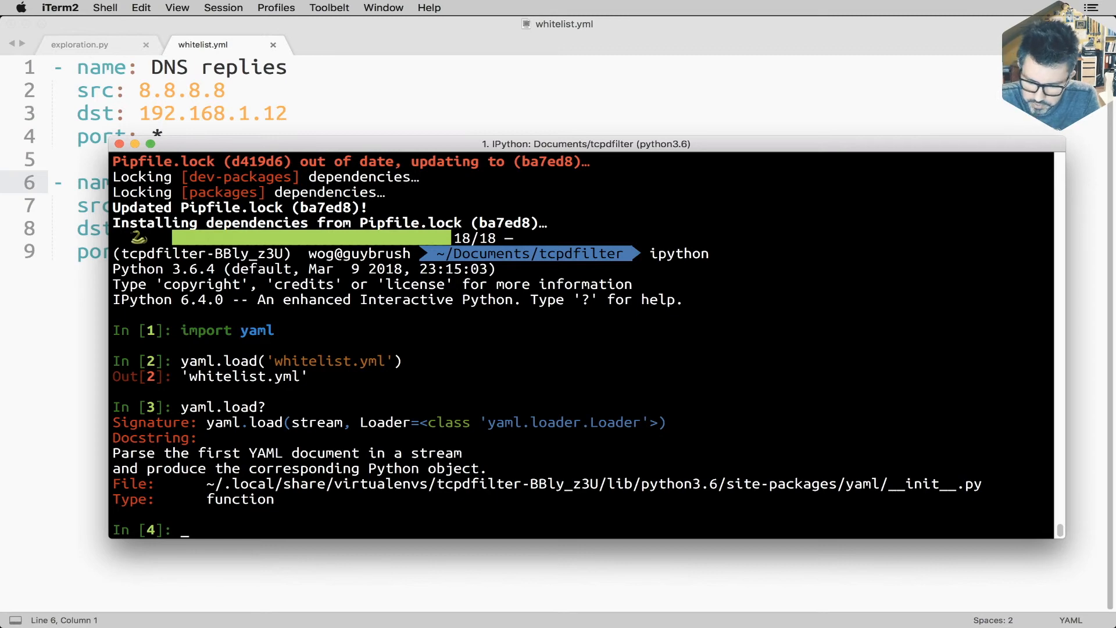
{"action": "type", "text": "yaml.load"}
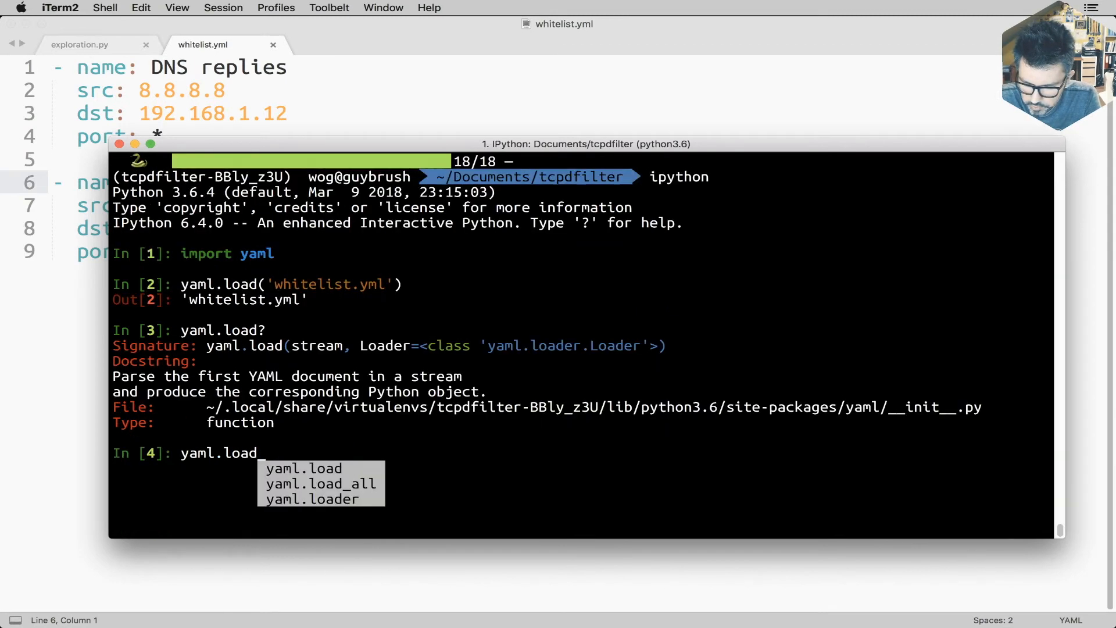
{"action": "type", "text": "(open"}
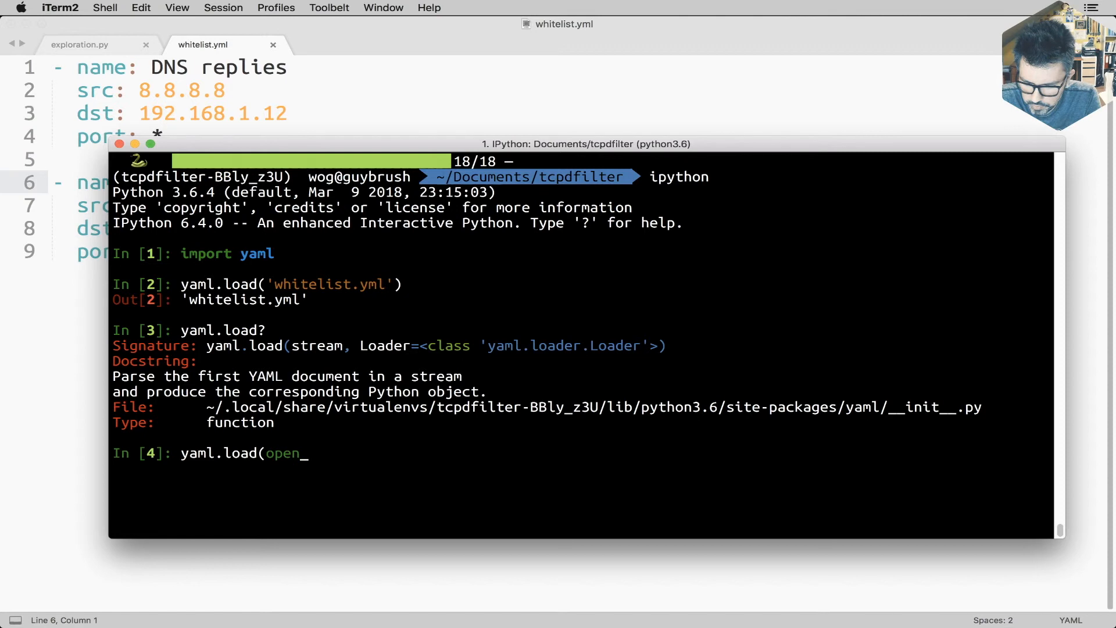
{"action": "type", "text": "'wh"}
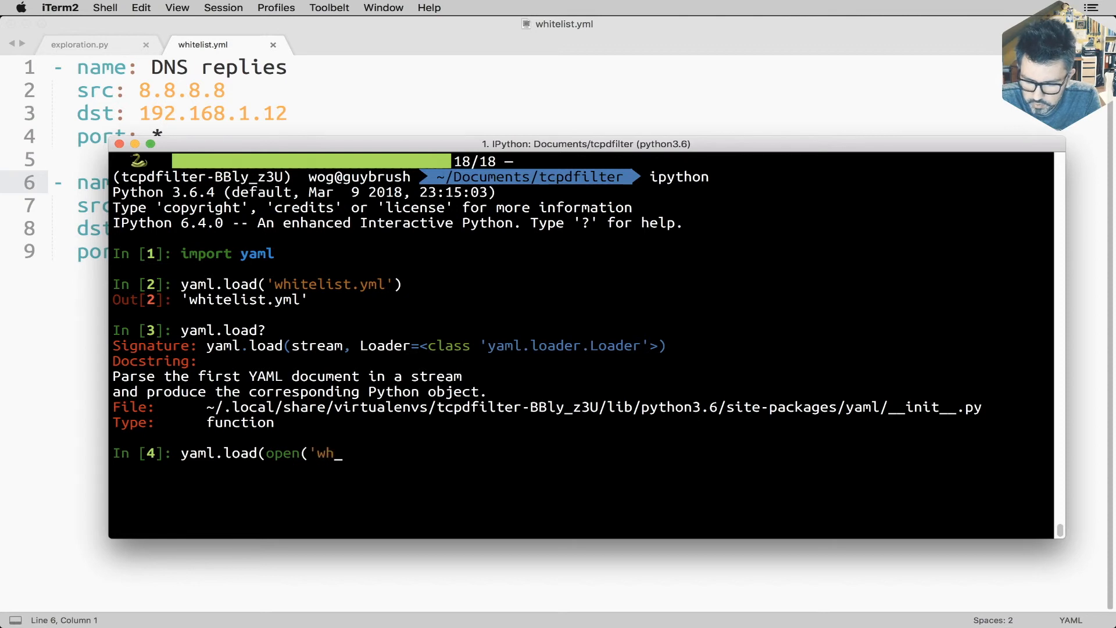
{"action": "type", "text": "itelist.yml'"}
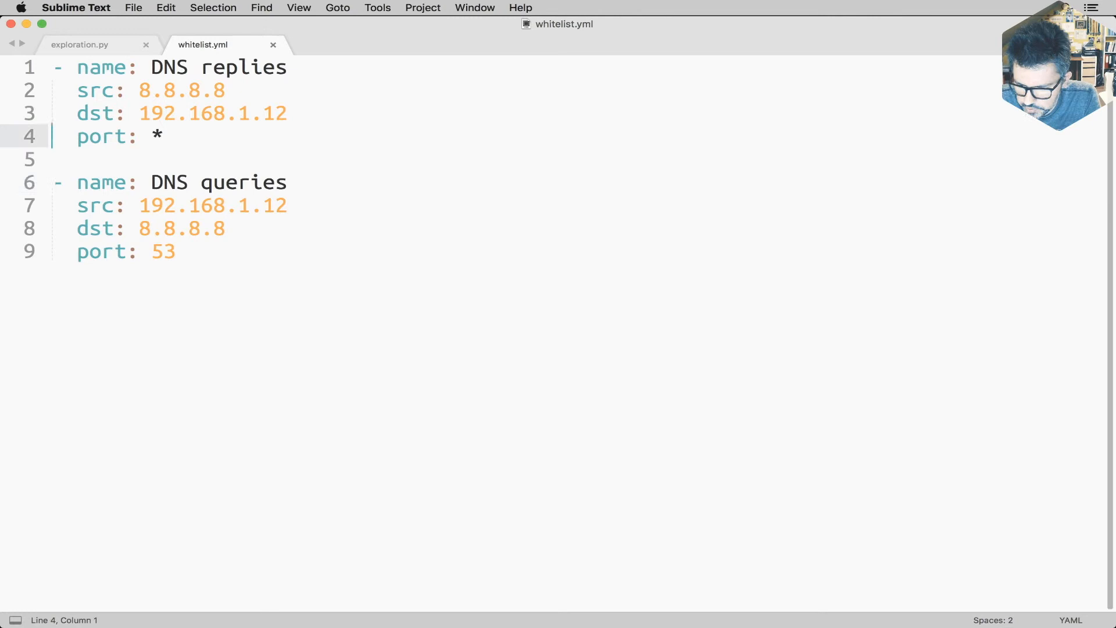
Step: Quote the * port value in DNS replies, then remove that rule's port line entirely
{"action": "left_click", "coordinate": [147, 136]}
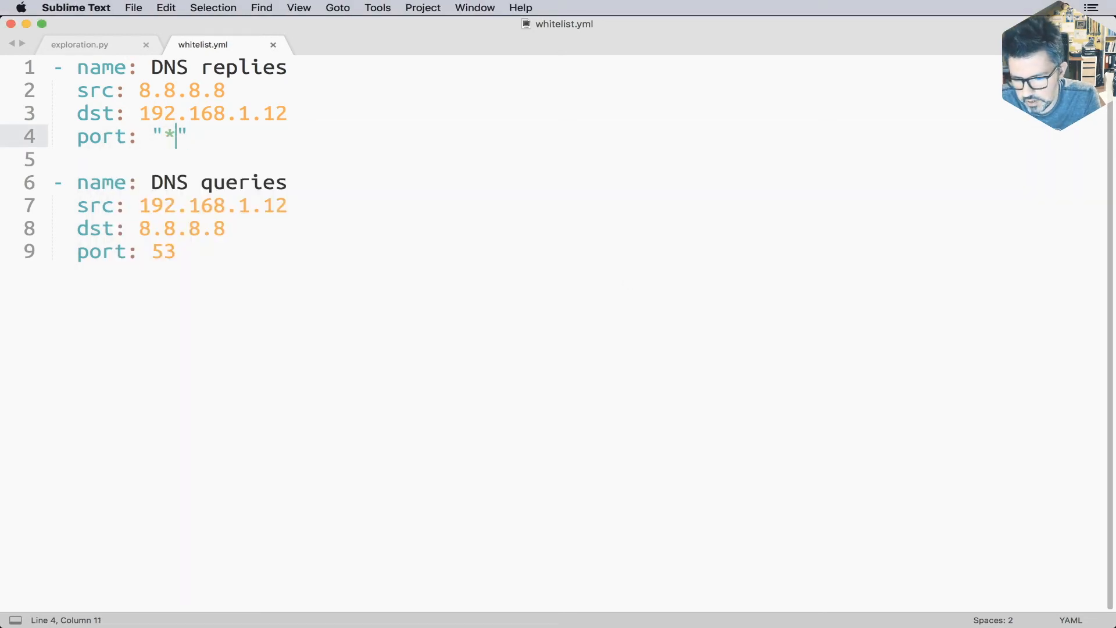
{"action": "double_click", "coordinate": [168, 137]}
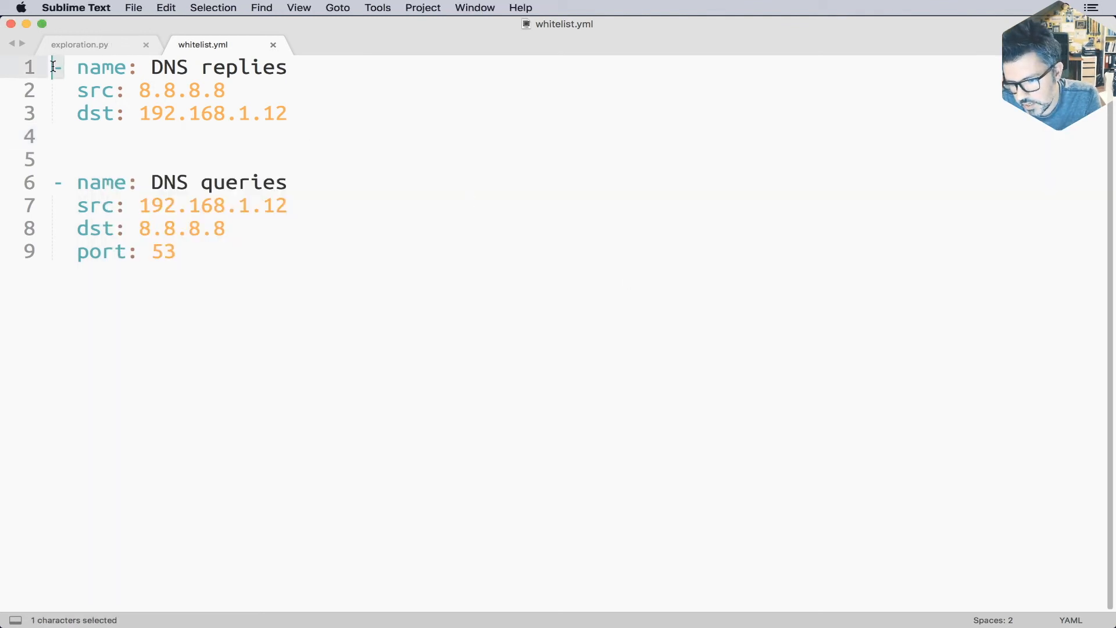
{"action": "left_click", "coordinate": [64, 68]}
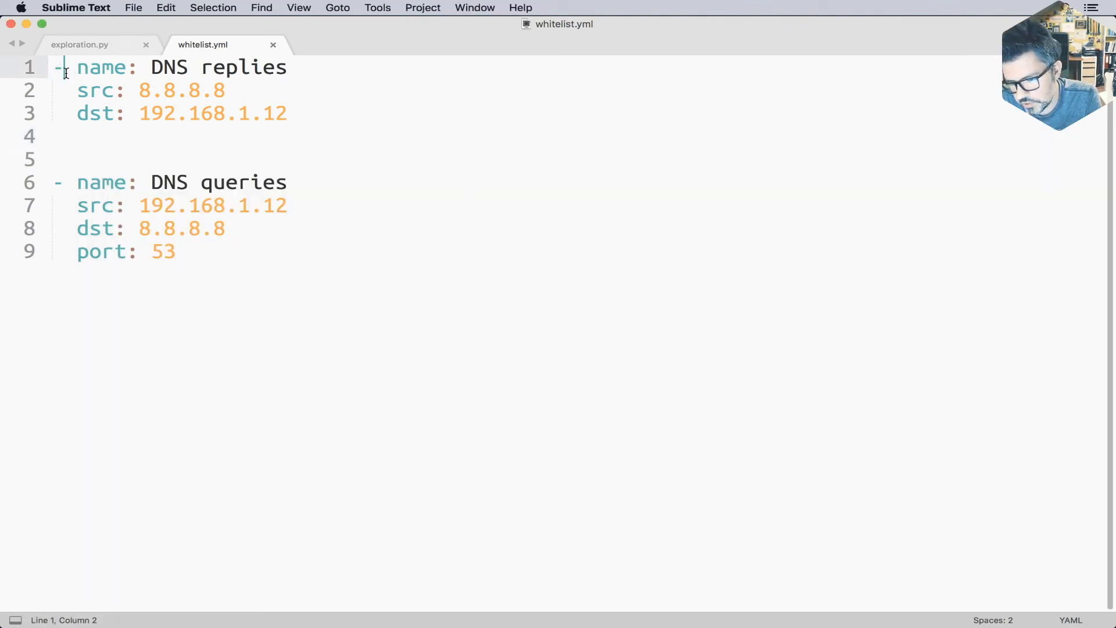
{"action": "left_click_drag", "start_coordinate": [64, 67], "coordinate": [227, 90]}
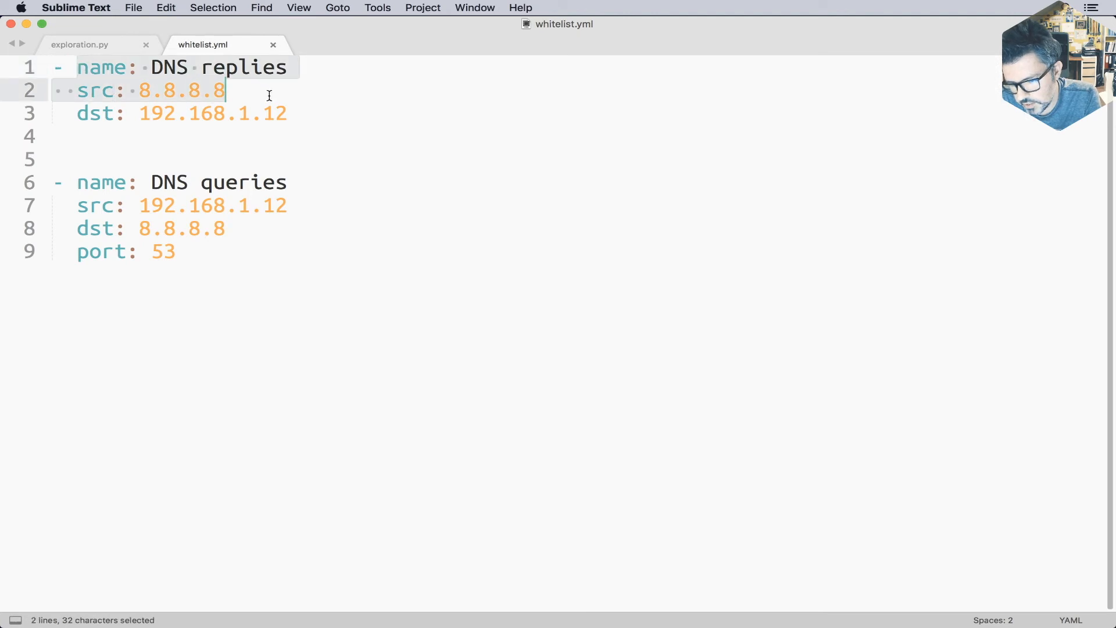
{"action": "left_click", "coordinate": [287, 113]}
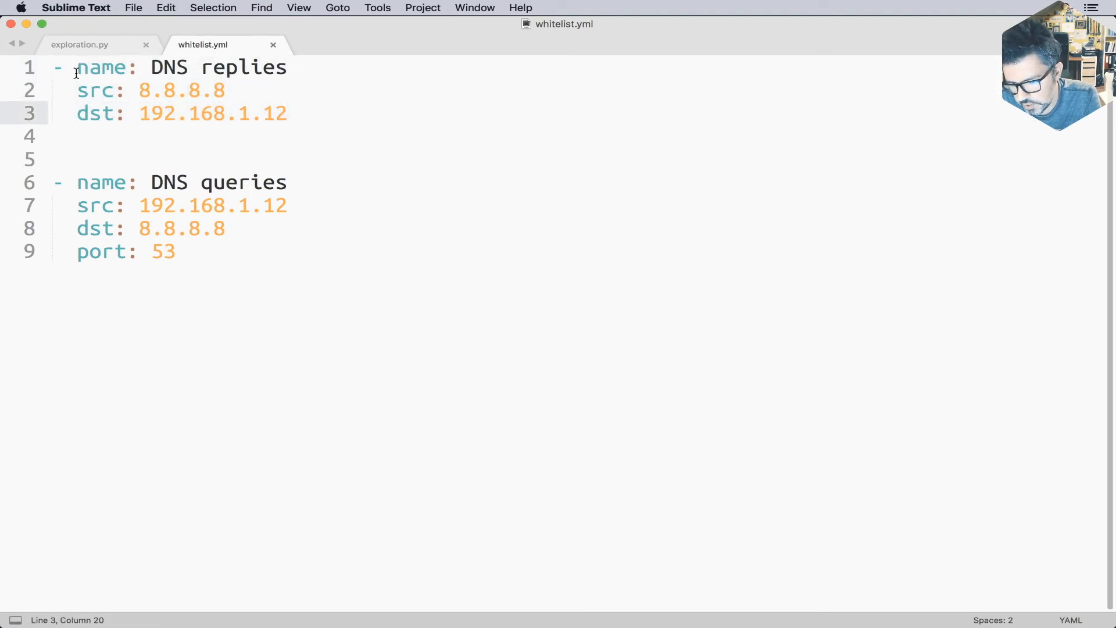